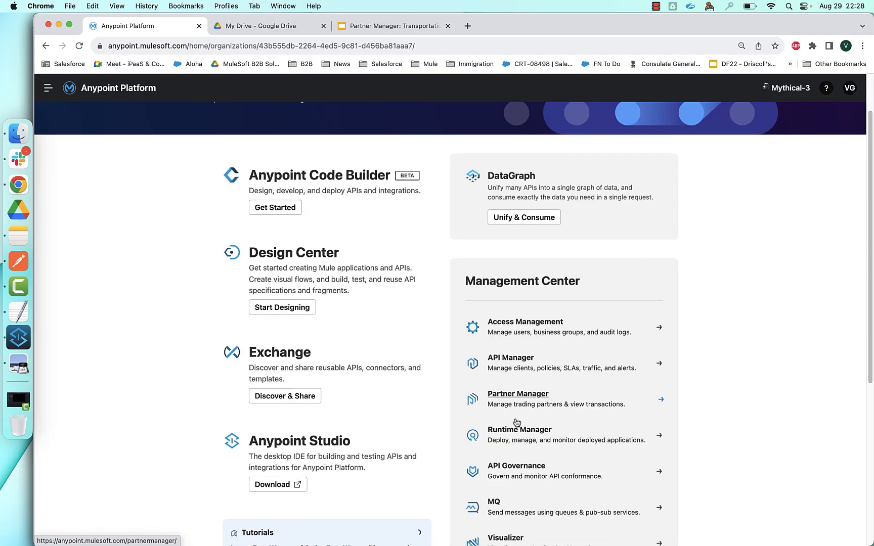
Go to Partner Manager under Management Center and scroll the Mythical-3 host page to Endpoints
click(516, 393)
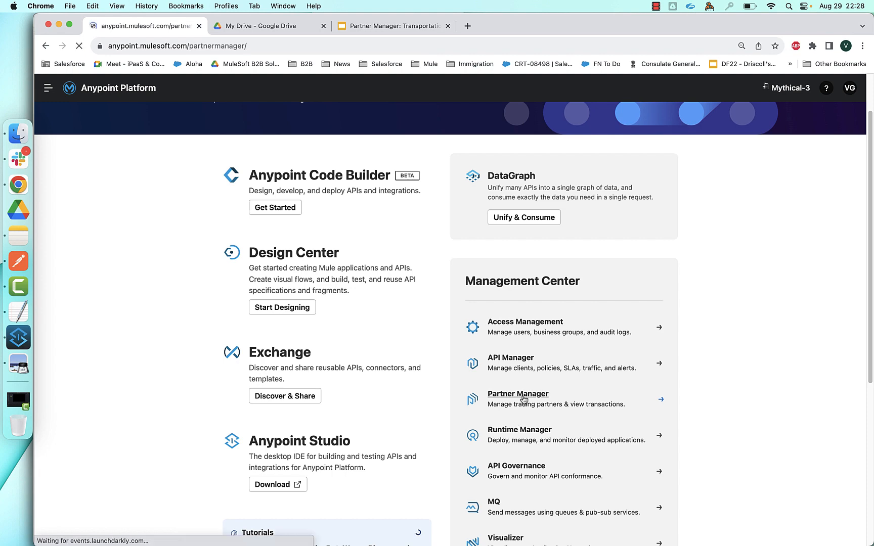
click(516, 395)
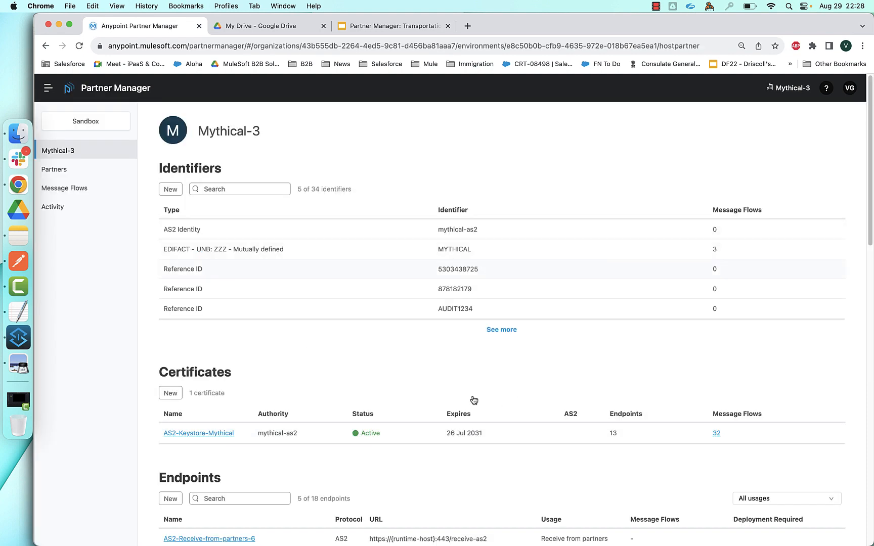
scroll(down, 3)
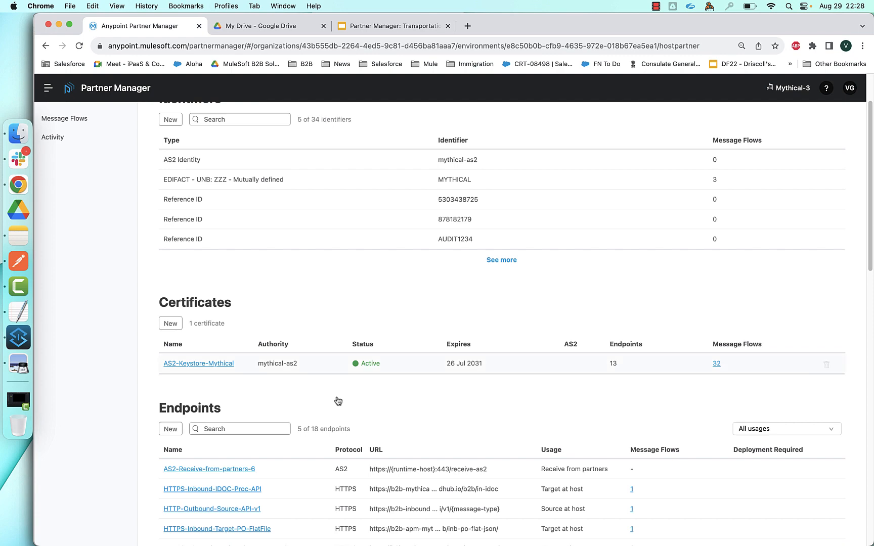
scroll(down, 3)
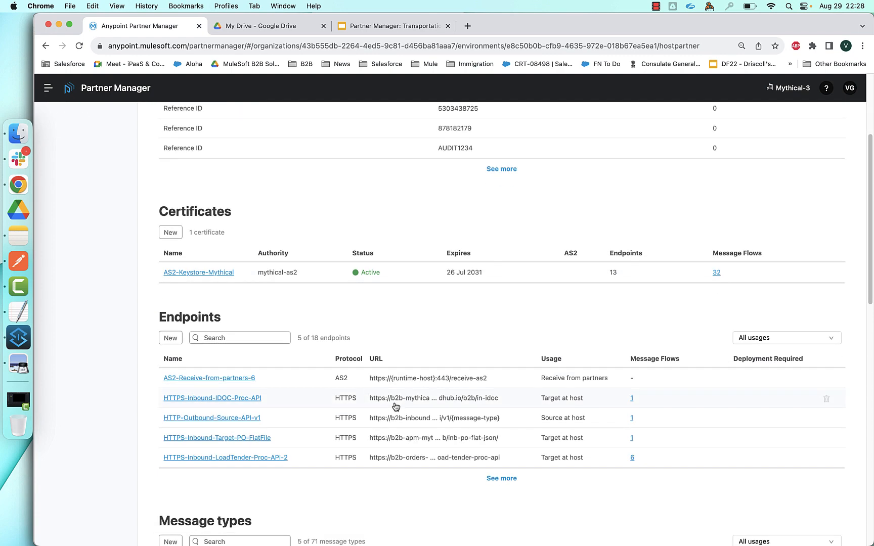
Start a new host endpoint set to Receive from partners over AS2
click(170, 337)
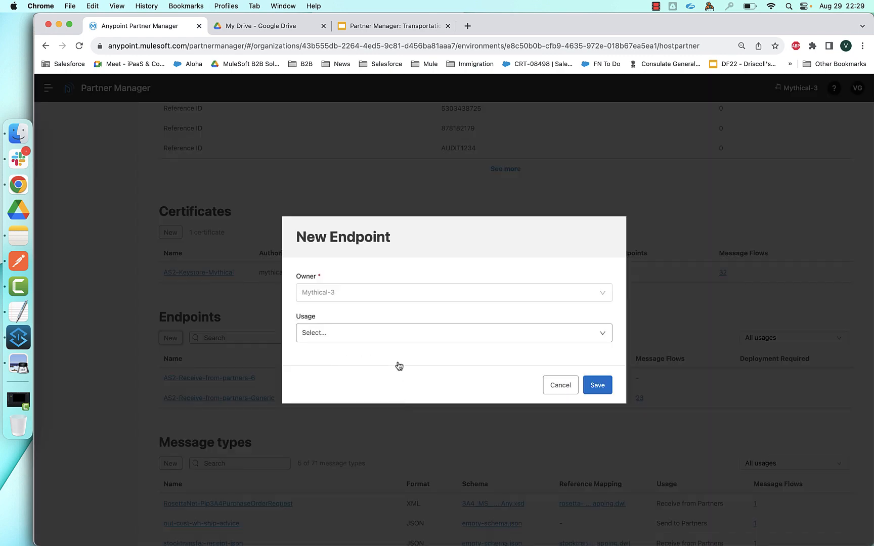
click(453, 332)
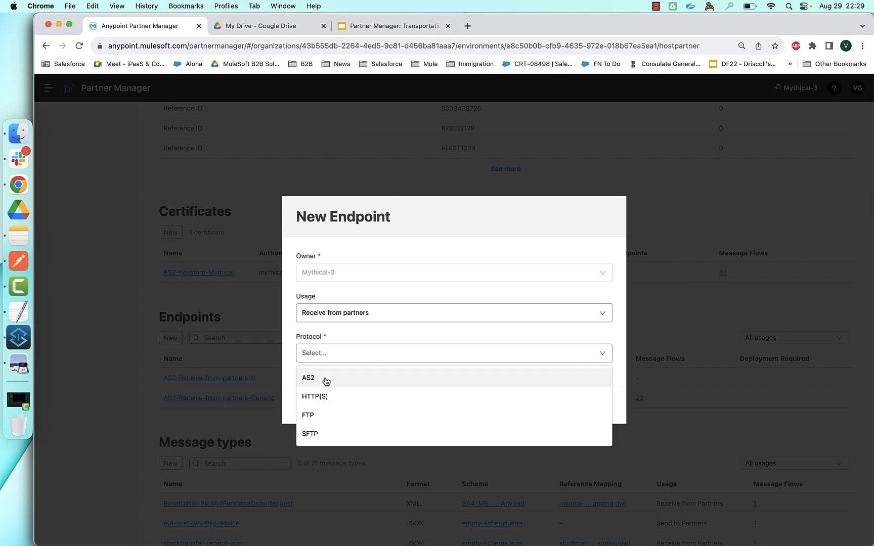
click(307, 378)
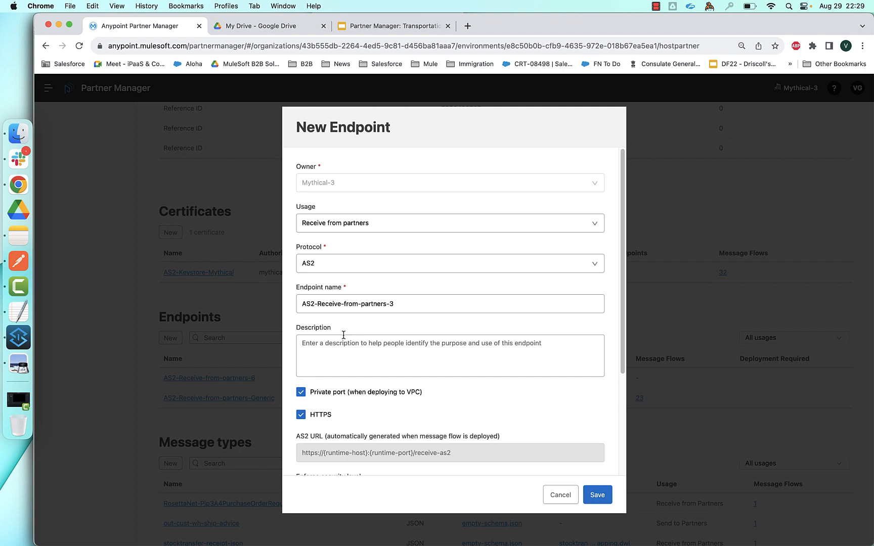
scroll(down, 3)
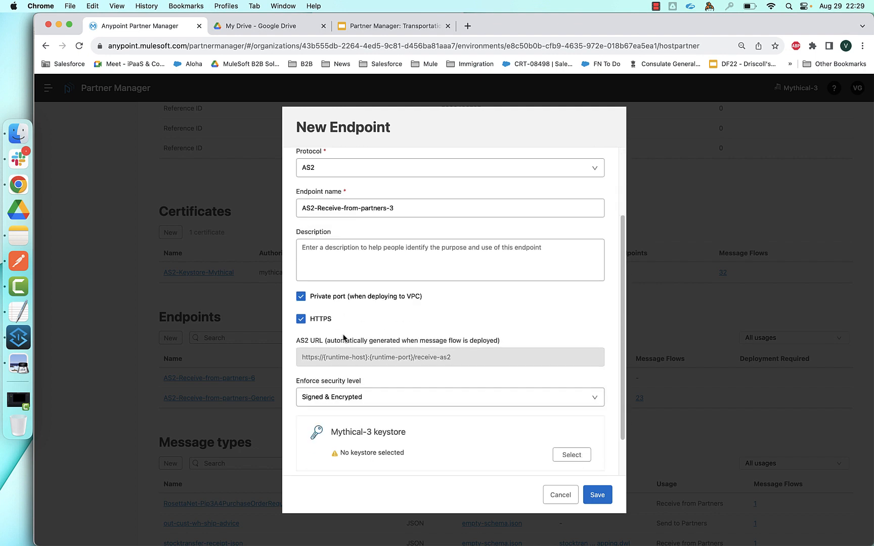
scroll(down, 3)
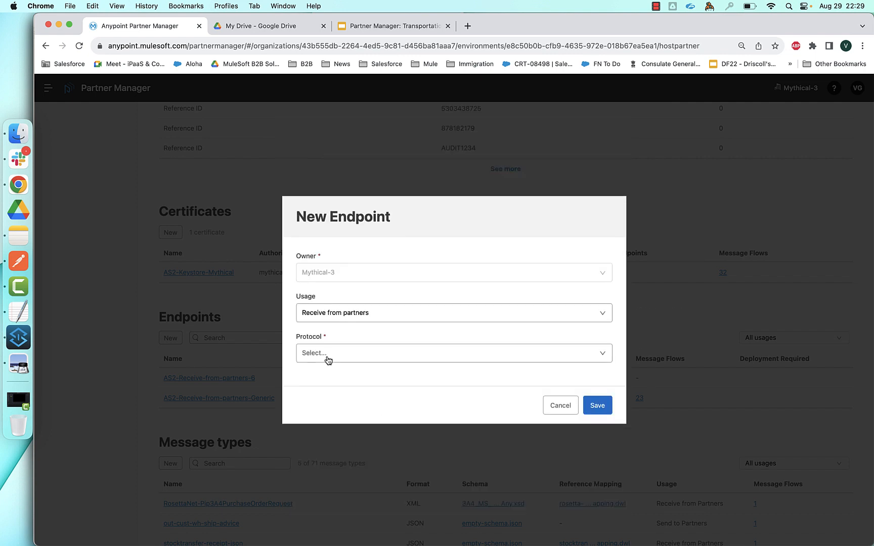
Switch the draft endpoint to HTTP(S) managed by API Manager, then discard it unsaved
click(452, 352)
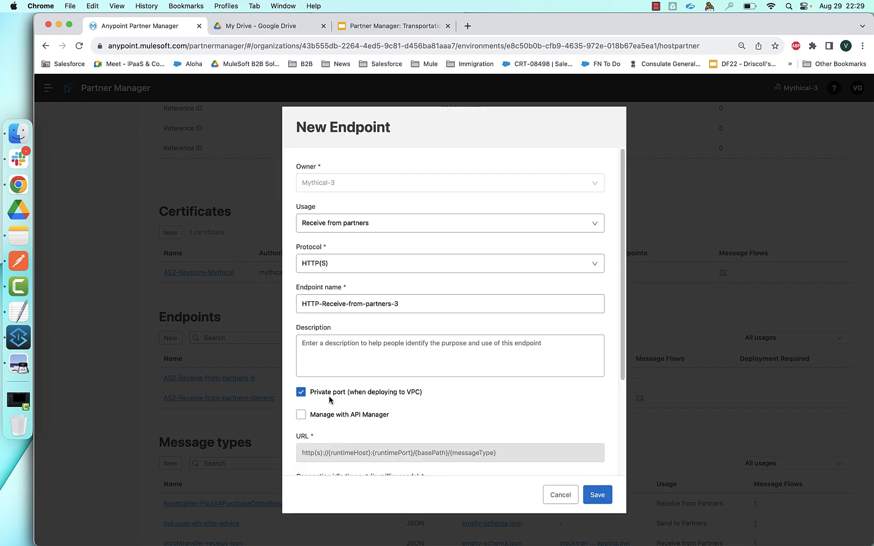
scroll(down, 3)
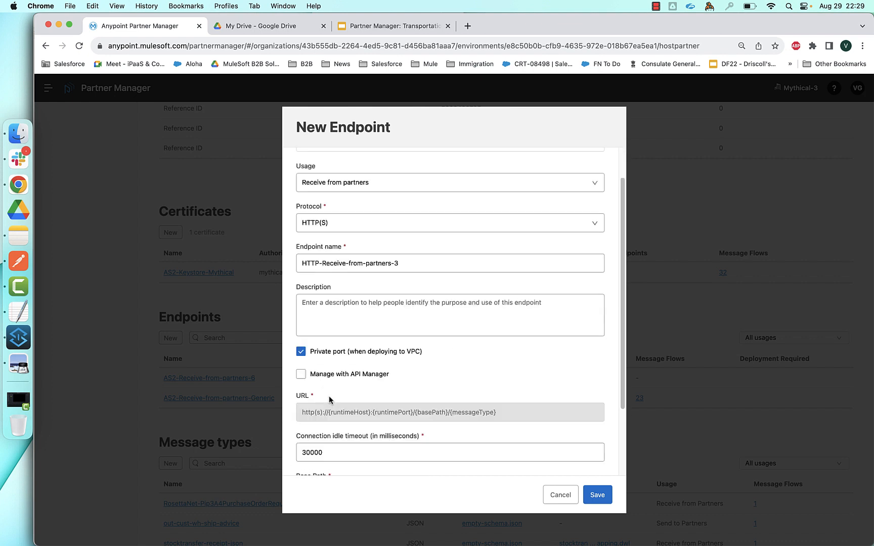
scroll(down, 3)
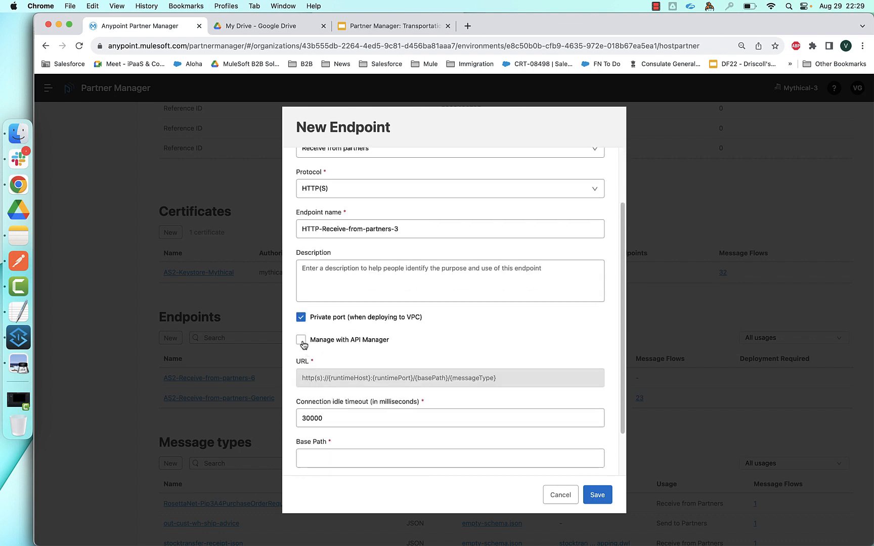
click(301, 339)
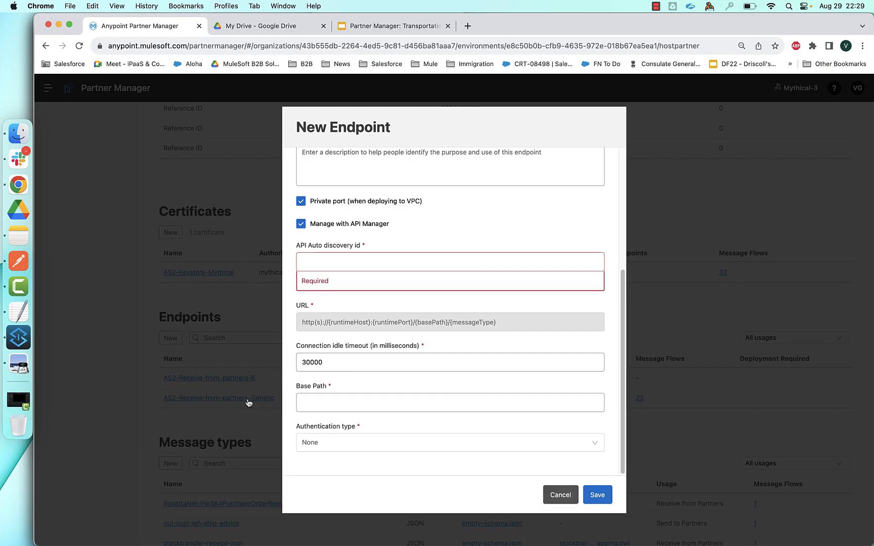
click(559, 494)
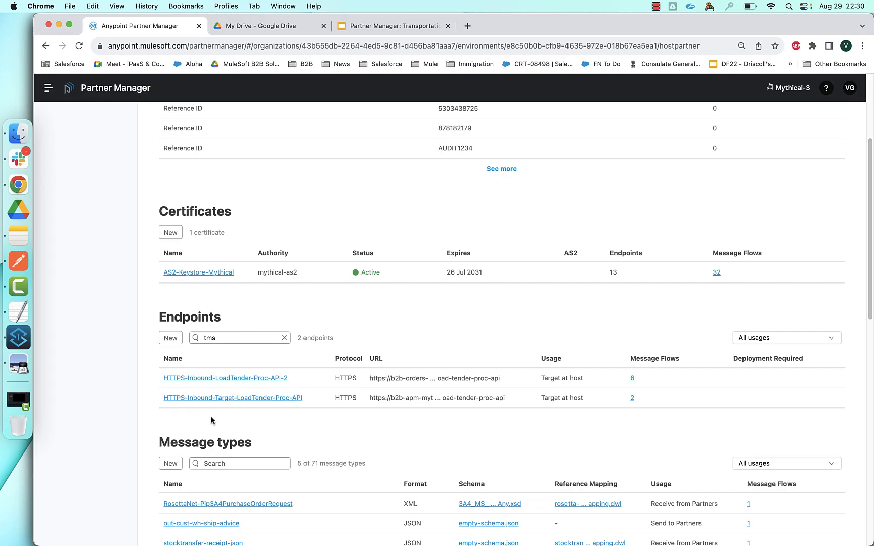
mouse_move(213, 381)
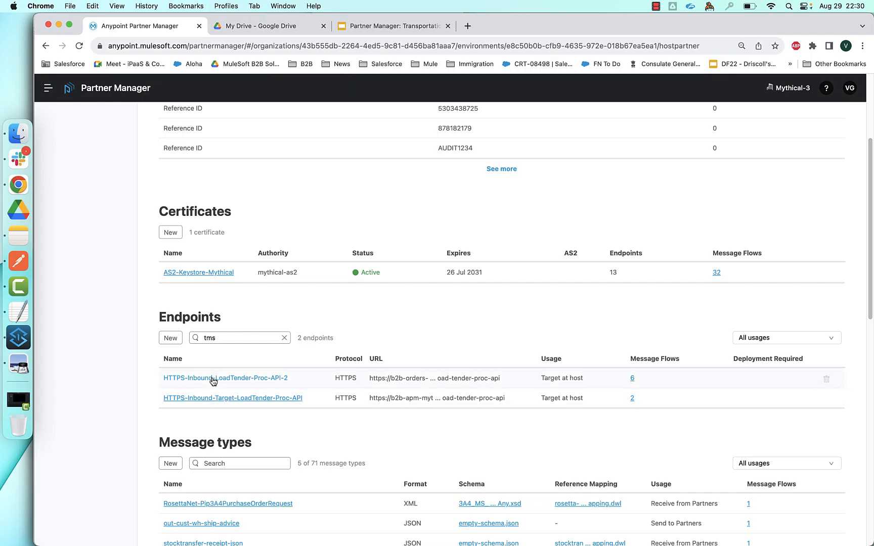
click(225, 378)
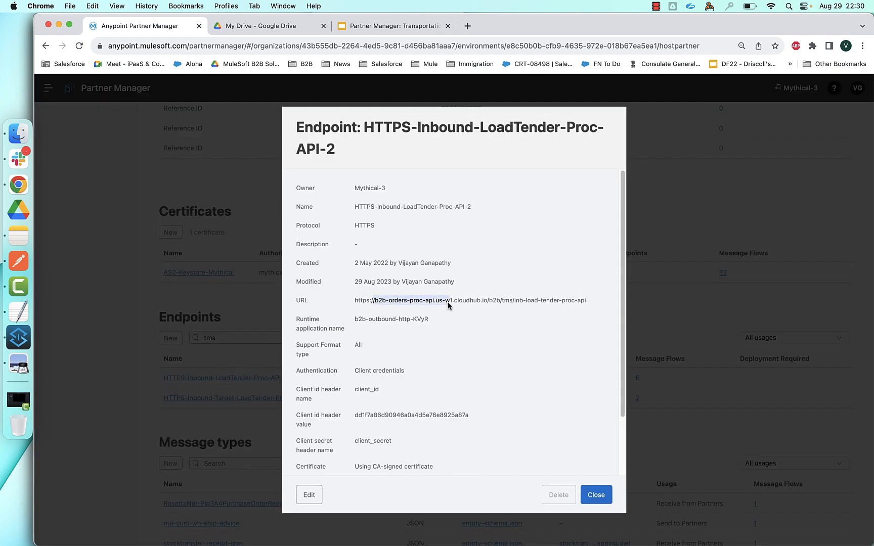
scroll(down, 3)
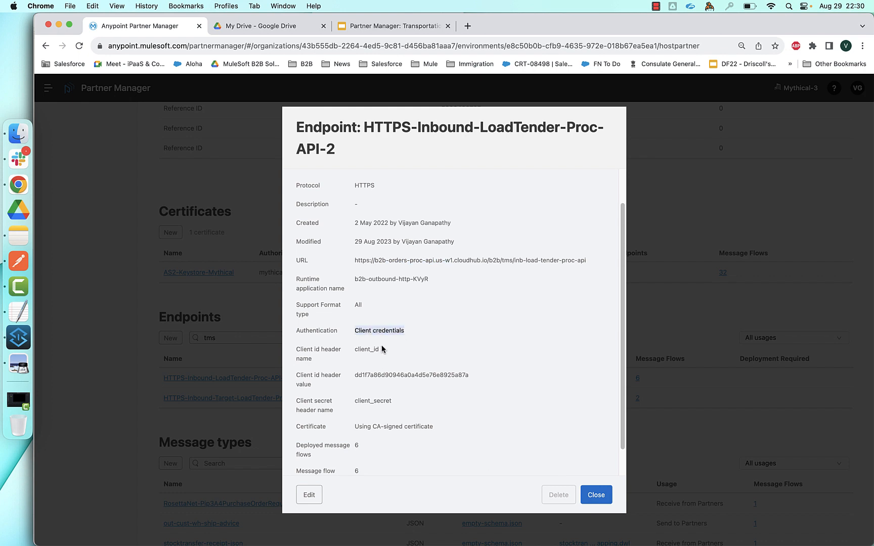
click(308, 495)
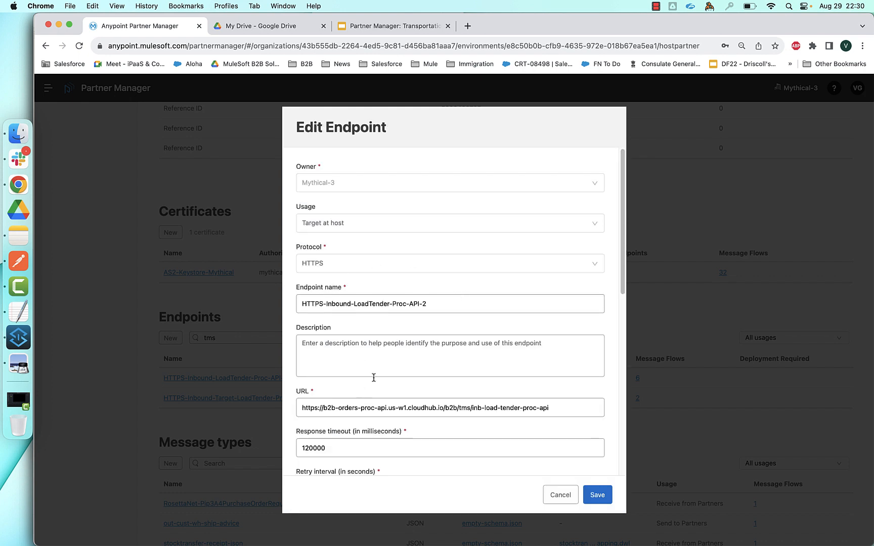
scroll(down, 3)
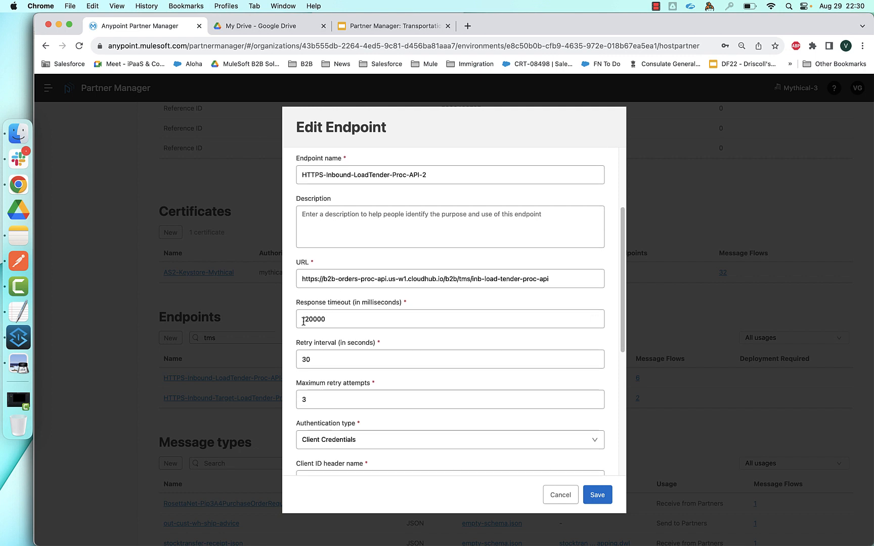
scroll(down, 3)
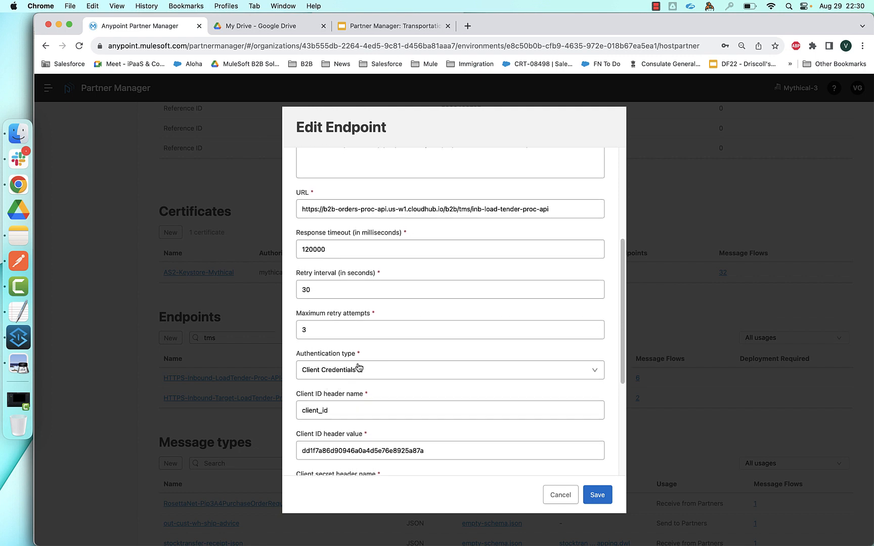
scroll(down, 3)
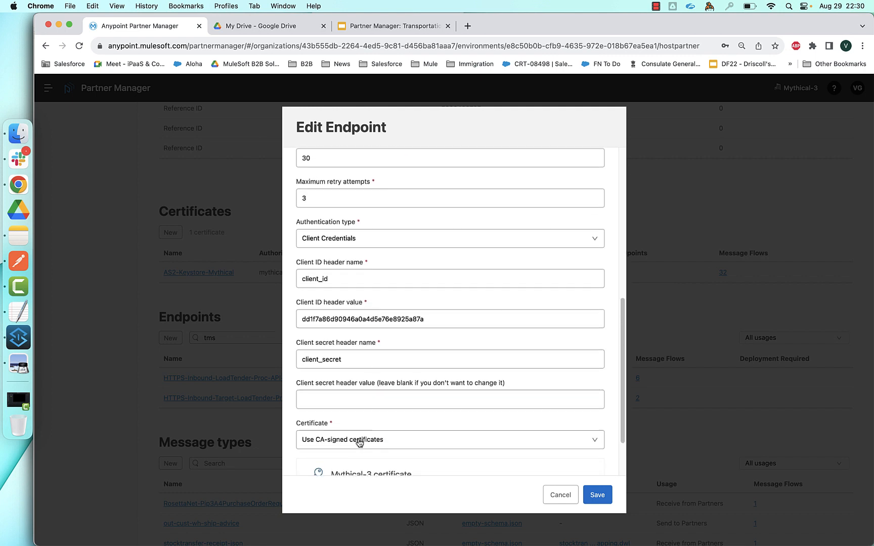
mouse_move(581, 244)
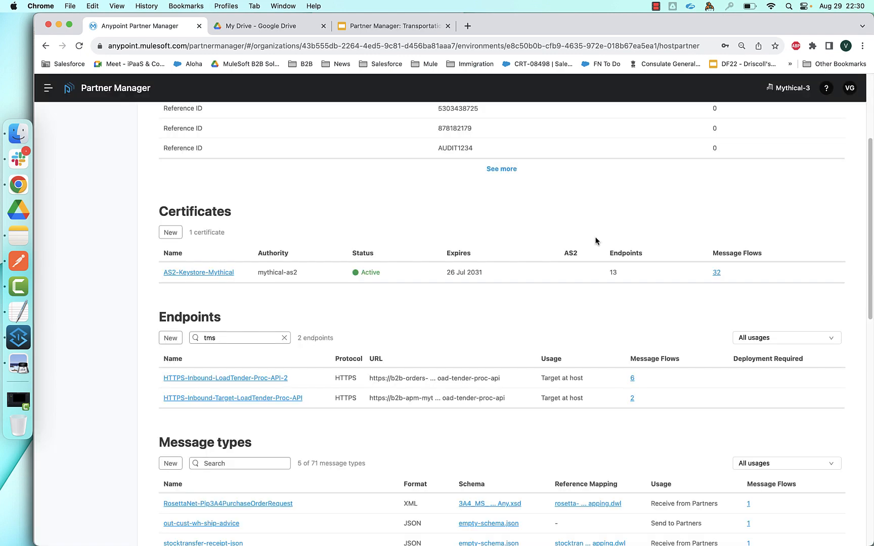
Start a new Receive-from-partners message type in X12 format, version 4010
scroll(down, 3)
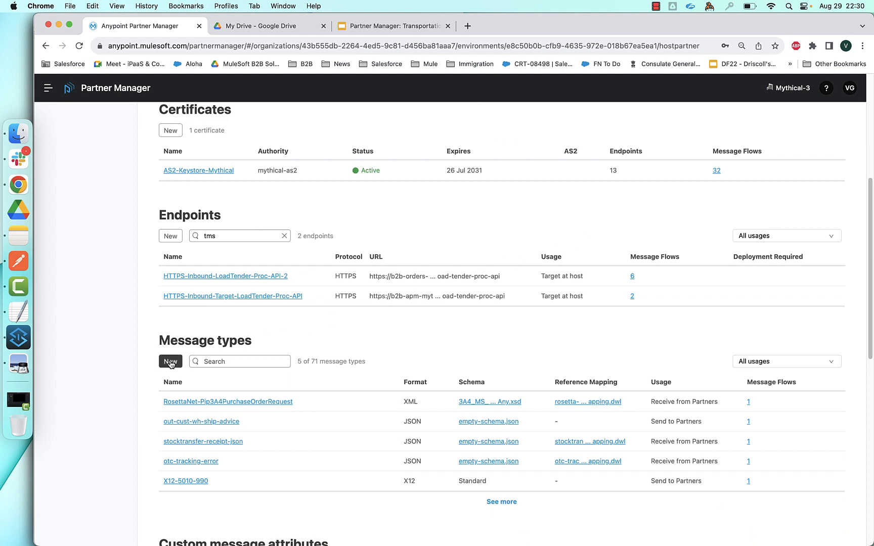
click(170, 361)
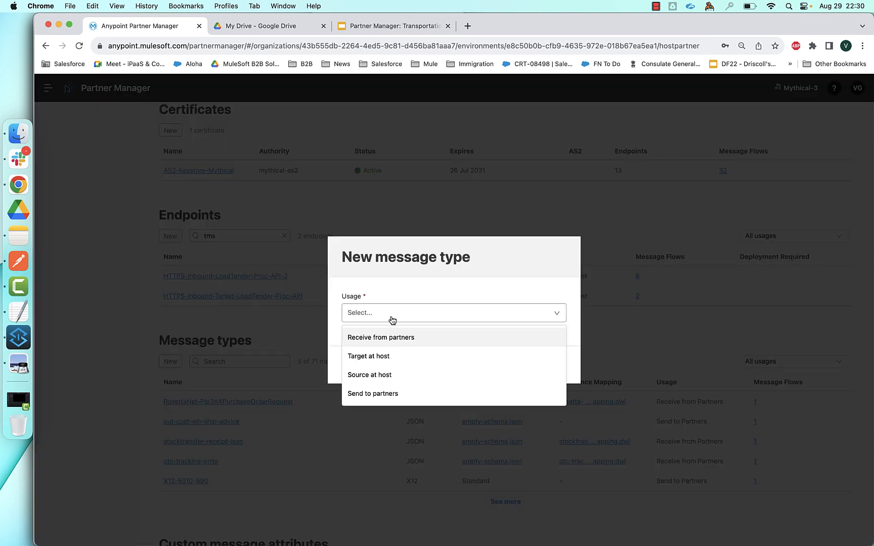
click(380, 337)
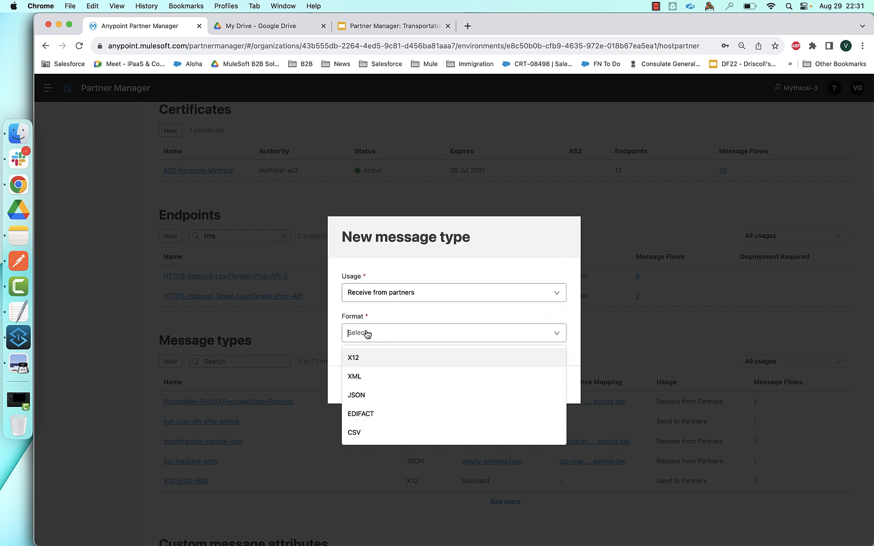
click(353, 357)
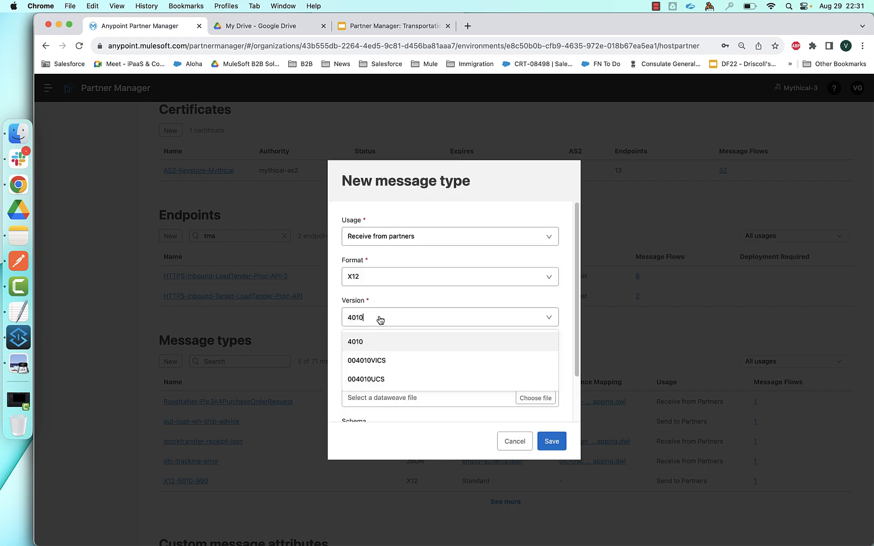
click(354, 341)
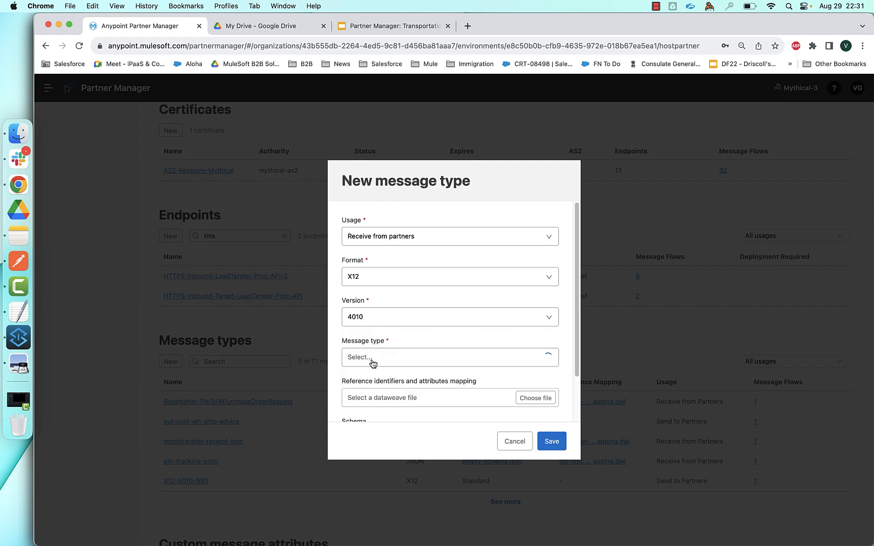
Choose message type 204 with a customized schema and name it X12-4010-204-shipperA
click(449, 357)
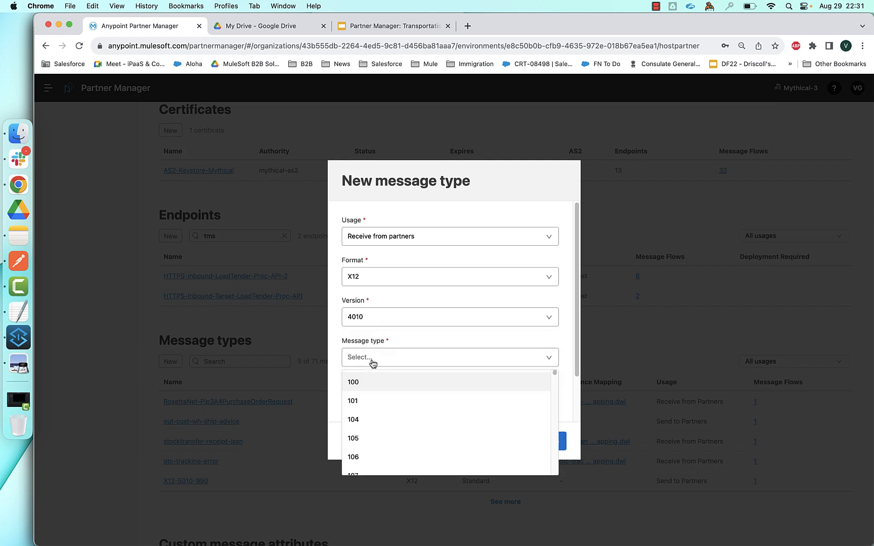
click(449, 357)
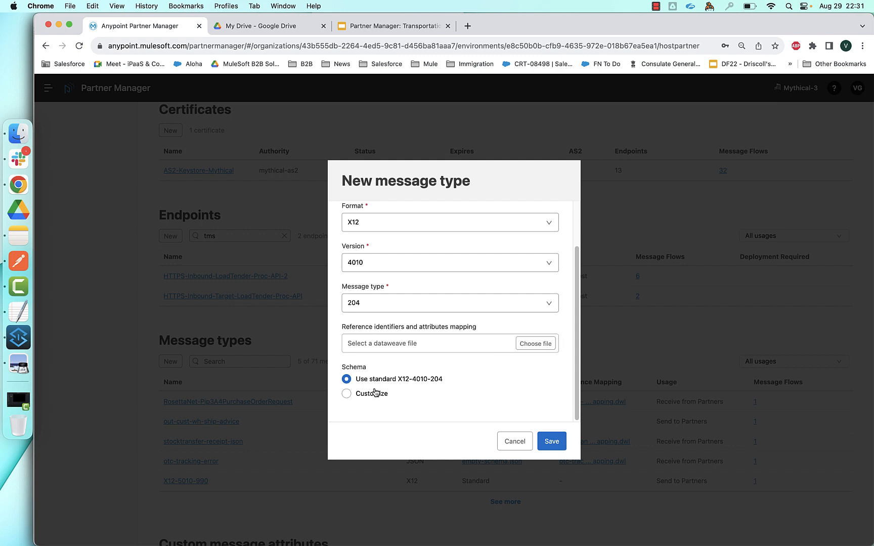
click(346, 392)
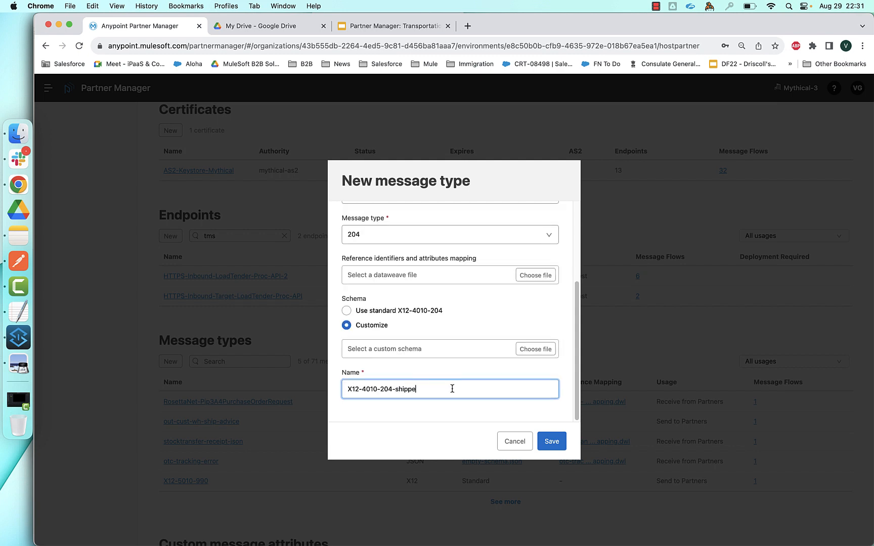
text(rA)
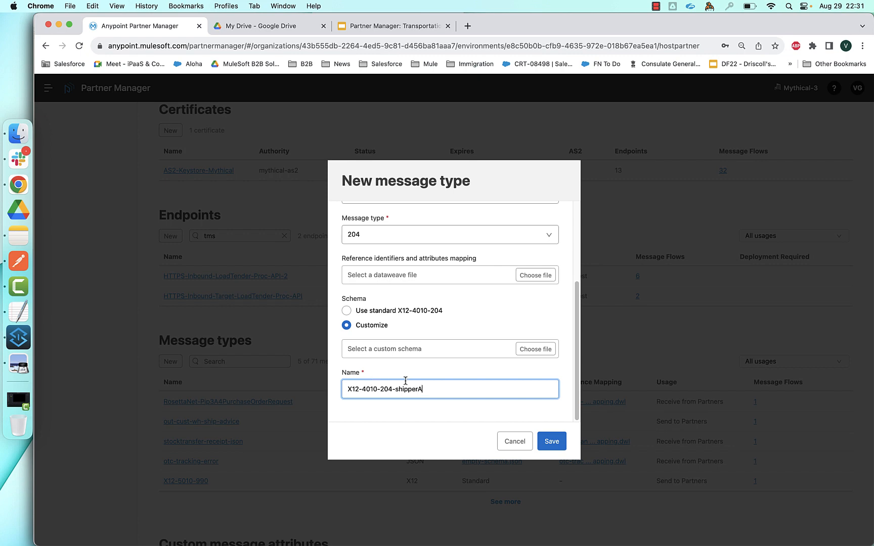
Close the new form, review the X12-4010-204 message type settings and cancel without saving
click(550, 440)
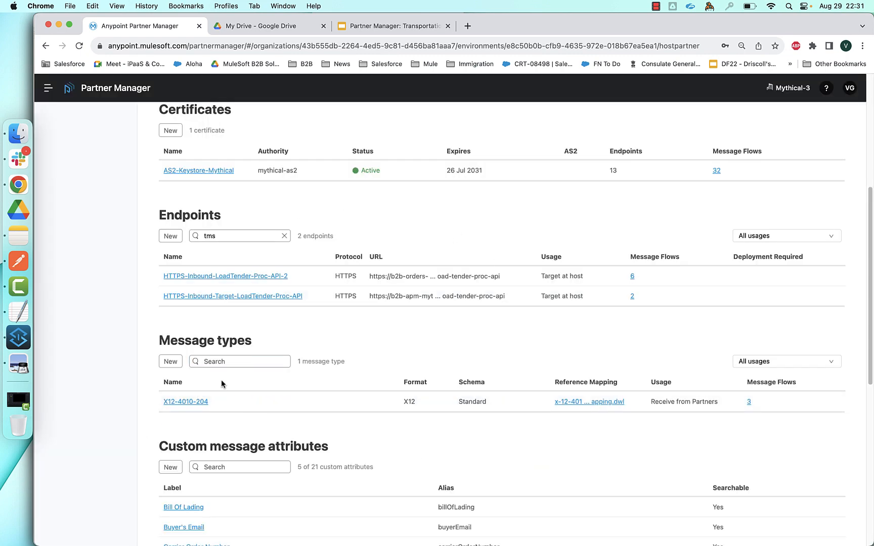
click(185, 401)
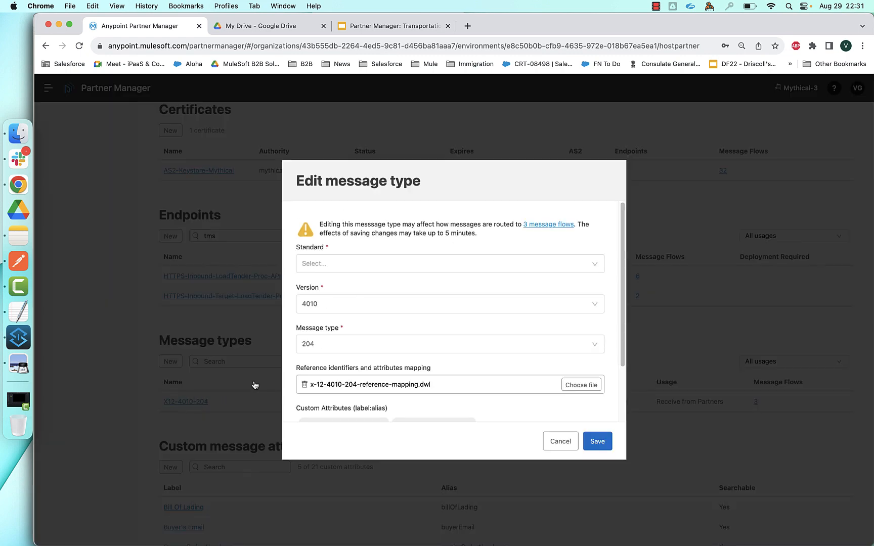
scroll(down, 3)
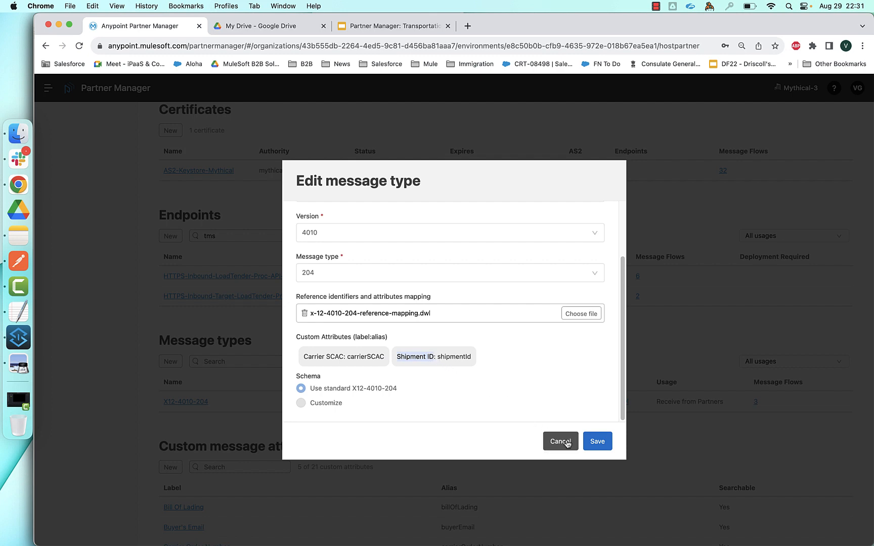
click(559, 441)
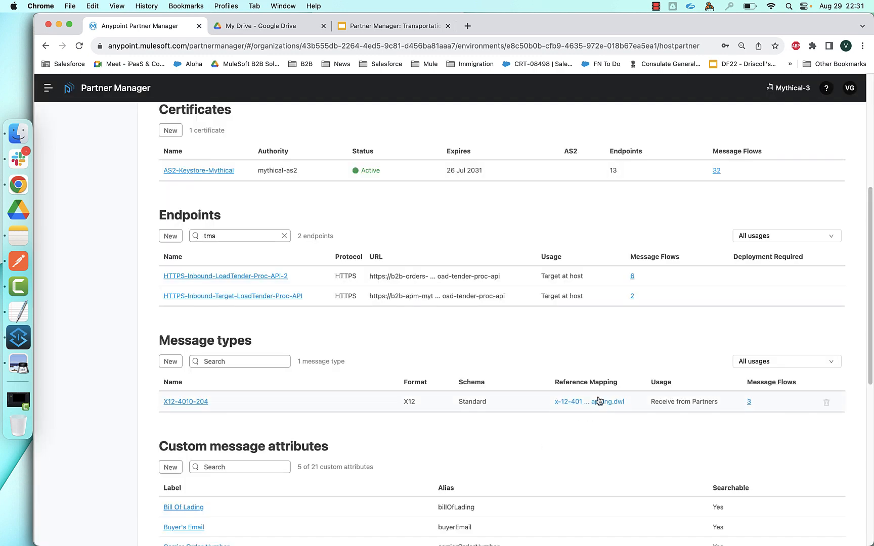
Bring up the X12-4010-204 reference mapping .dwl script in Anypoint Studio
click(589, 402)
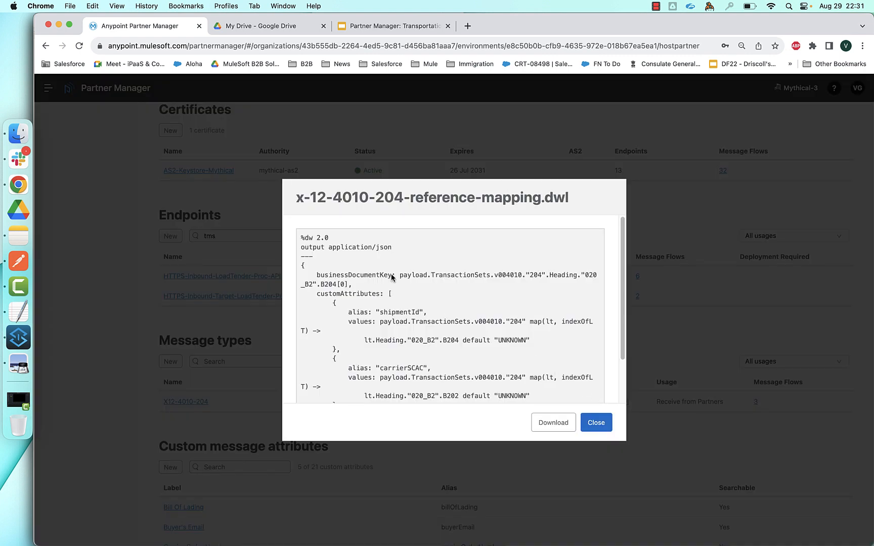
scroll(down, 3)
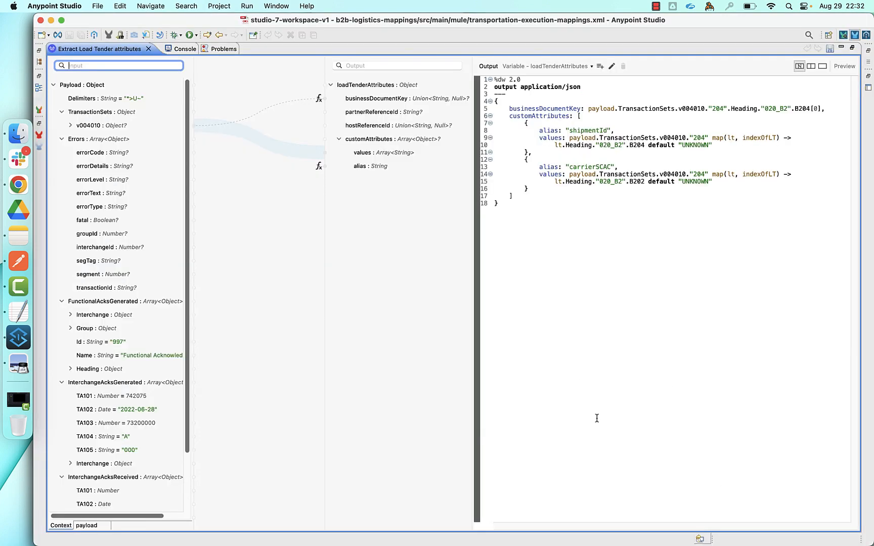
Expand the input tree v004010 > 204 > Heading > 020_B2 down to the B204 field
click(71, 125)
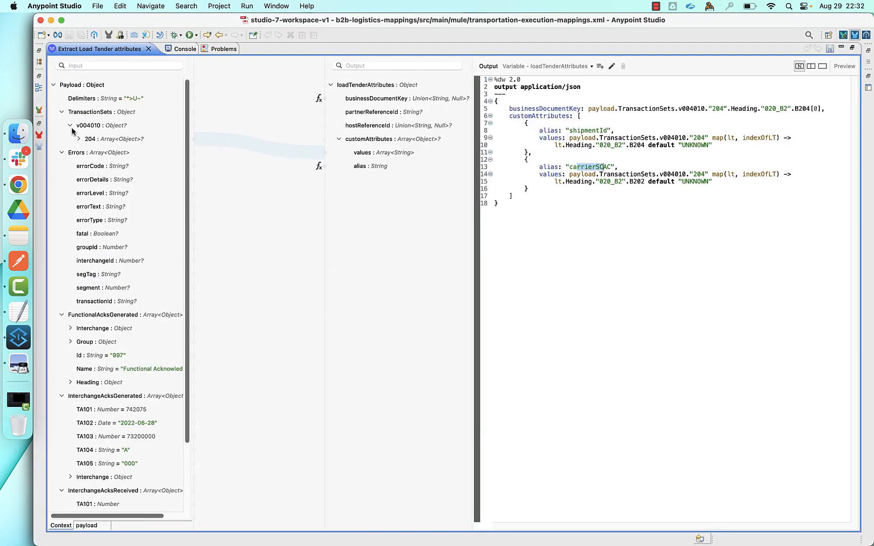
click(79, 139)
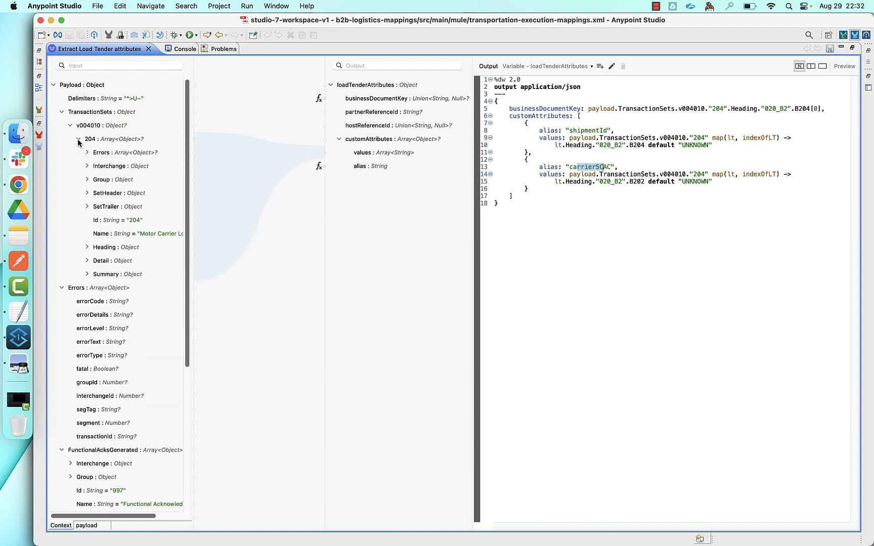
click(87, 247)
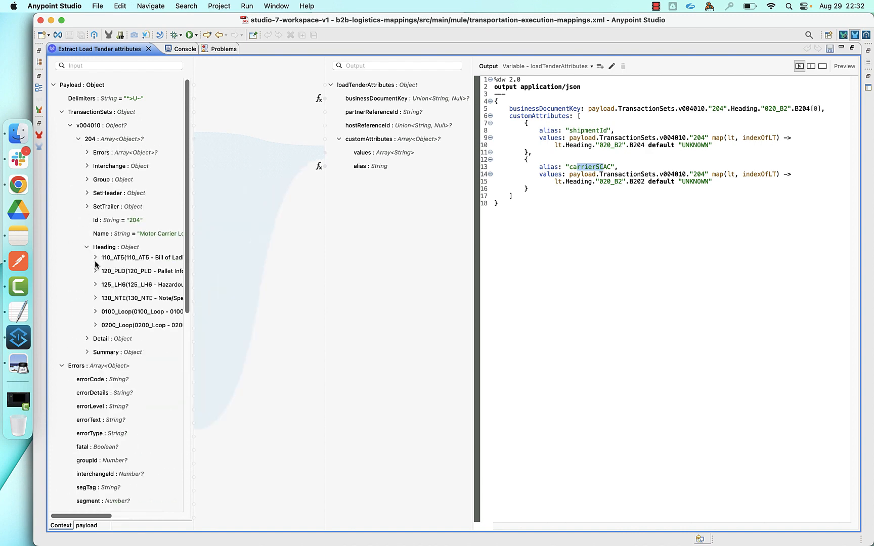
click(95, 261)
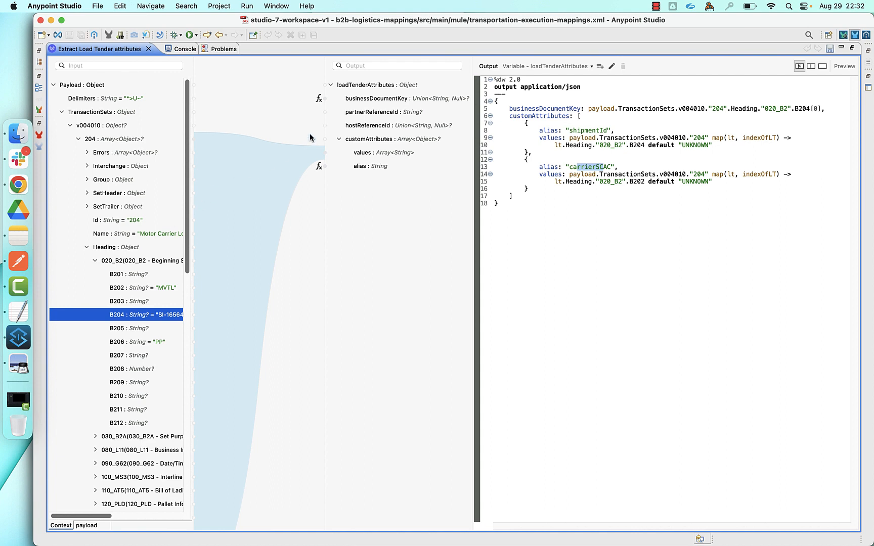
Show the businessDocumentKey expression and run the mapping output preview
click(406, 98)
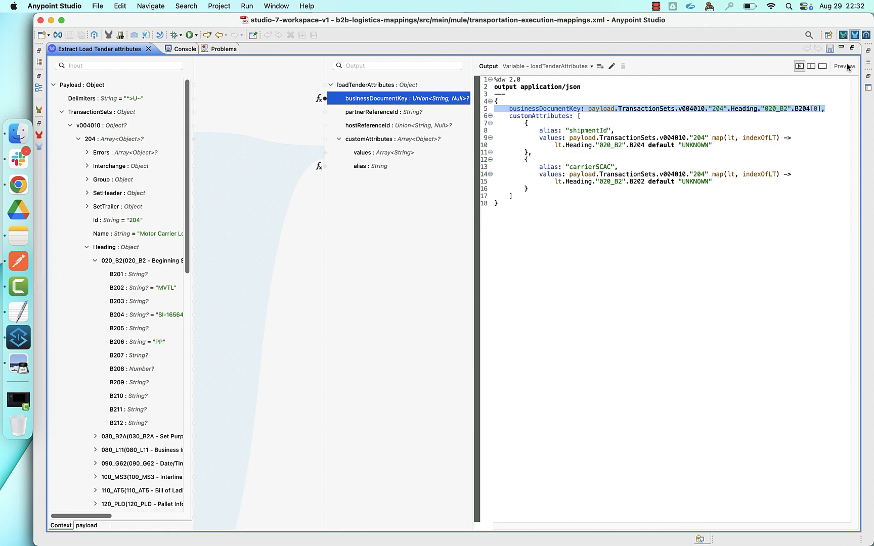
click(843, 66)
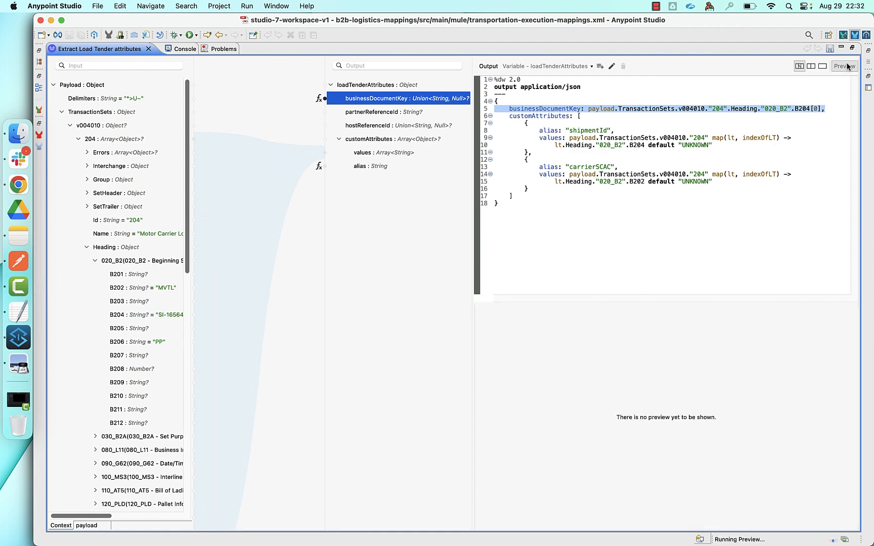
click(844, 65)
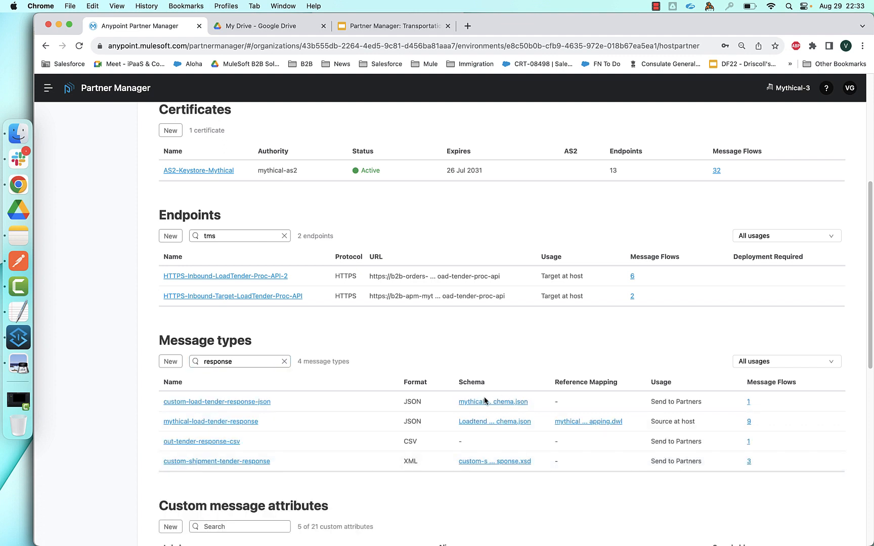
mouse_move(226, 425)
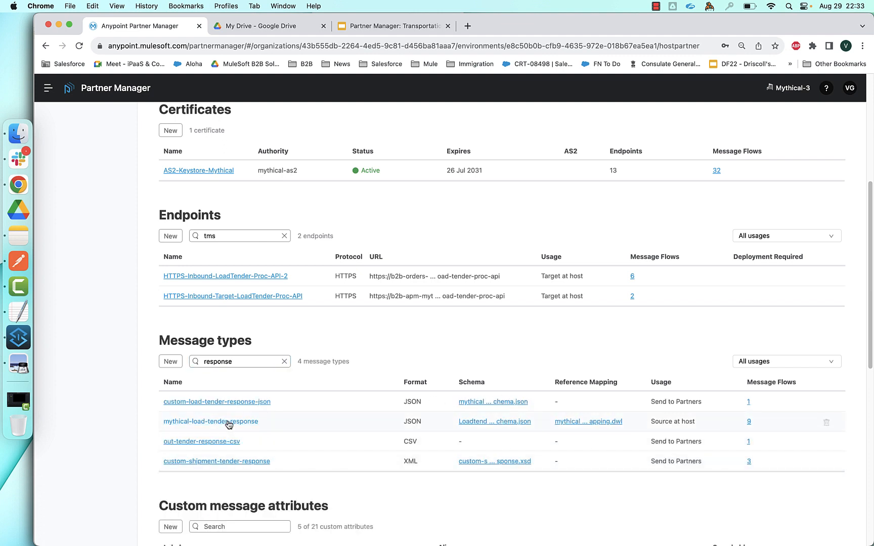
Review mythical-load-tender-response's JSON schema and reference mapping fields in Edit message type
click(211, 422)
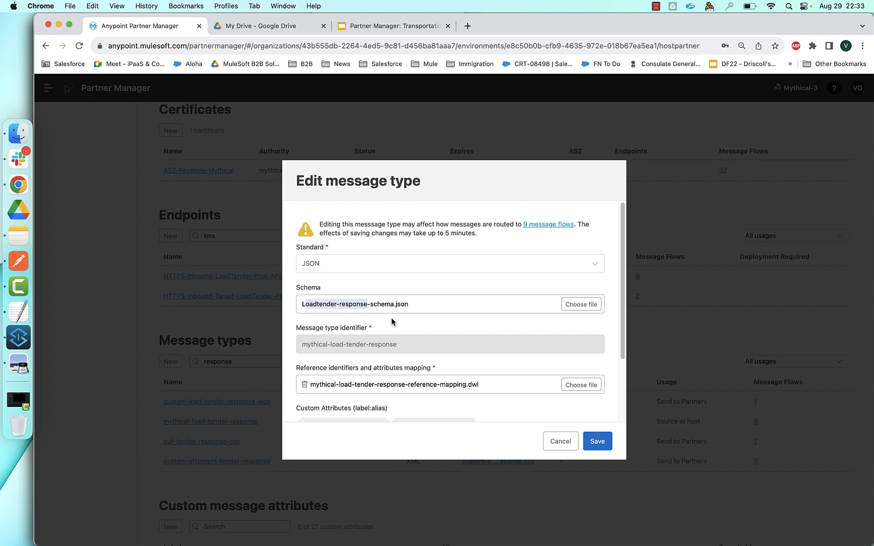
scroll(down, 3)
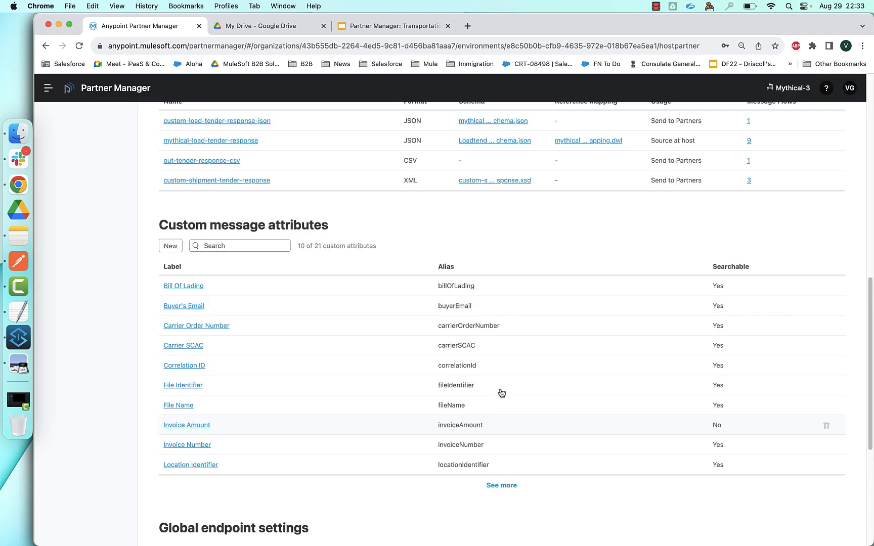
See more custom message attributes, then go to the Partners list
click(500, 484)
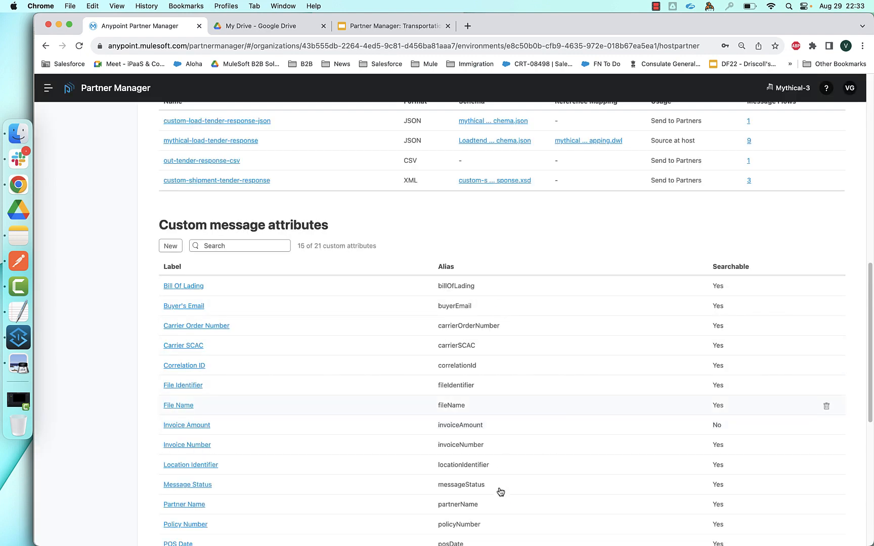
scroll(down, 3)
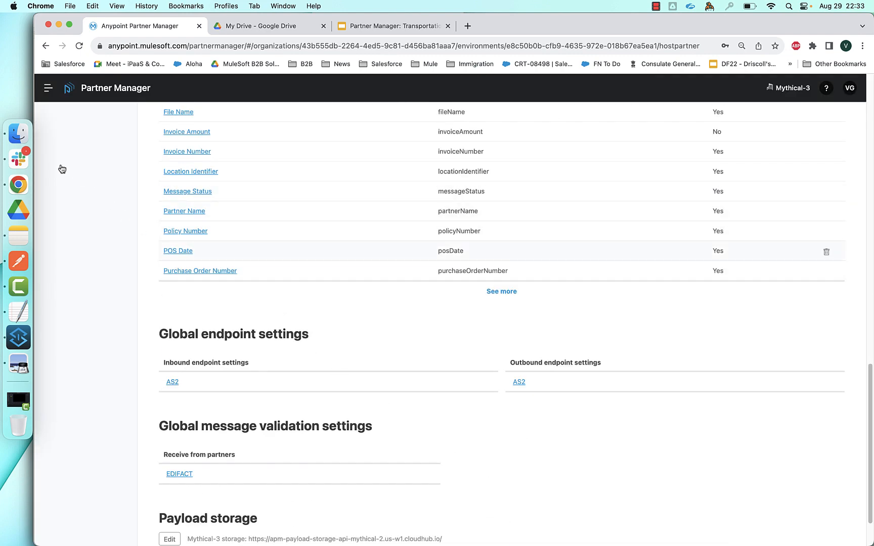
click(54, 169)
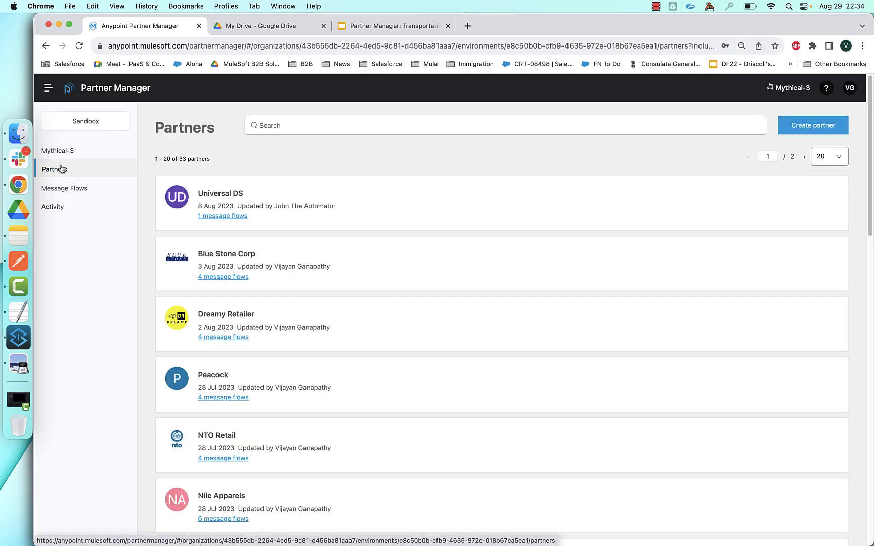
scroll(down, 3)
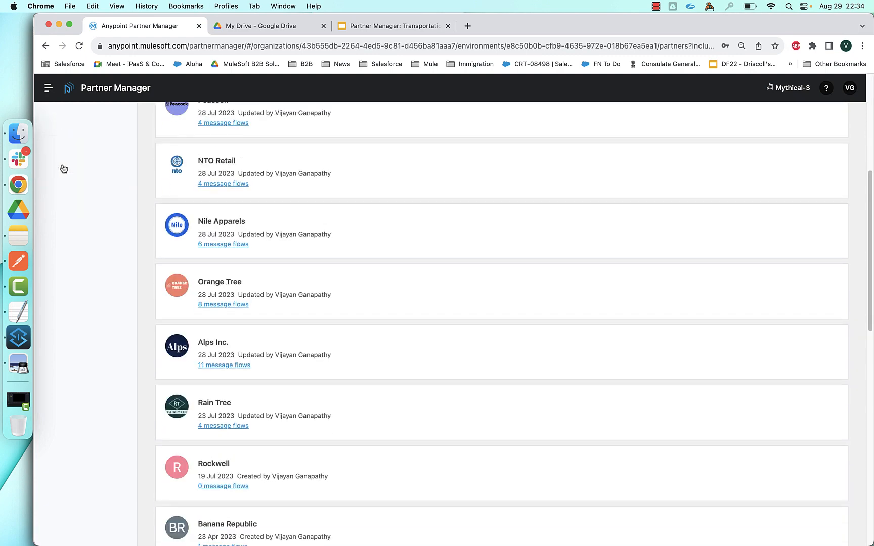
click(812, 123)
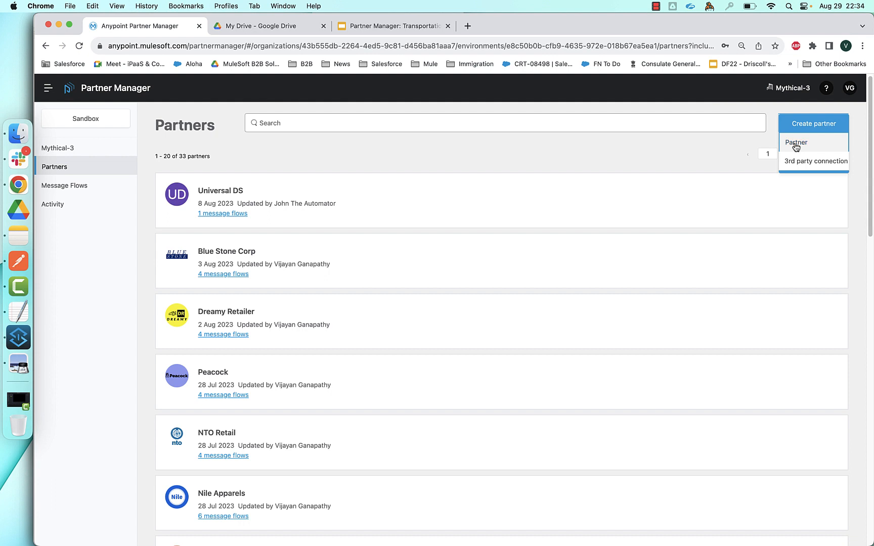
mouse_move(814, 161)
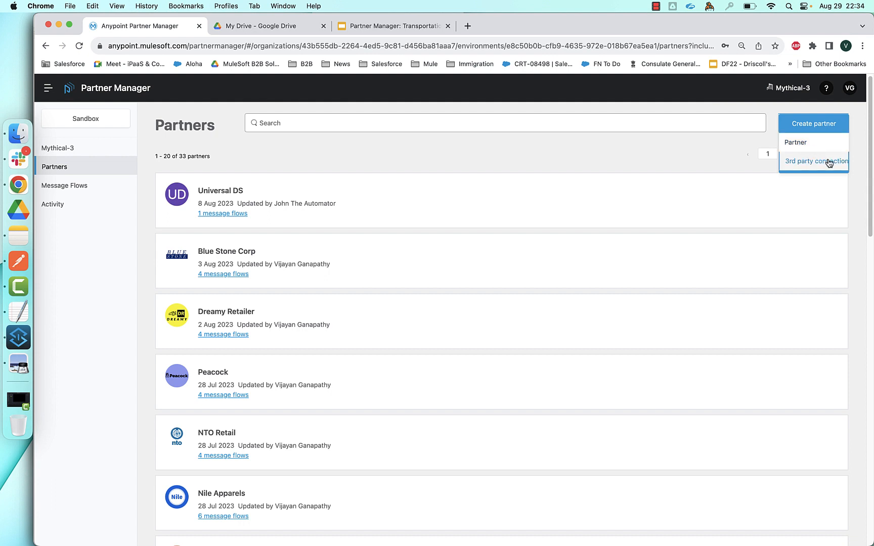
scroll(down, 3)
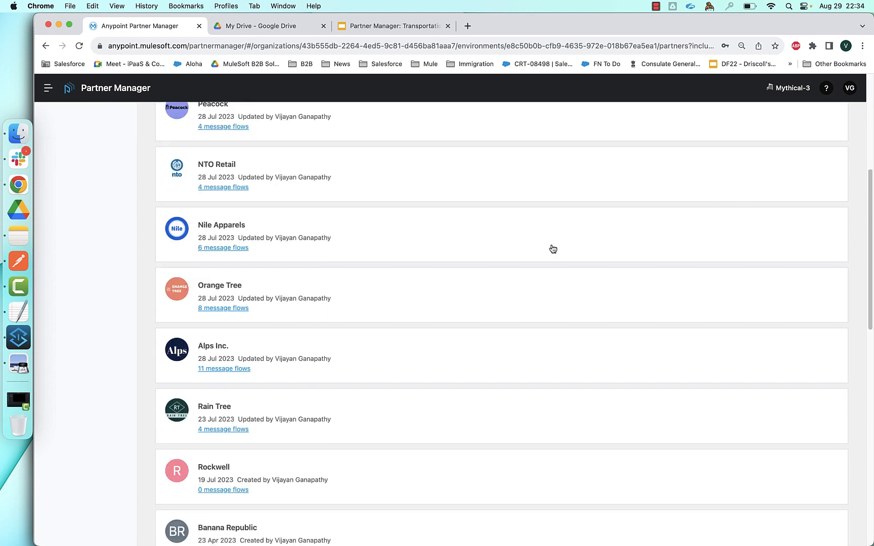
click(212, 346)
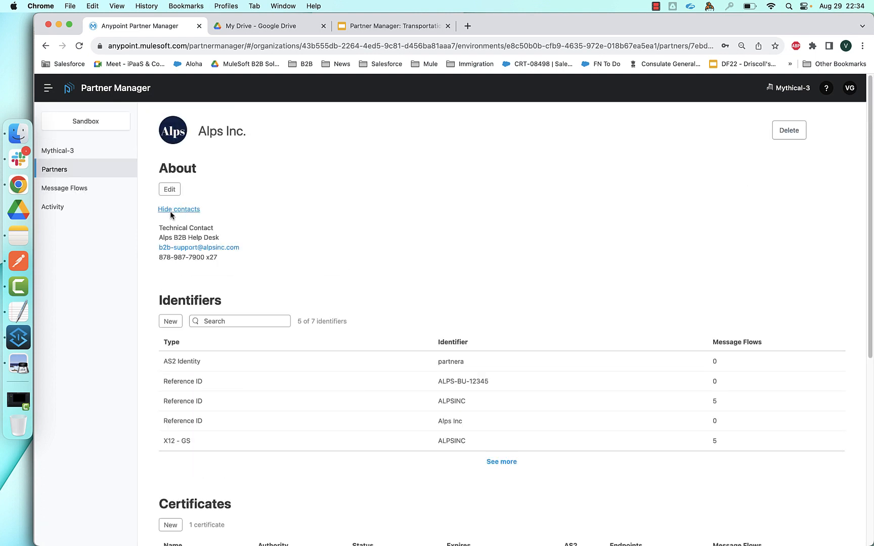
click(168, 189)
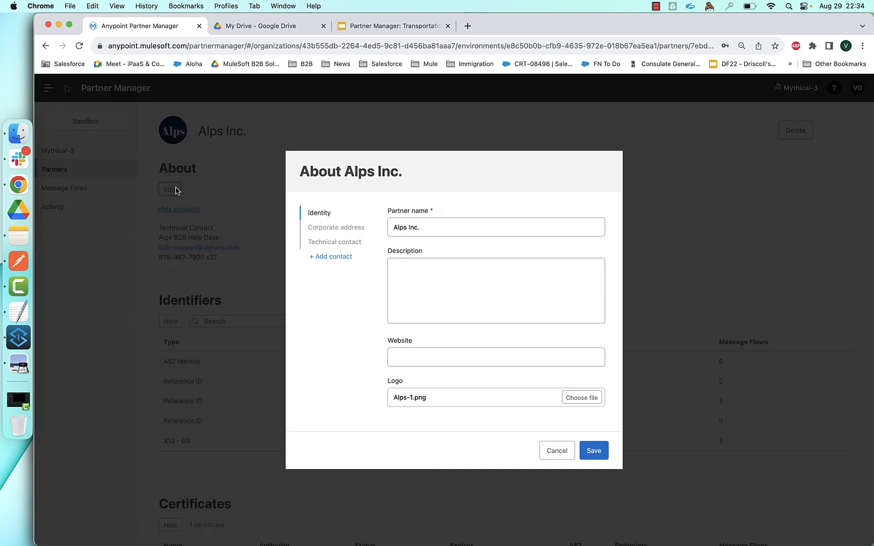
click(334, 242)
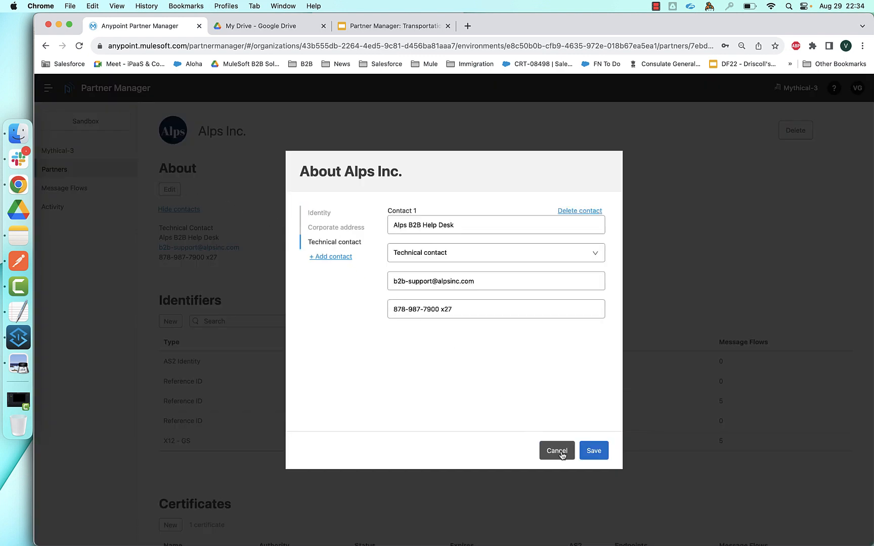
click(555, 450)
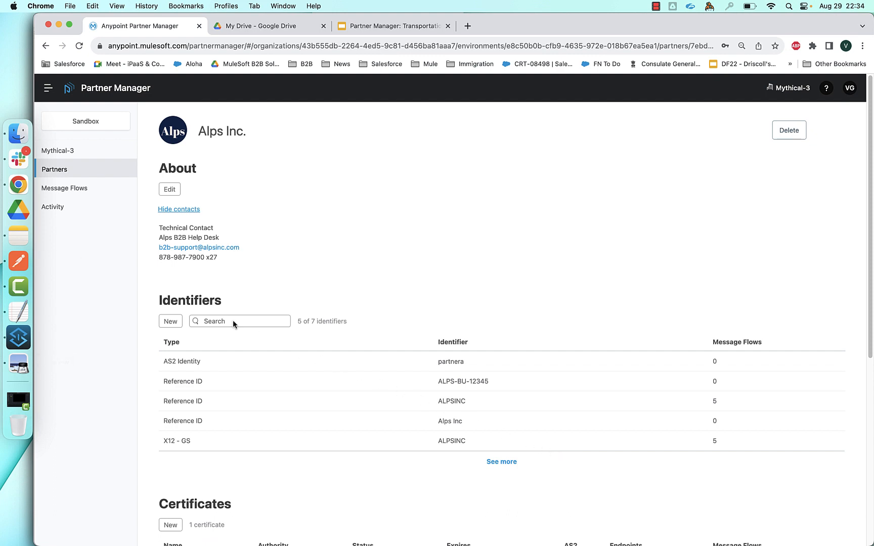
scroll(down, 3)
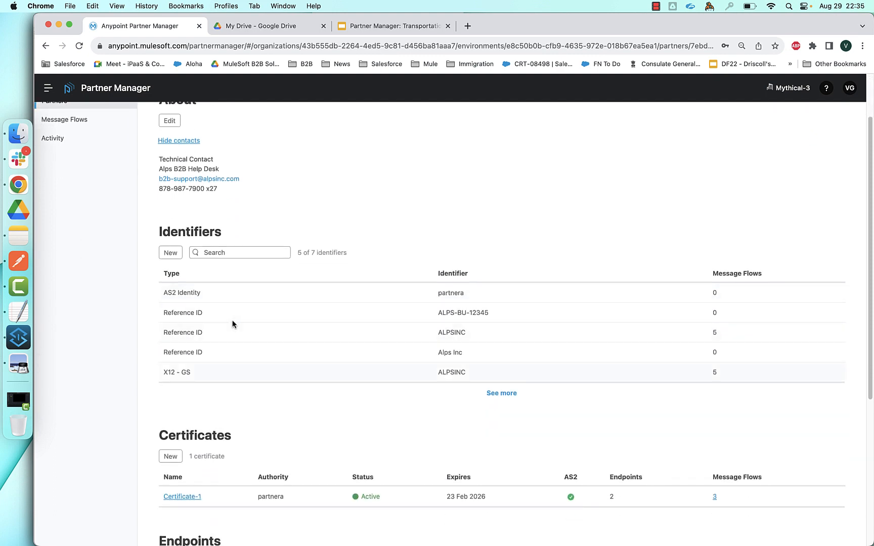
scroll(down, 3)
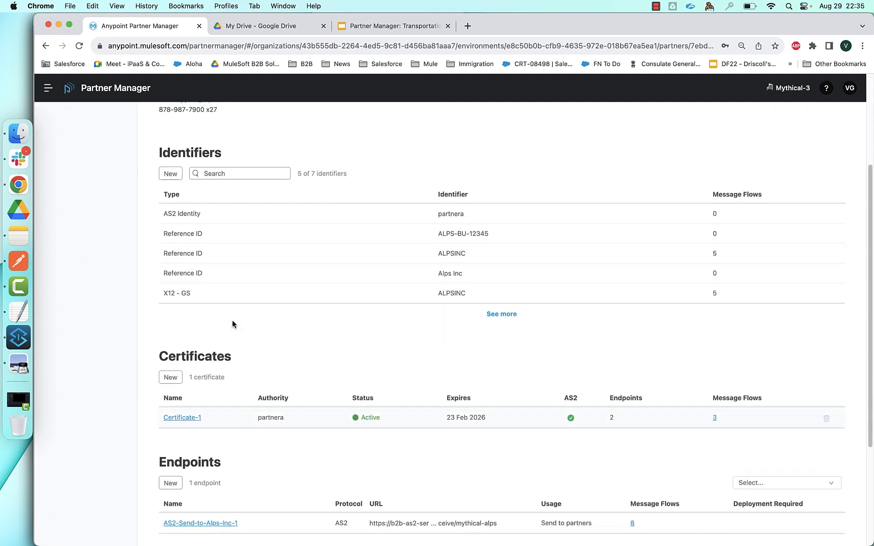
scroll(down, 3)
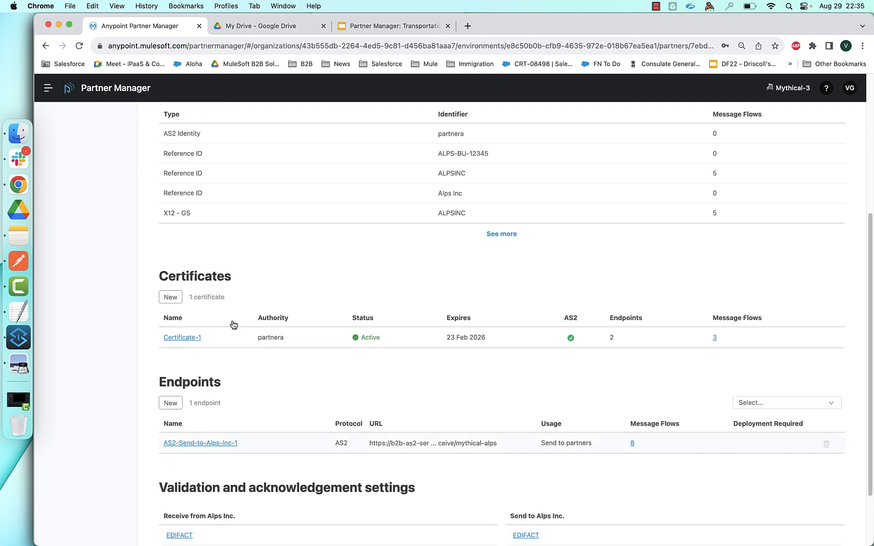
scroll(down, 3)
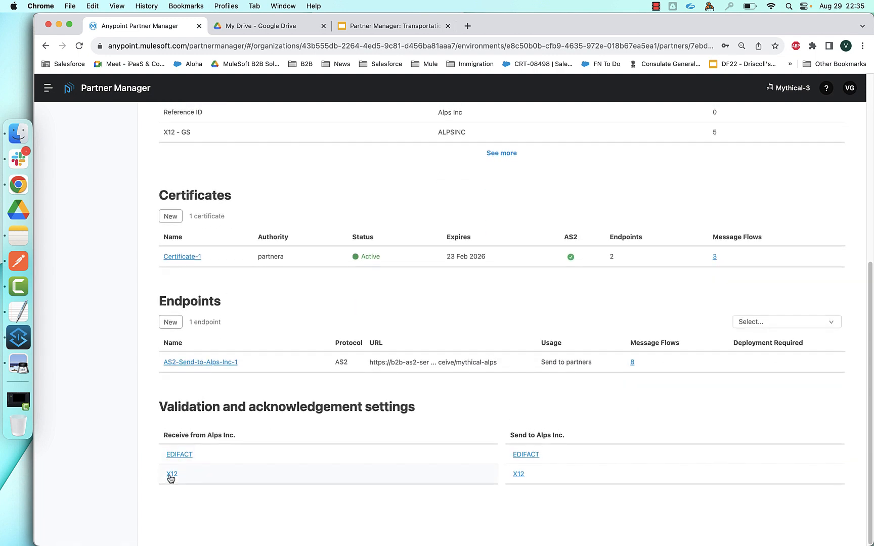
click(172, 473)
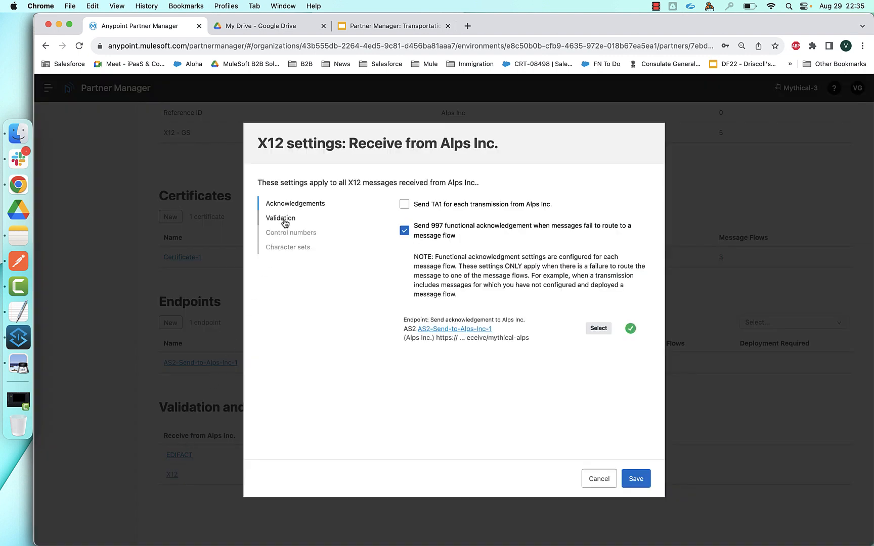
click(280, 217)
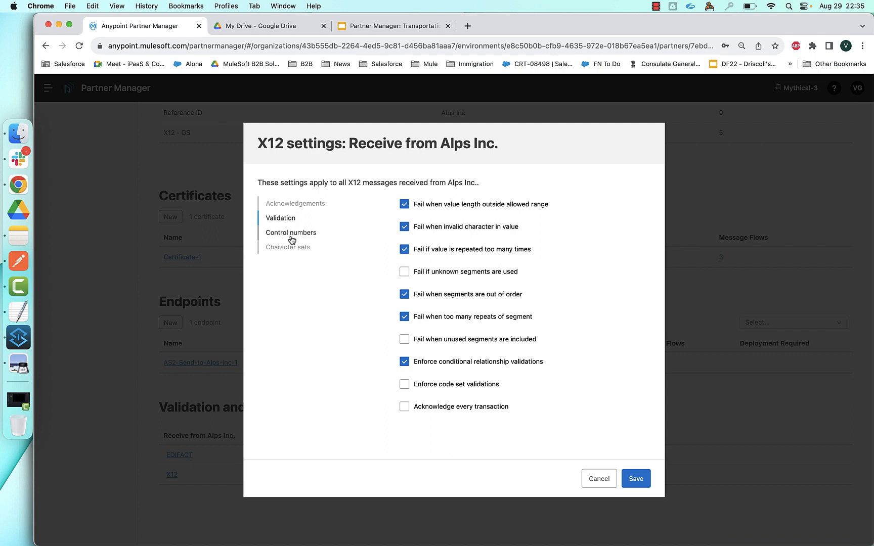
click(290, 232)
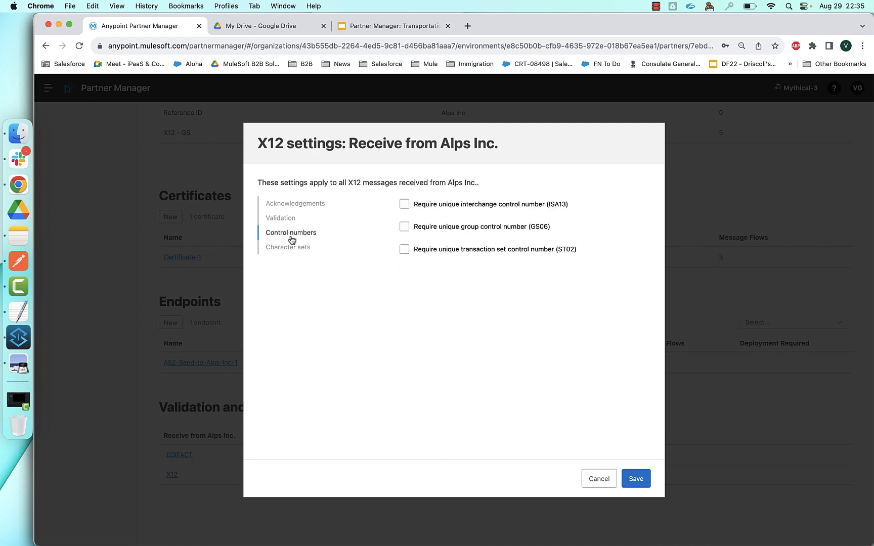
mouse_move(289, 247)
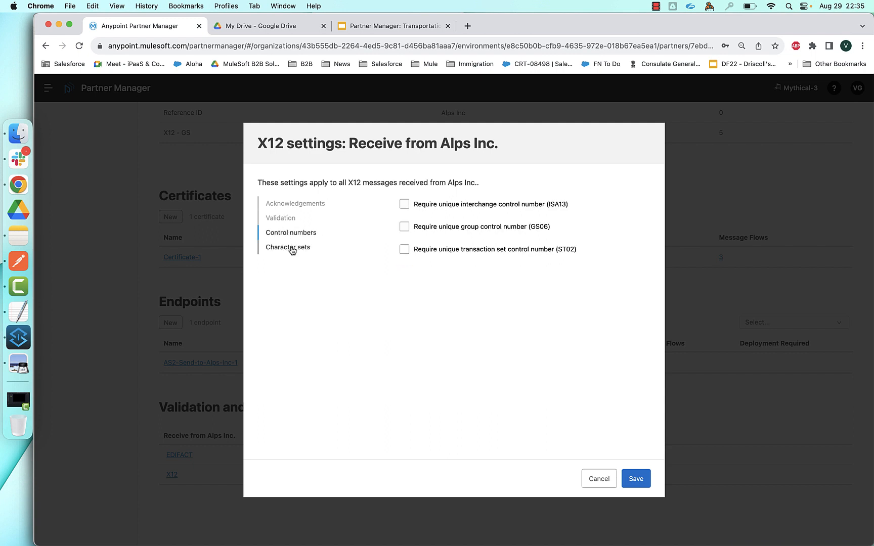
click(289, 247)
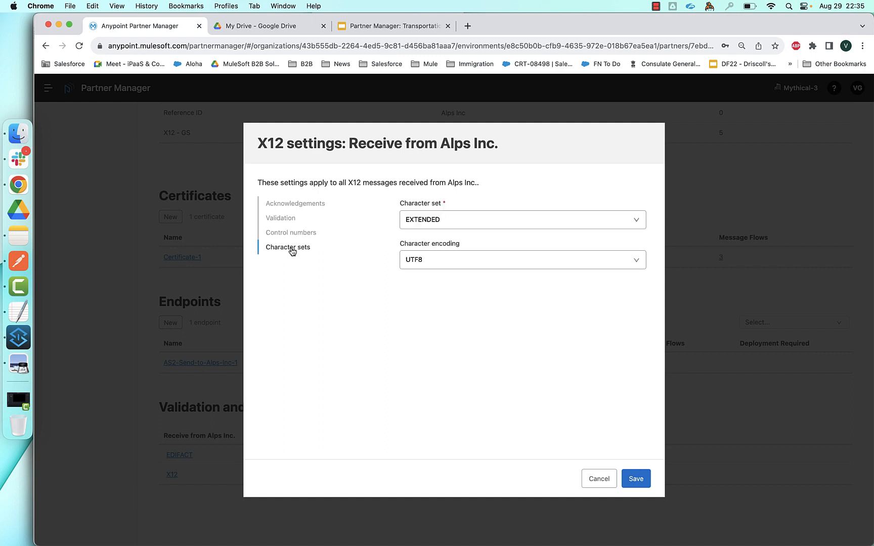
click(598, 478)
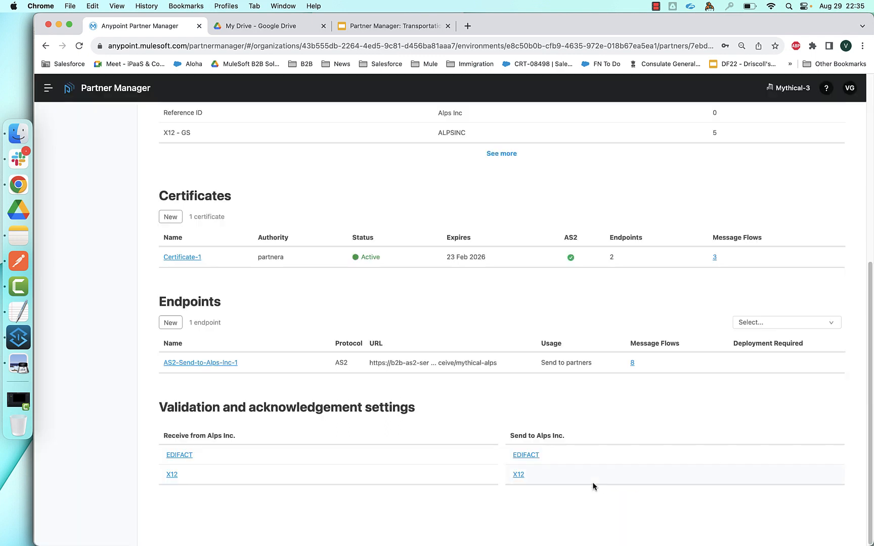
View Alps Inc.'s outbound X12 character set (EXTENDED UTF8) and separator fields
click(517, 474)
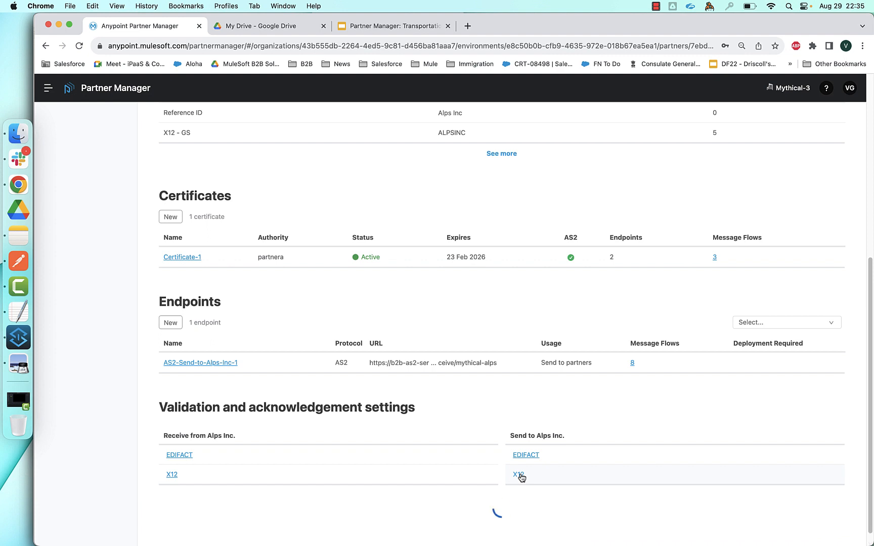
click(516, 475)
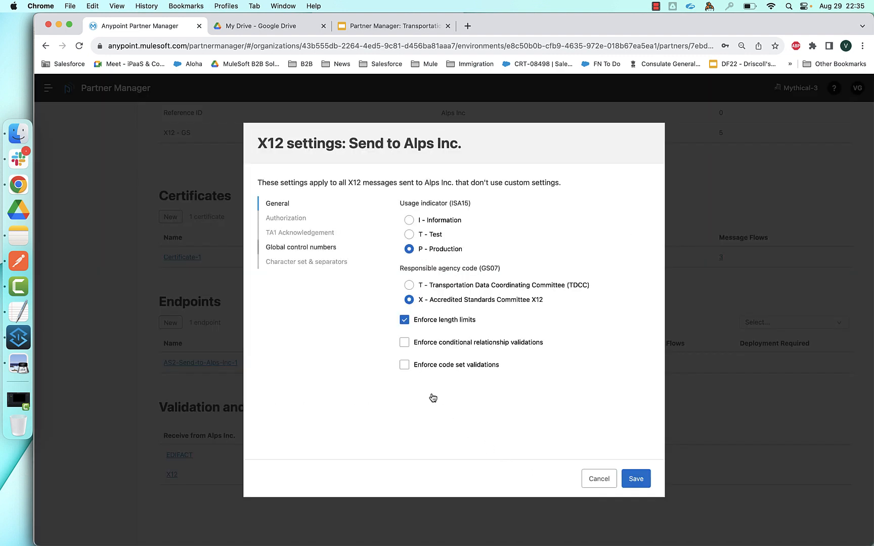
click(306, 261)
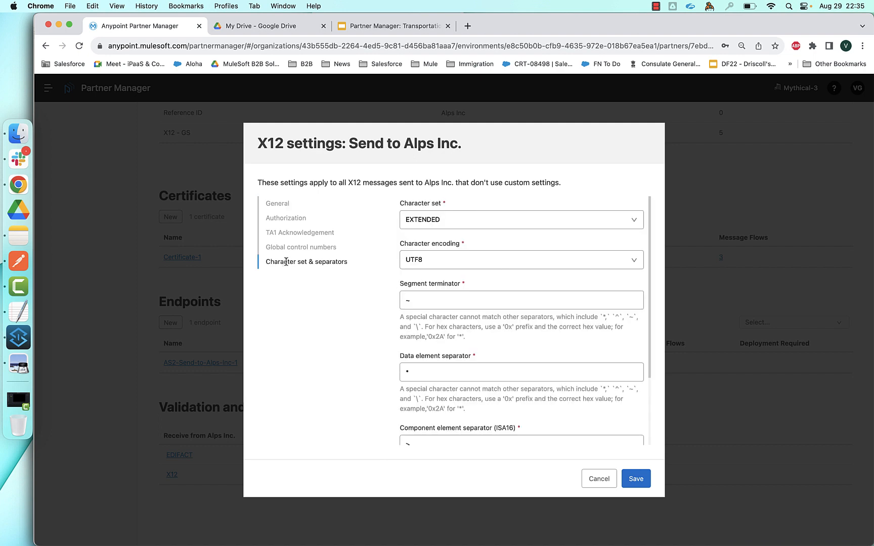
scroll(down, 3)
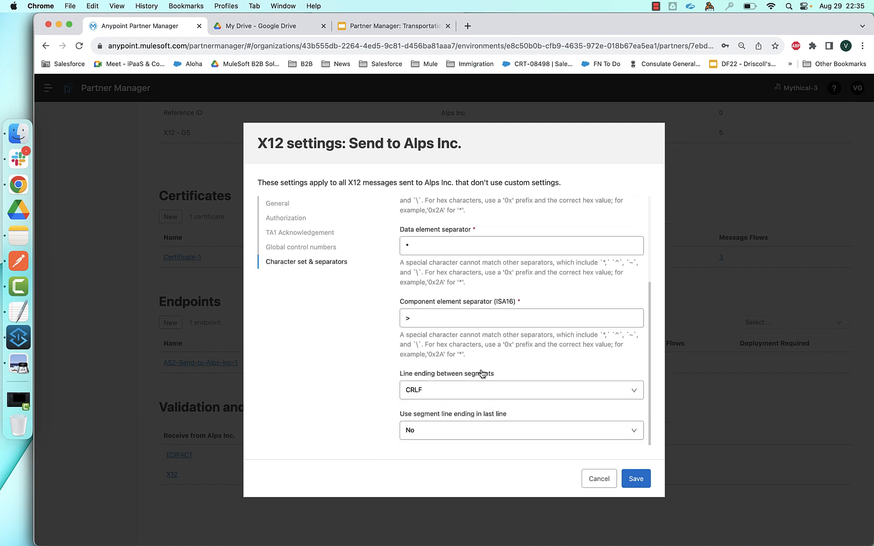
scroll(up, 3)
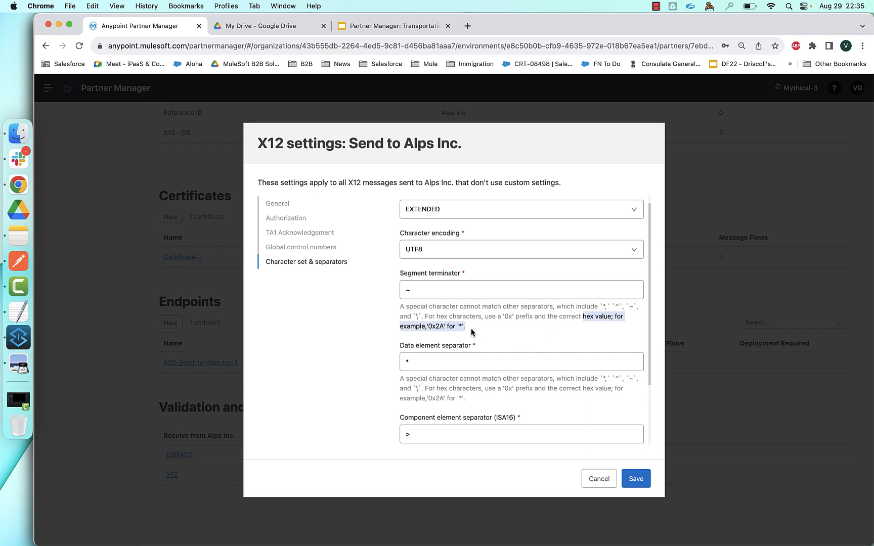
scroll(down, 3)
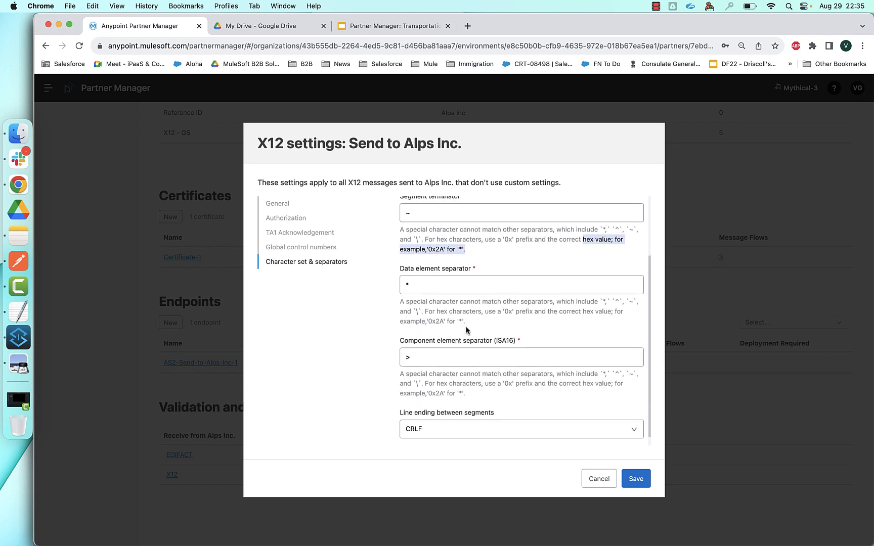
scroll(down, 3)
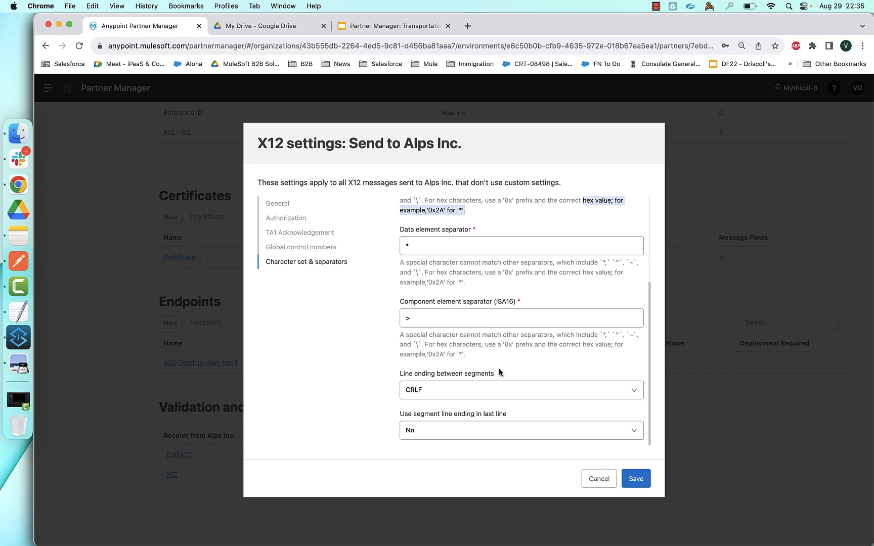
mouse_move(599, 479)
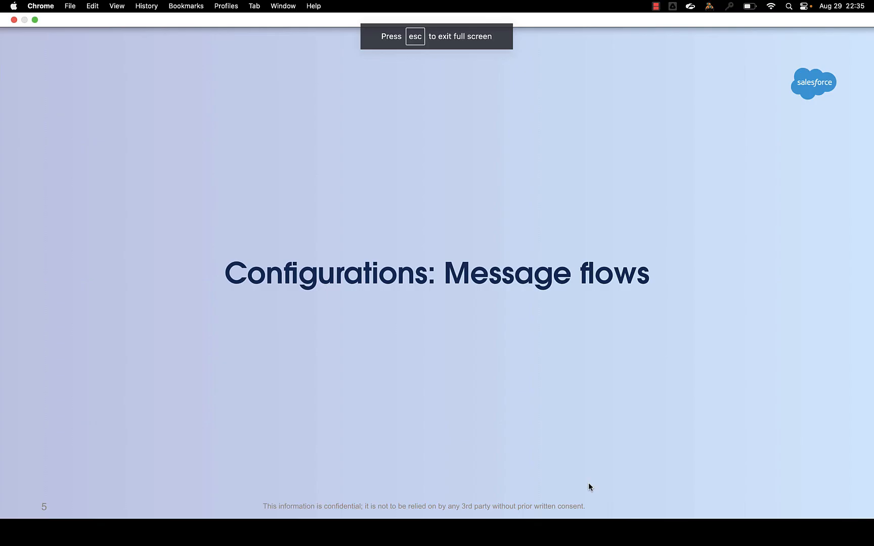
mouse_move(581, 4)
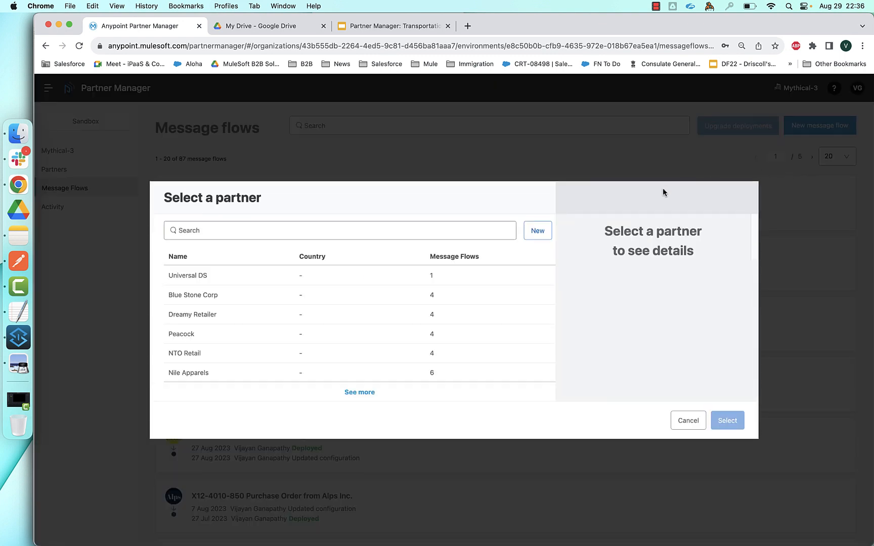
Select Universal DS as the new message flow's partner
click(188, 275)
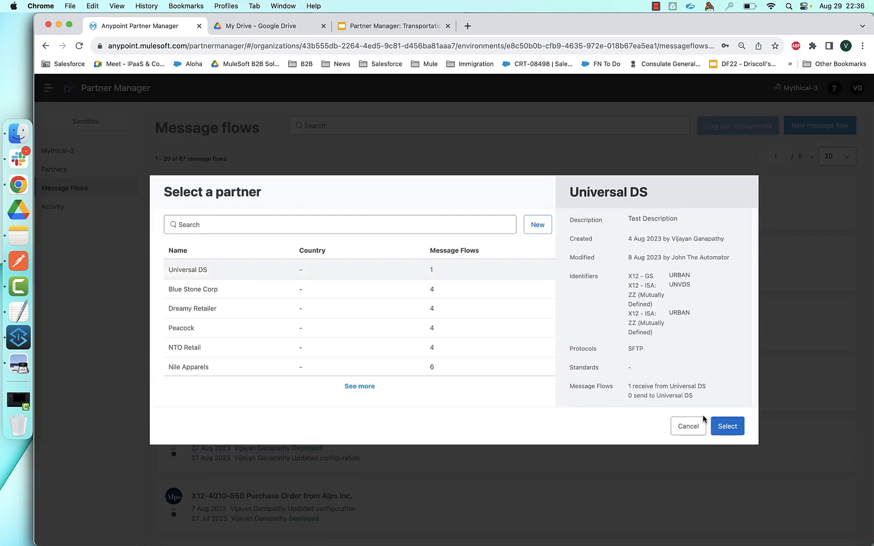
click(727, 426)
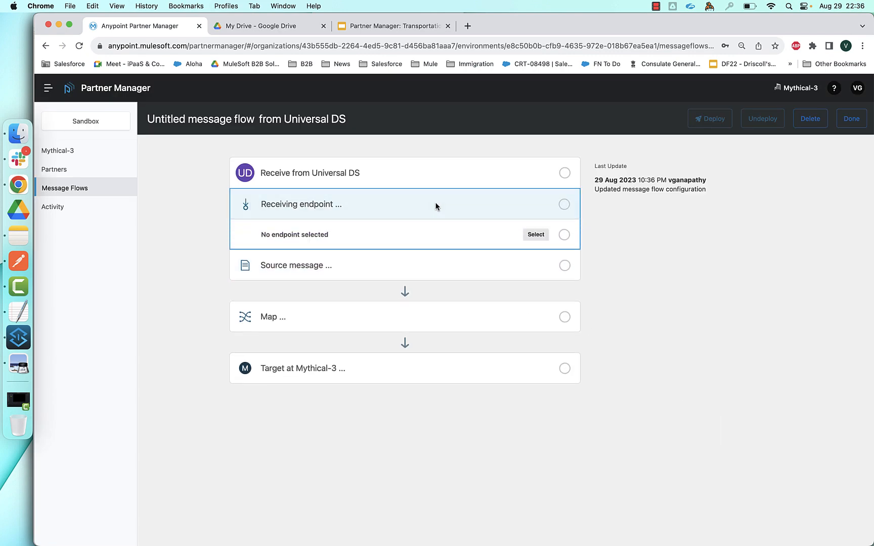
click(535, 234)
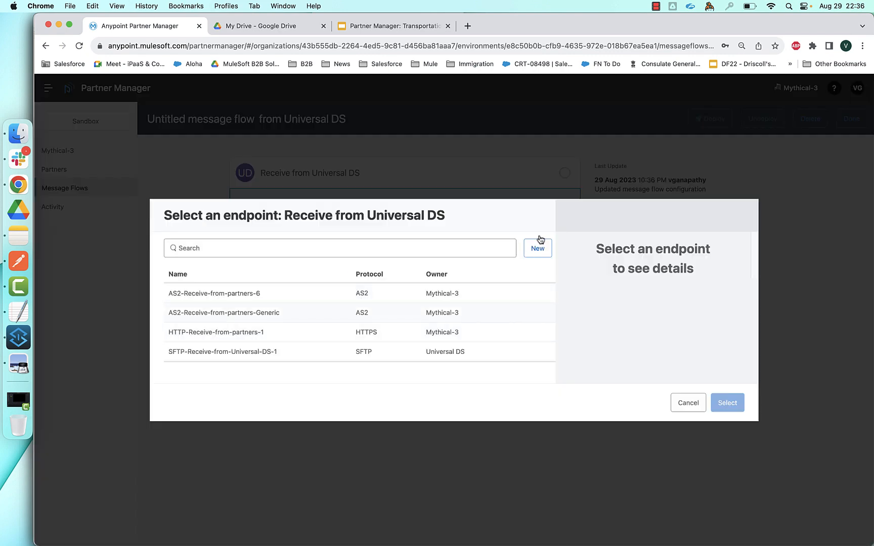
Set AS2-Receive-from-partners-Generic as the flow's receiving endpoint
click(223, 312)
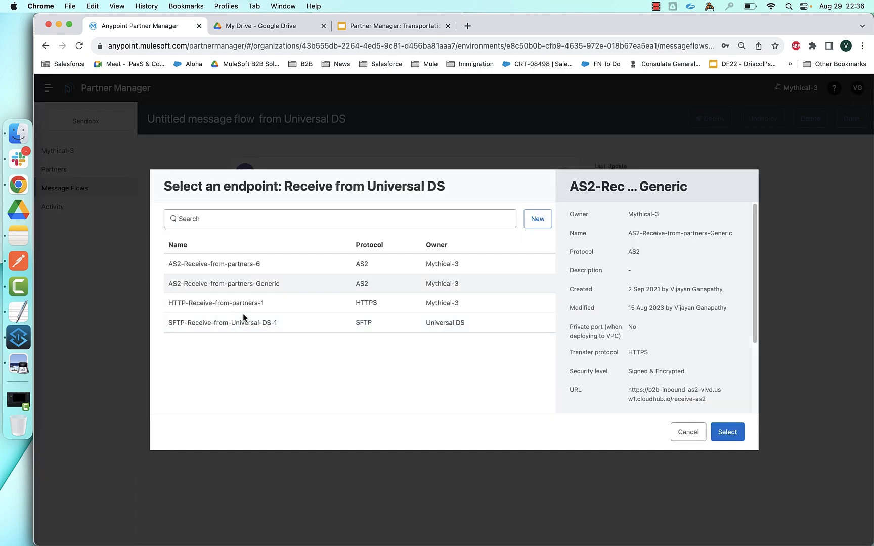
scroll(down, 3)
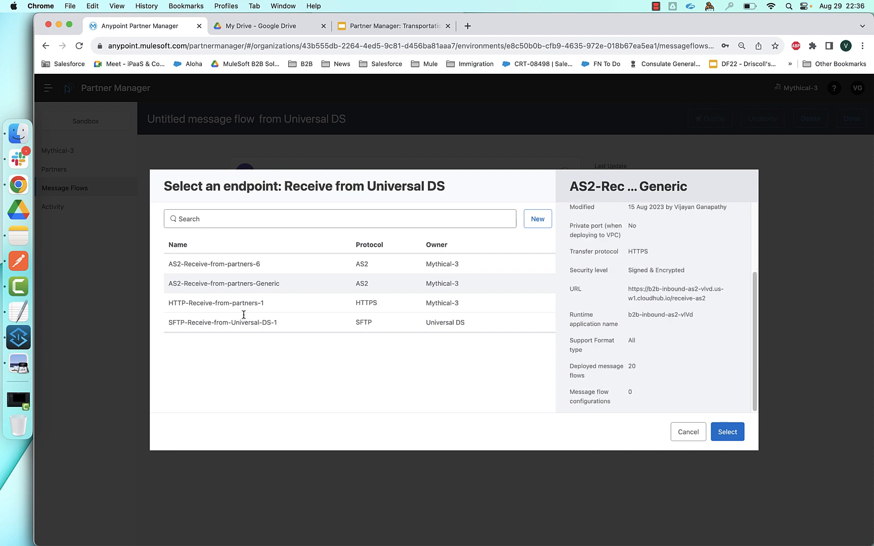
click(727, 431)
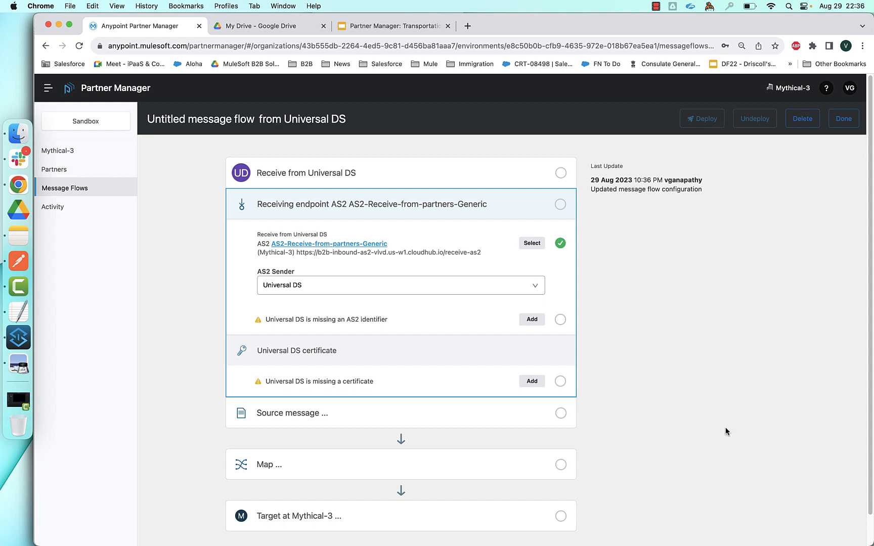
mouse_move(539, 286)
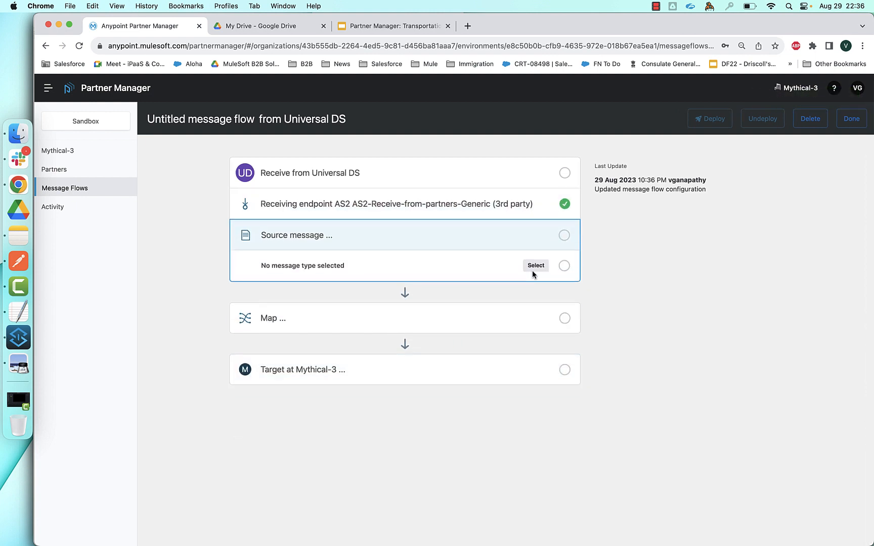
Set the source message to X12-4010-204 with the 997 functional acknowledgement enabled
click(535, 265)
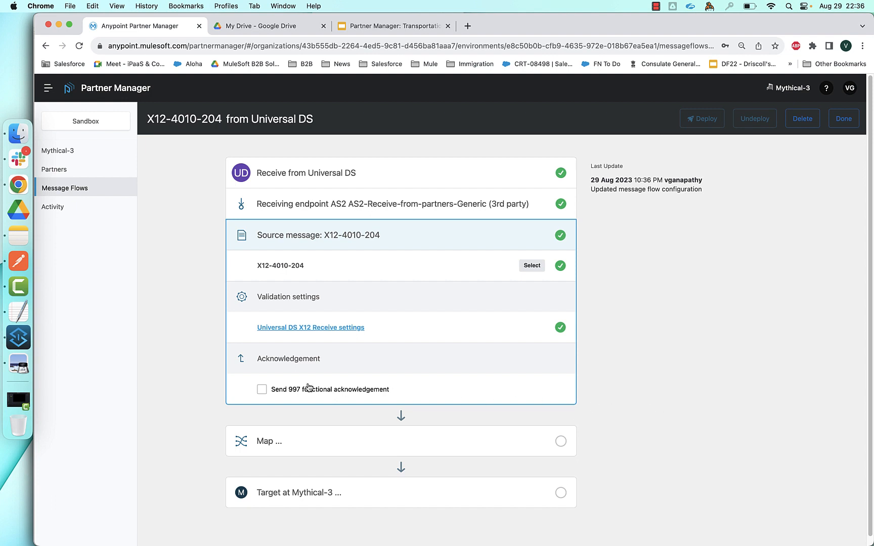
click(262, 389)
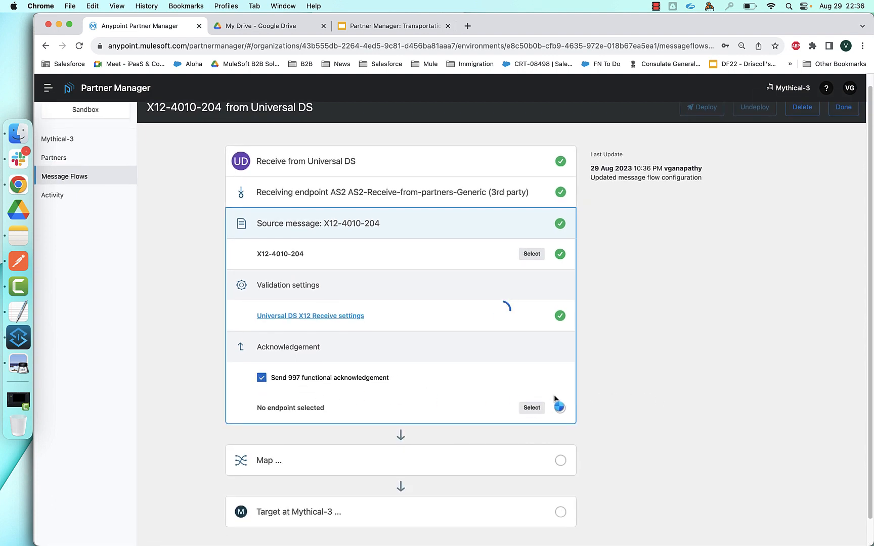
click(842, 108)
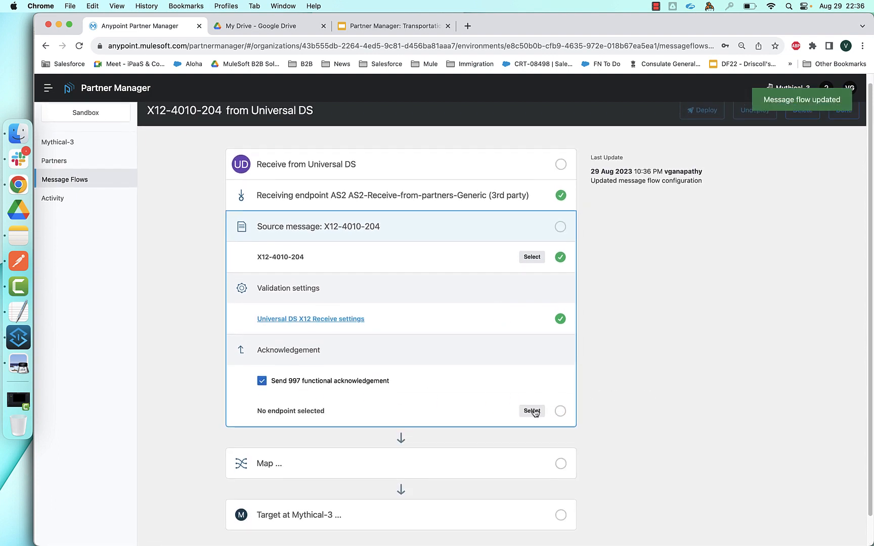
Dismiss the acknowledgement endpoint list and view the 204-to-JSON DataWeave mapping in Studio
click(531, 410)
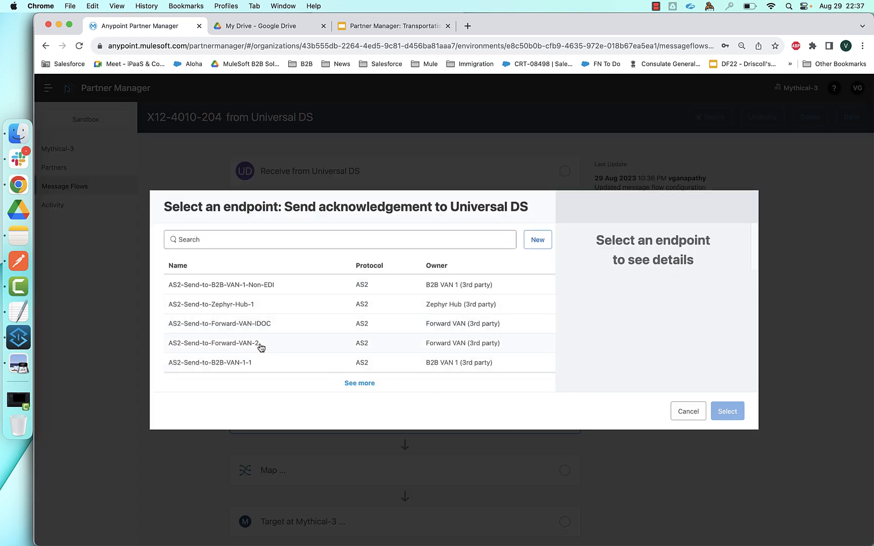
click(686, 411)
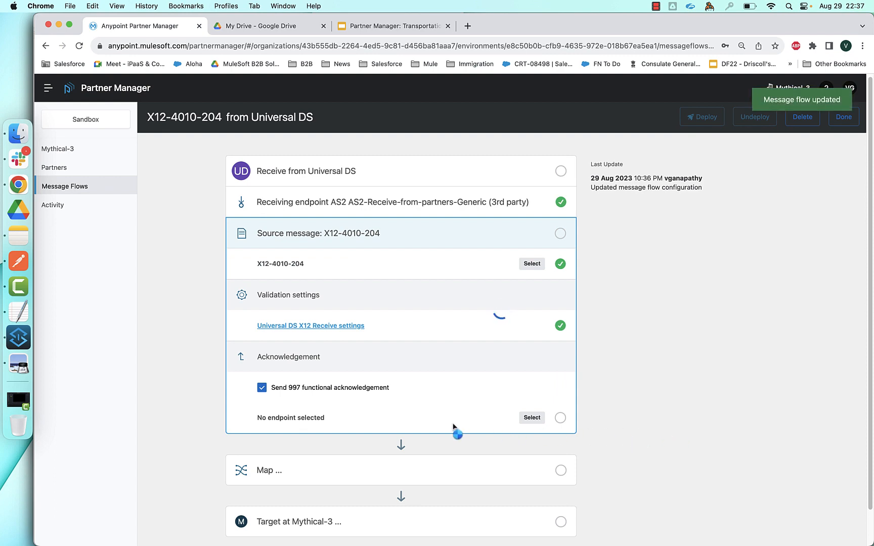
click(531, 417)
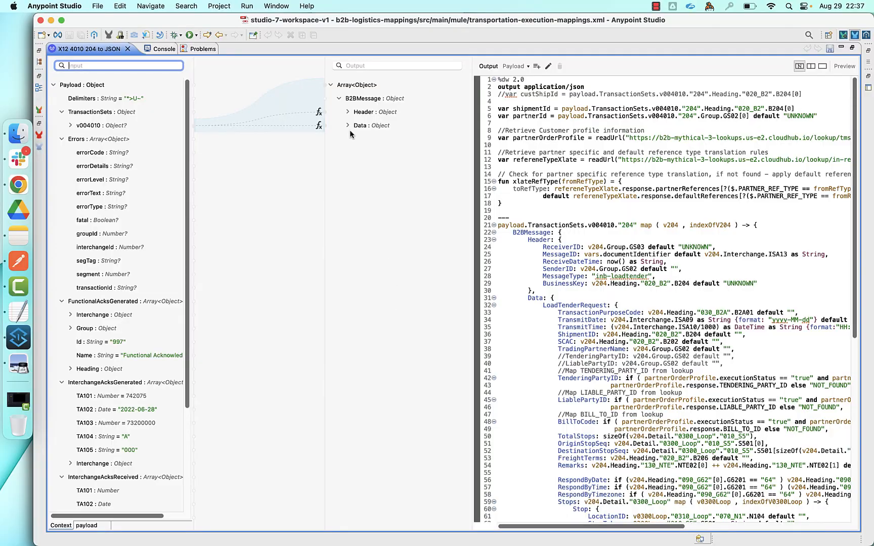
Trace the X12 204 Heading field that feeds the load tender's ShipmentID
click(349, 124)
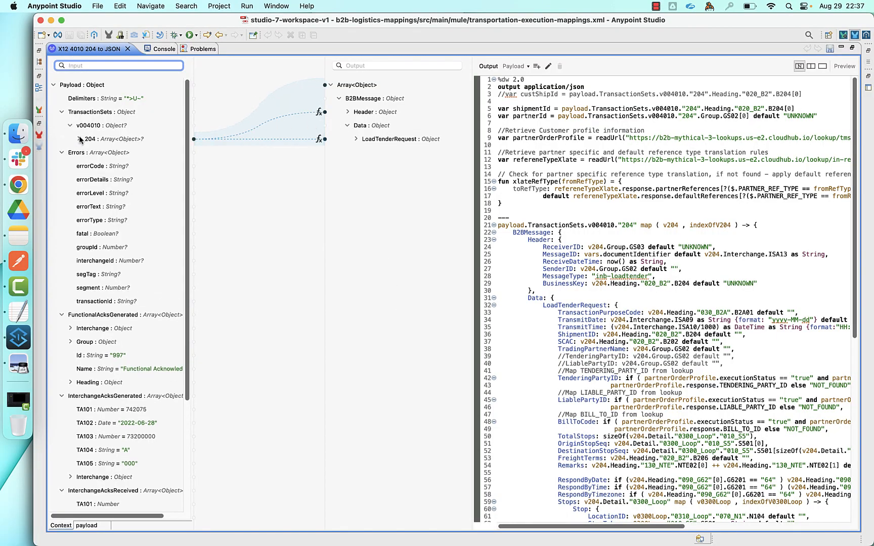
click(69, 138)
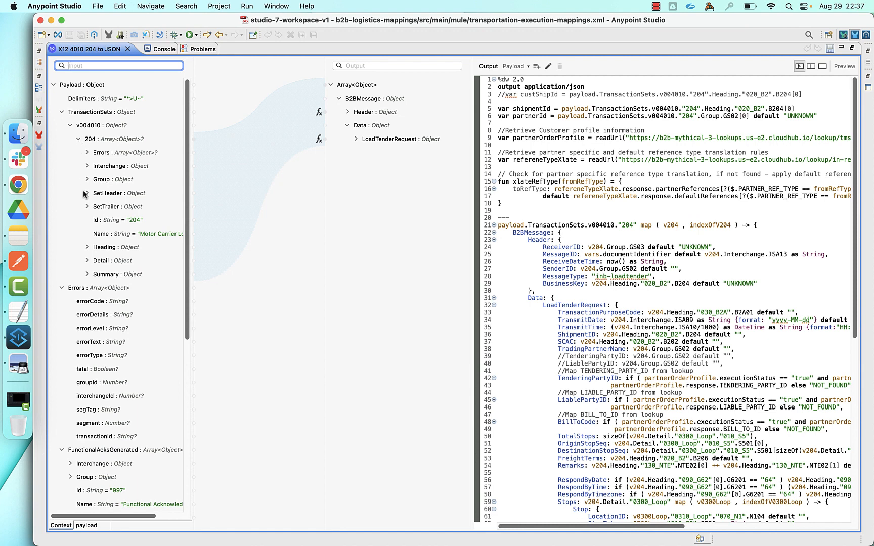
click(87, 246)
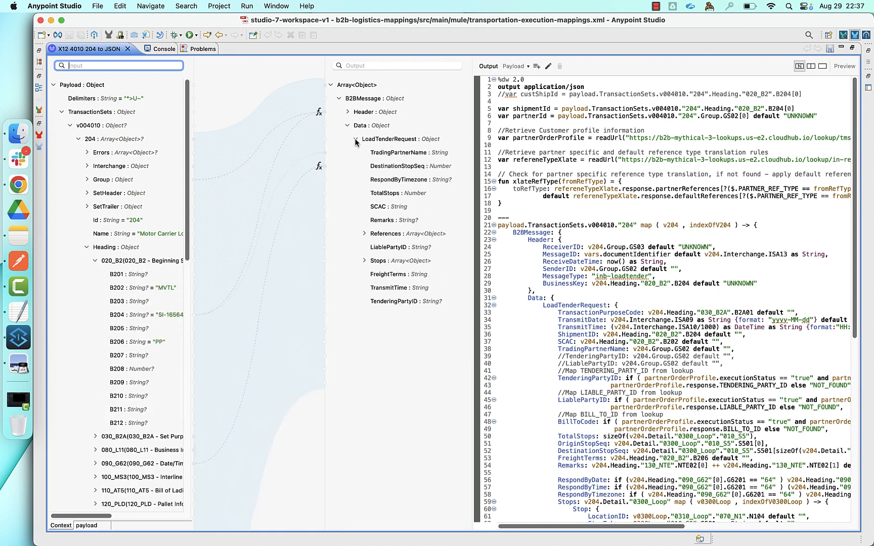
click(396, 152)
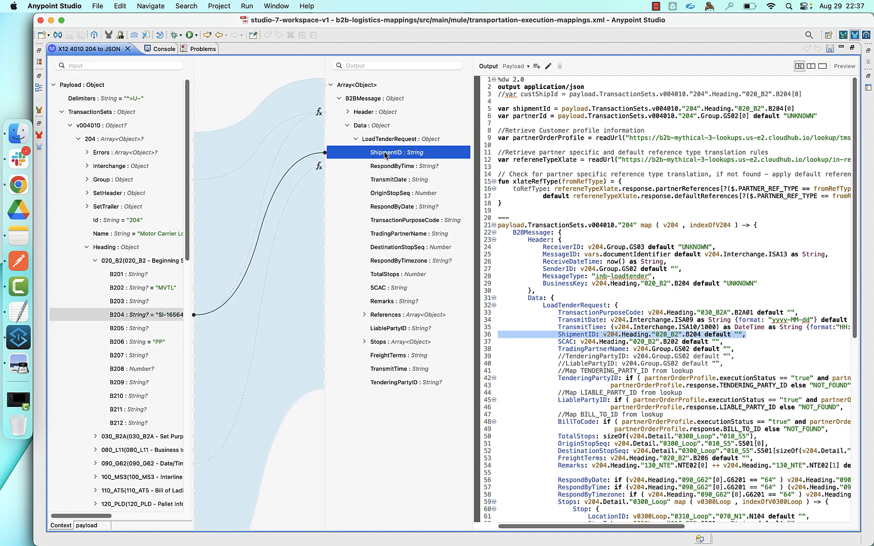
mouse_move(163, 360)
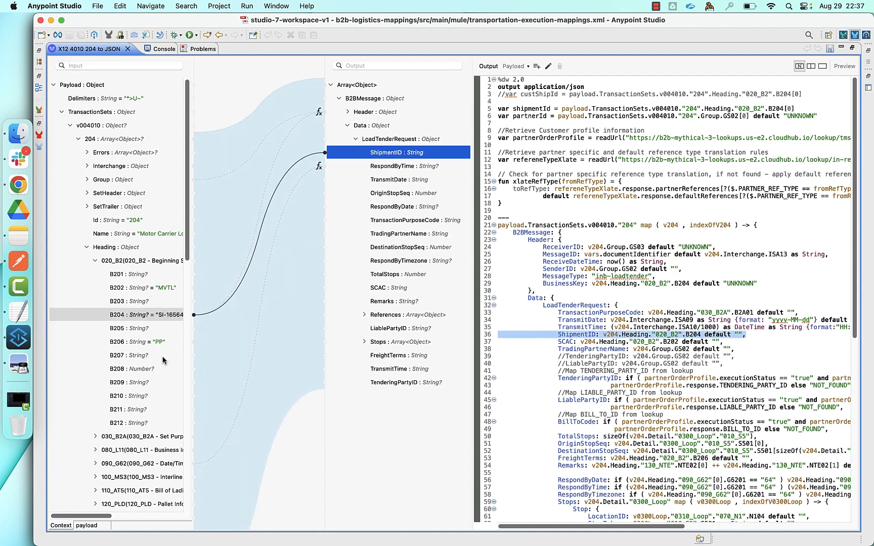
Trace the S5 stop-off segment's S502 field into the output Stops array's Stop object
scroll(down, 3)
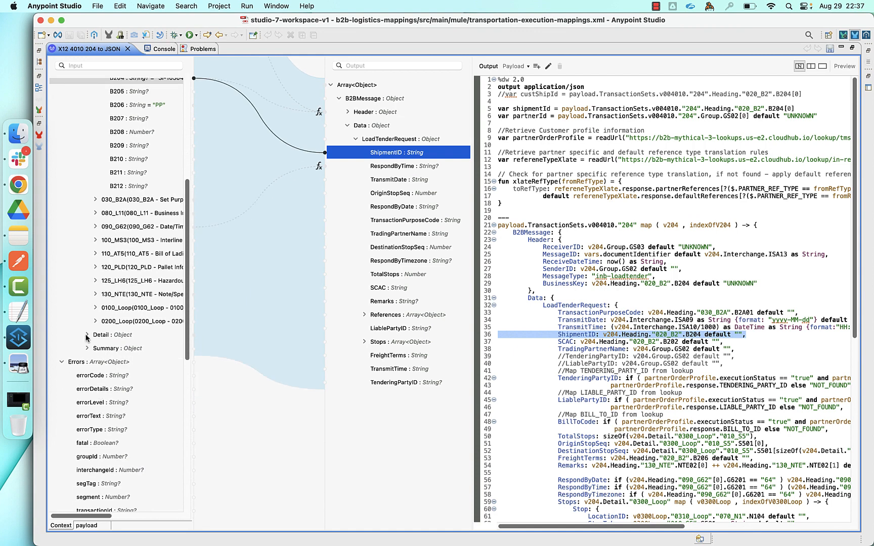
click(95, 334)
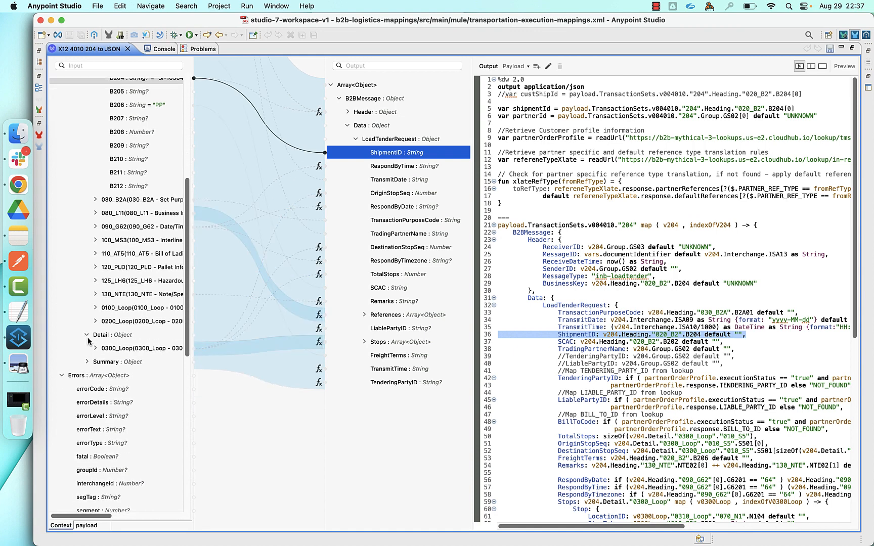
click(96, 348)
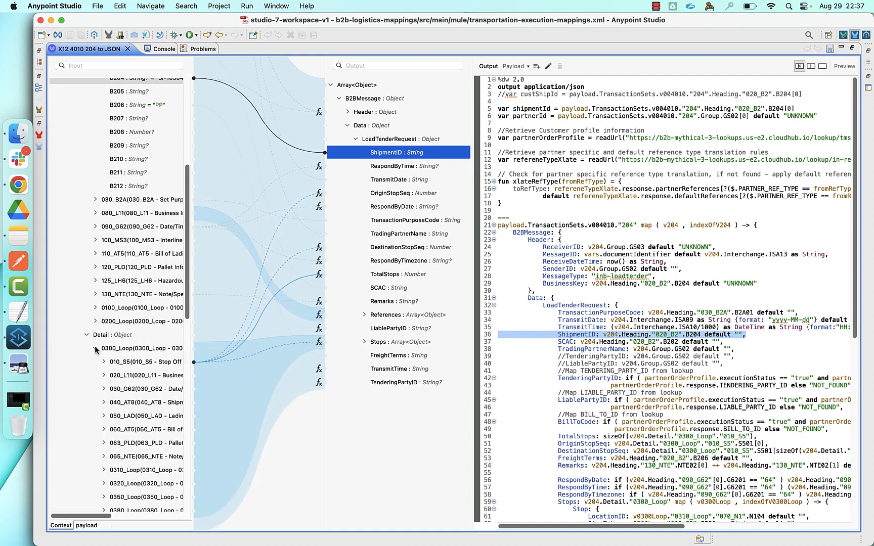
click(103, 362)
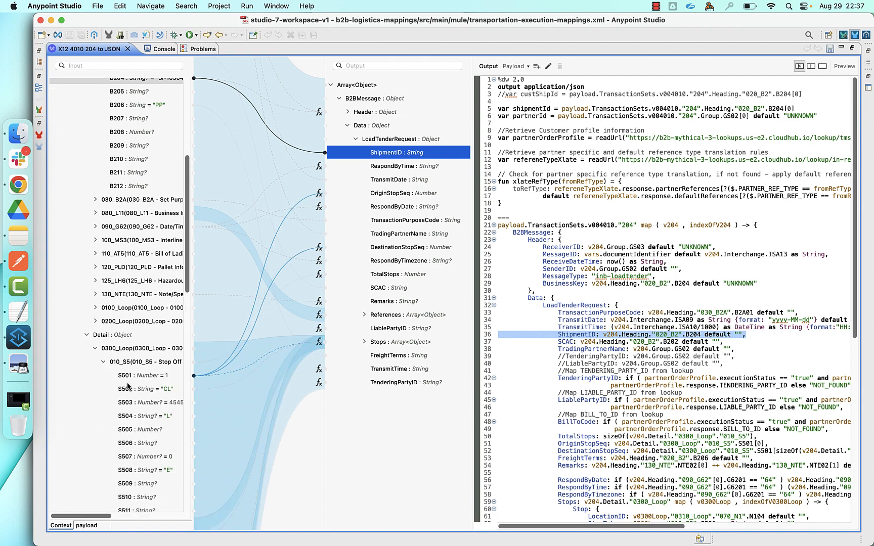
mouse_move(127, 375)
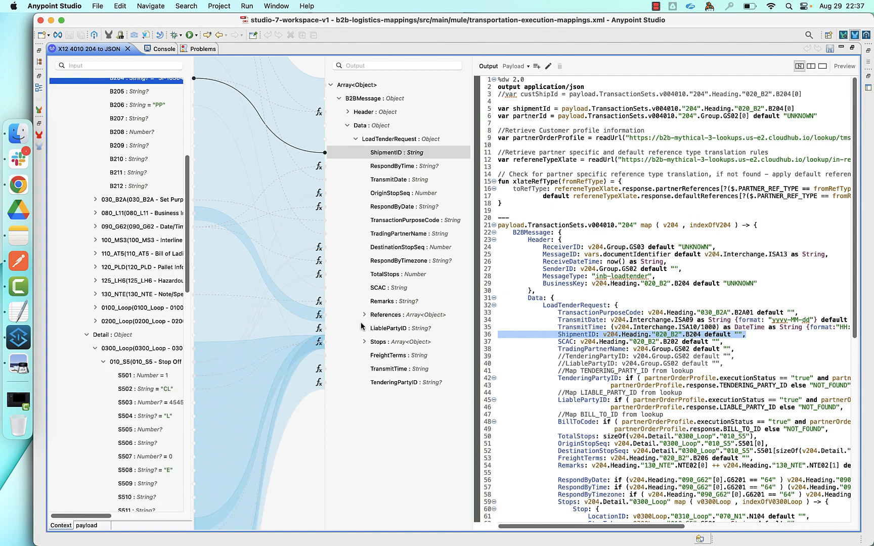
click(365, 341)
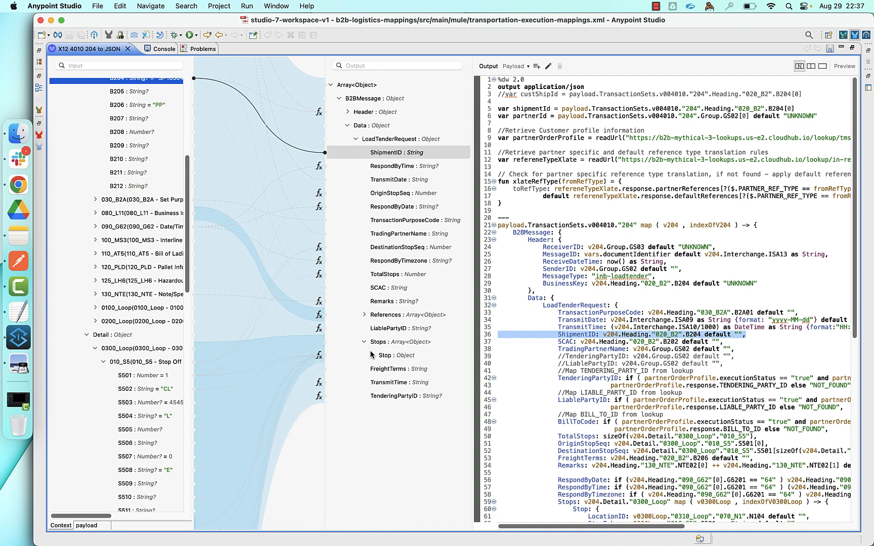
click(371, 355)
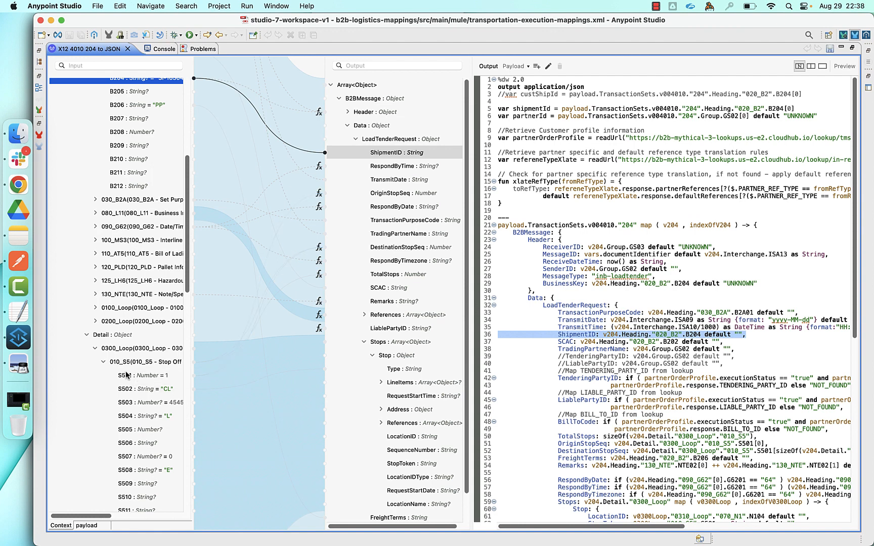
click(134, 388)
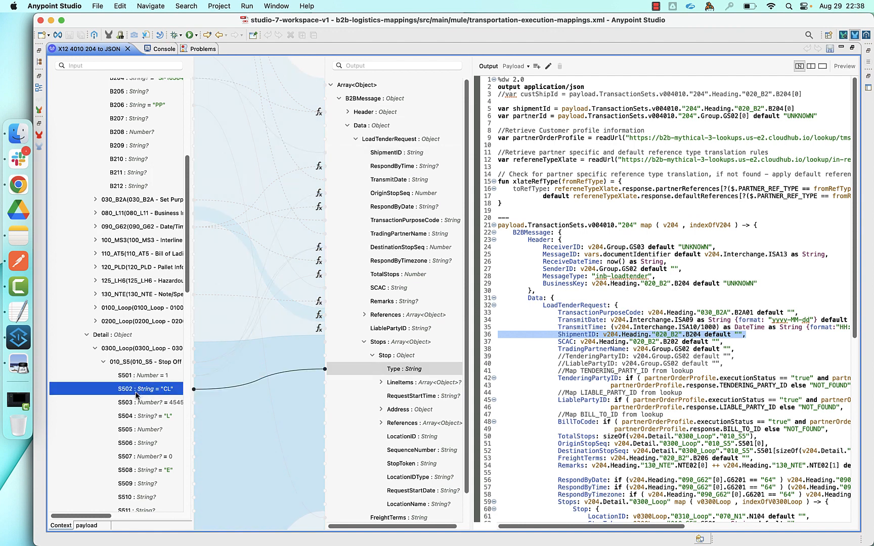
Upload the X12-4010-204-to-LoadTender-JSON-Lookup.dwl map to the Universal DS flow
scroll(down, 3)
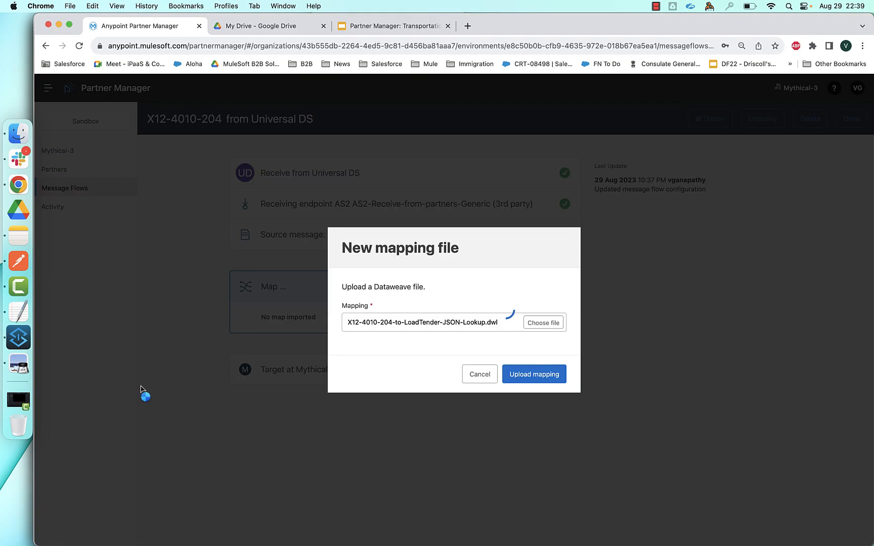
click(532, 374)
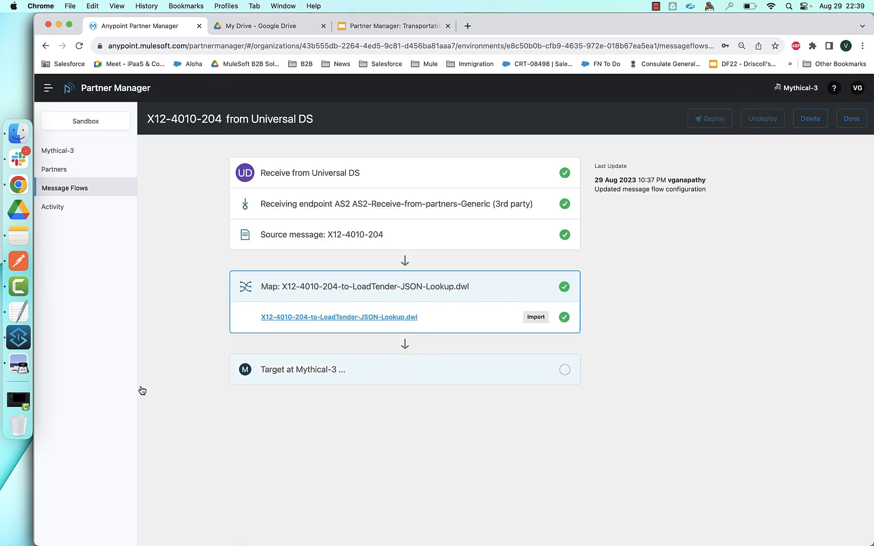
mouse_move(514, 375)
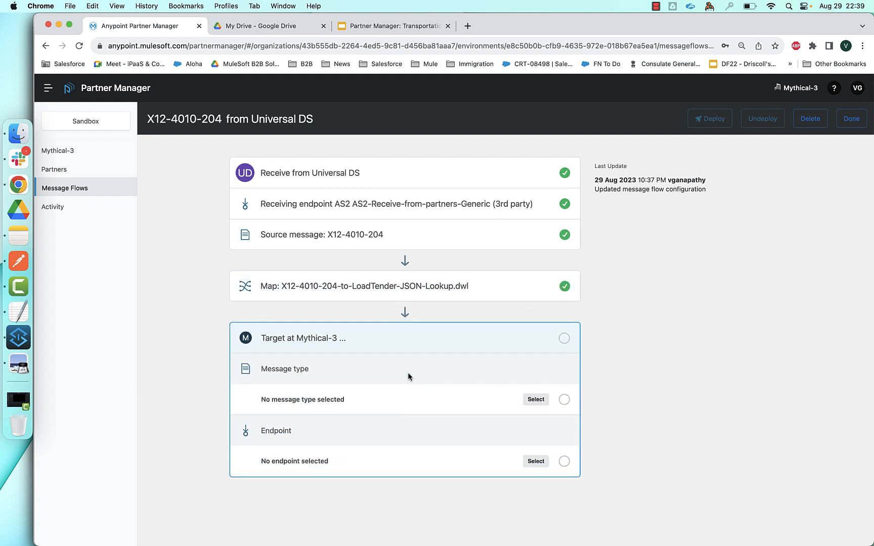
Set the target to mythical-load-tender-request delivered via HTTPS-Inbound-LoadTender-Proc-API-2
click(534, 400)
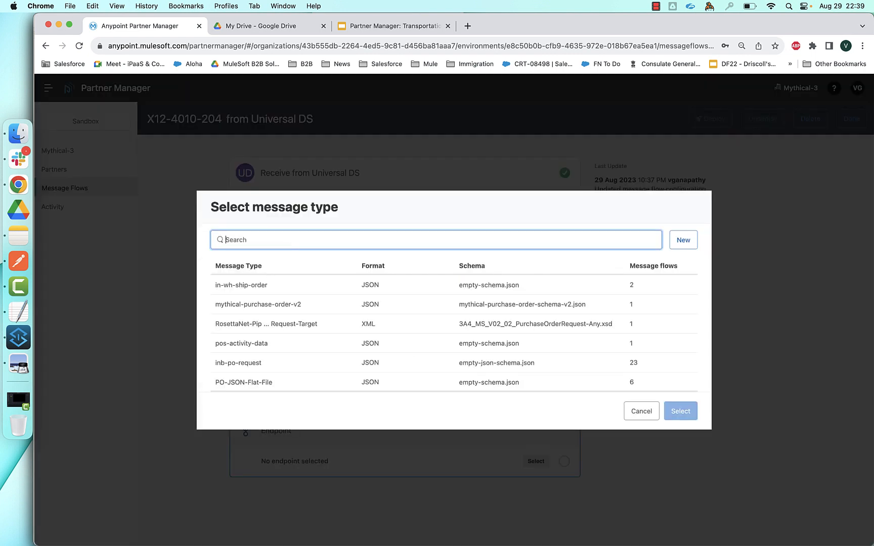
text(load)
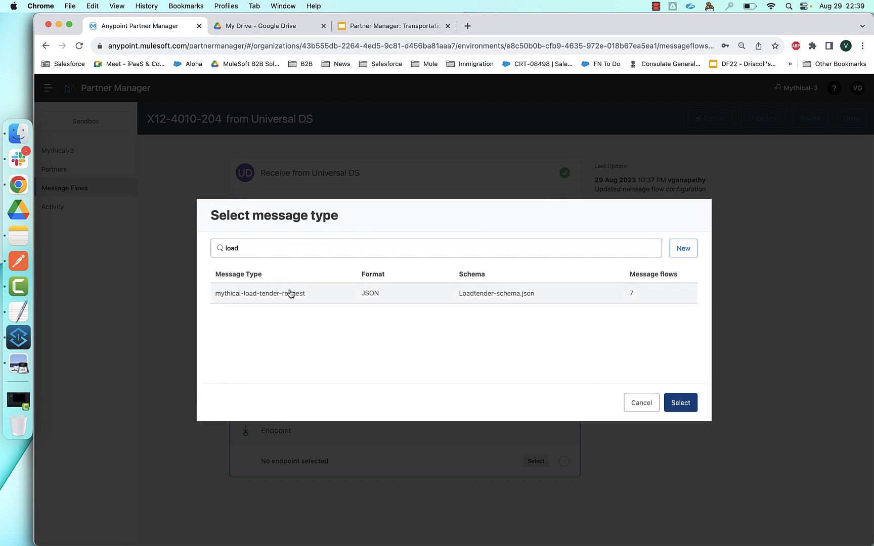
click(680, 402)
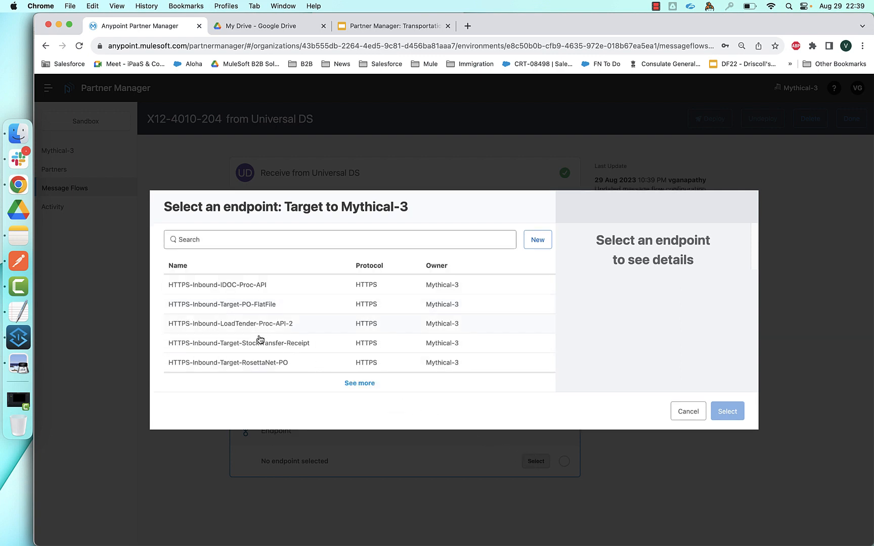
mouse_move(259, 333)
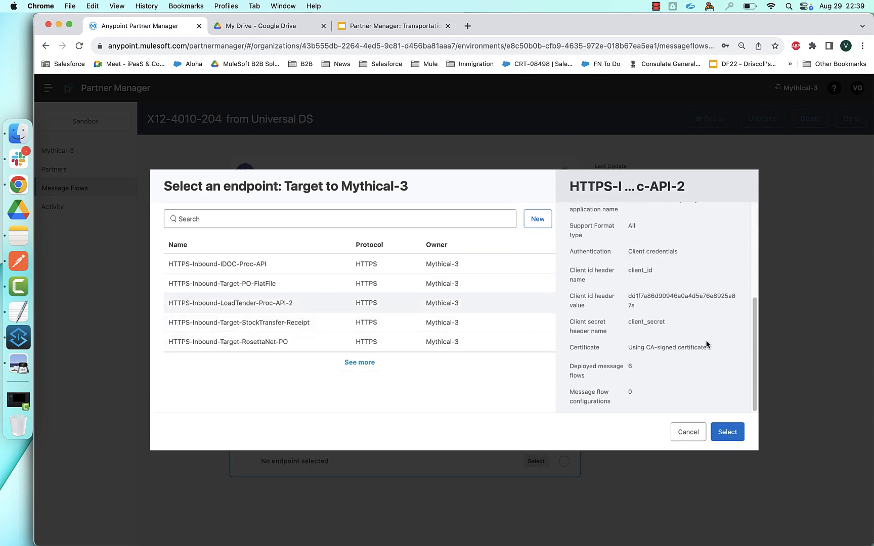
click(727, 430)
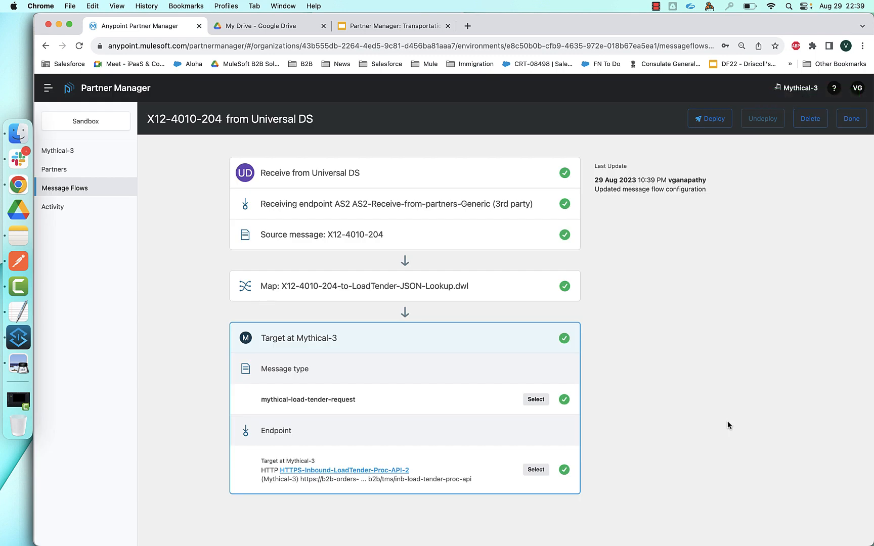
mouse_move(64, 188)
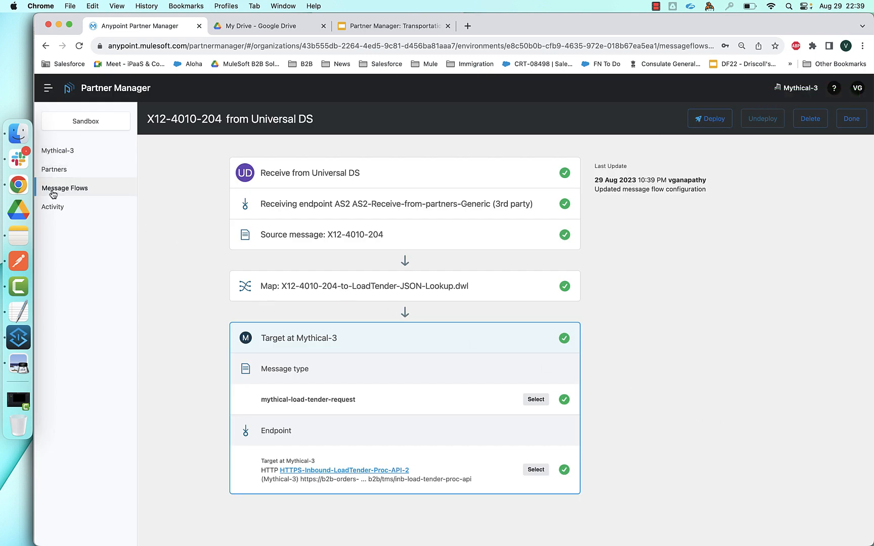
mouse_move(72, 193)
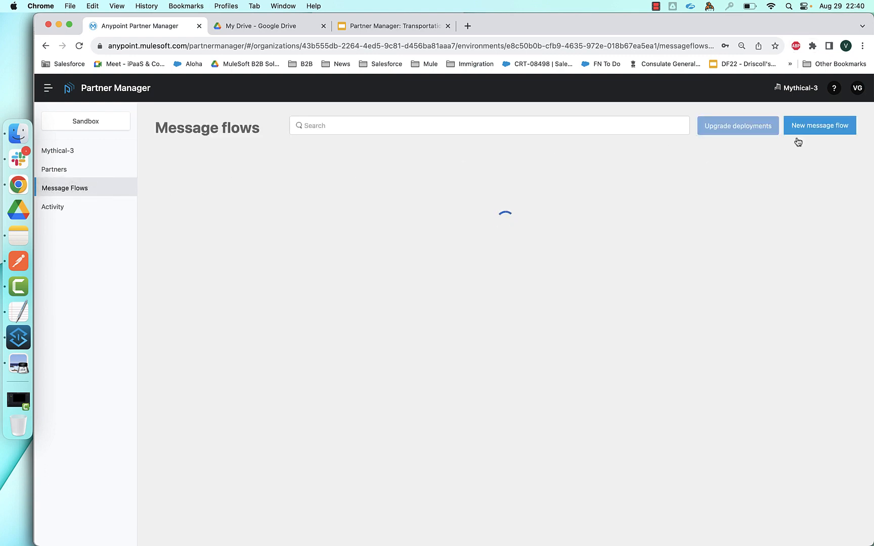
Create a new message flow with Universal DS as the partner
click(819, 126)
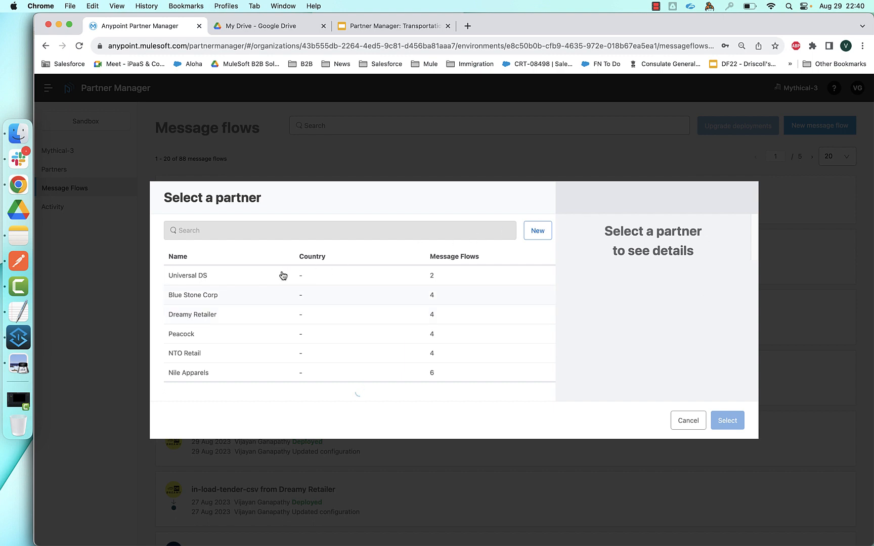
click(187, 275)
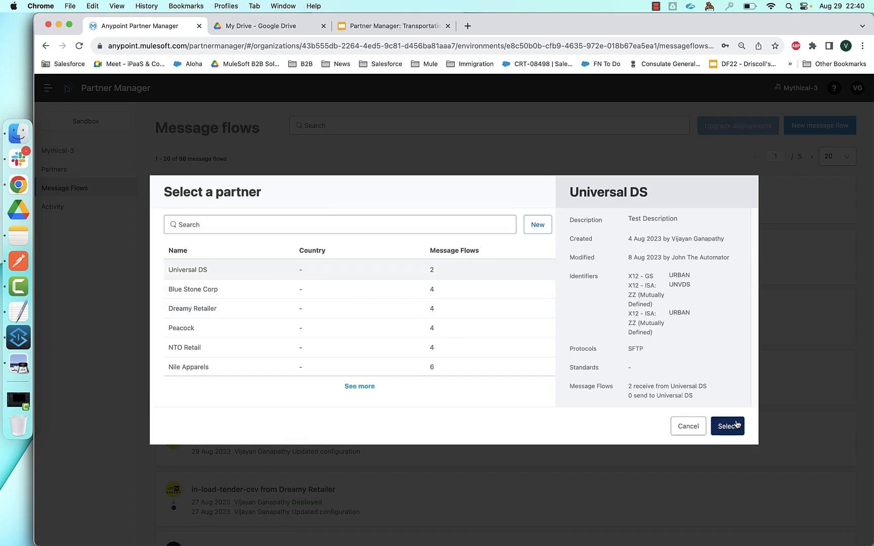
click(727, 426)
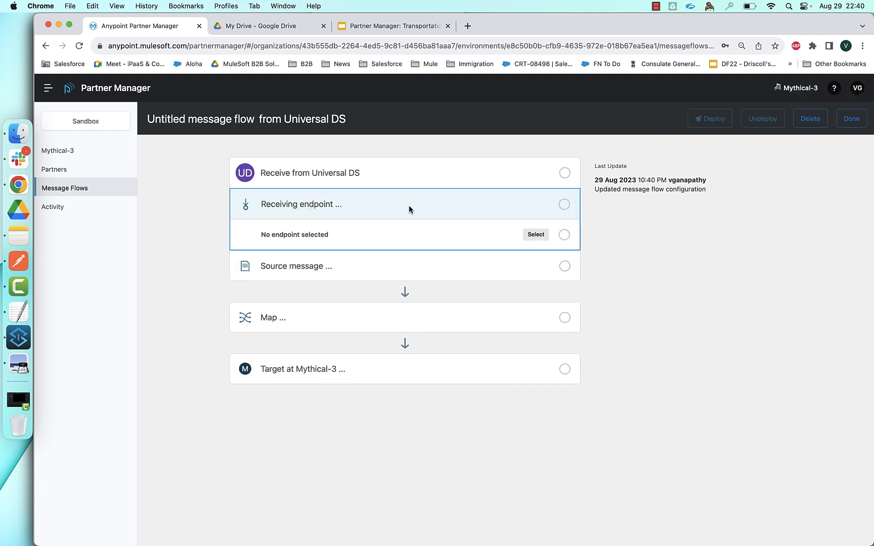
Receive custom-load-tender-json from Universal DS over HTTP-Receive-from-partners-1
click(534, 234)
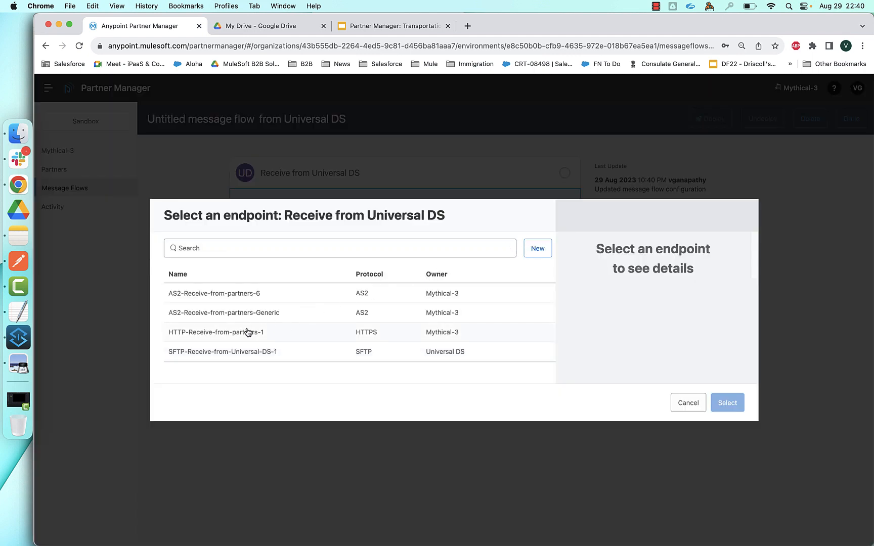
click(215, 331)
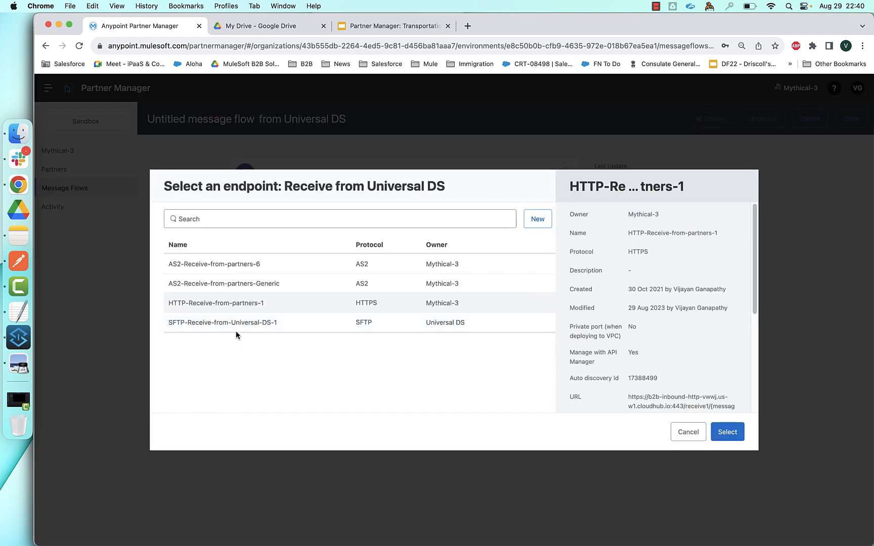
click(727, 430)
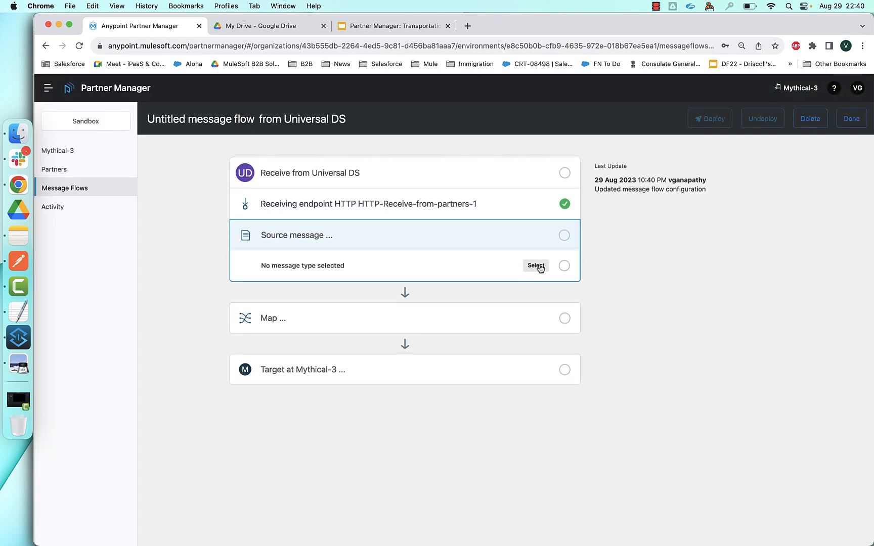
click(534, 265)
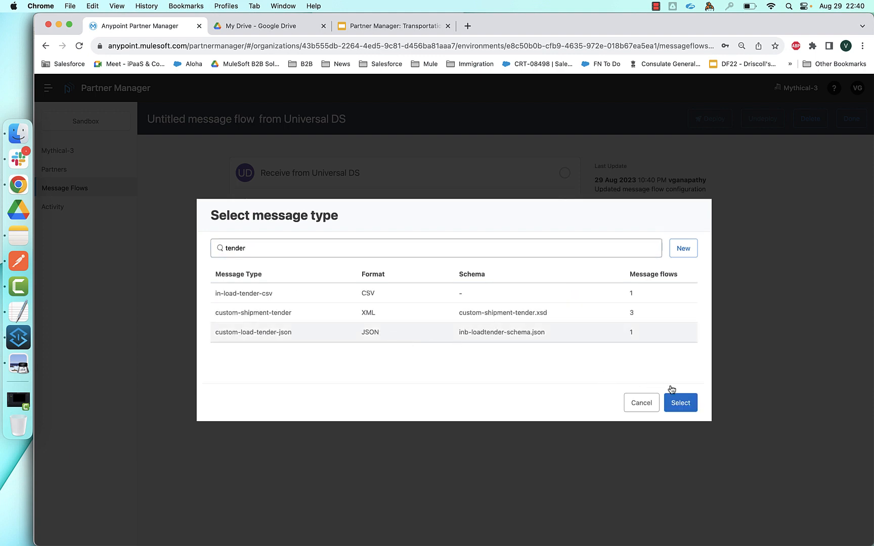
click(680, 403)
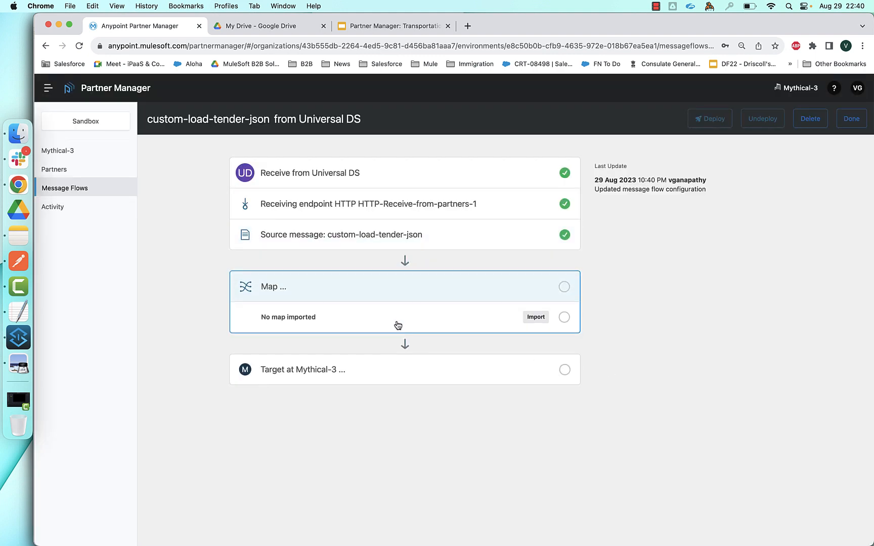
Import Pass-through-json.dwl as the flow's mapping
click(534, 317)
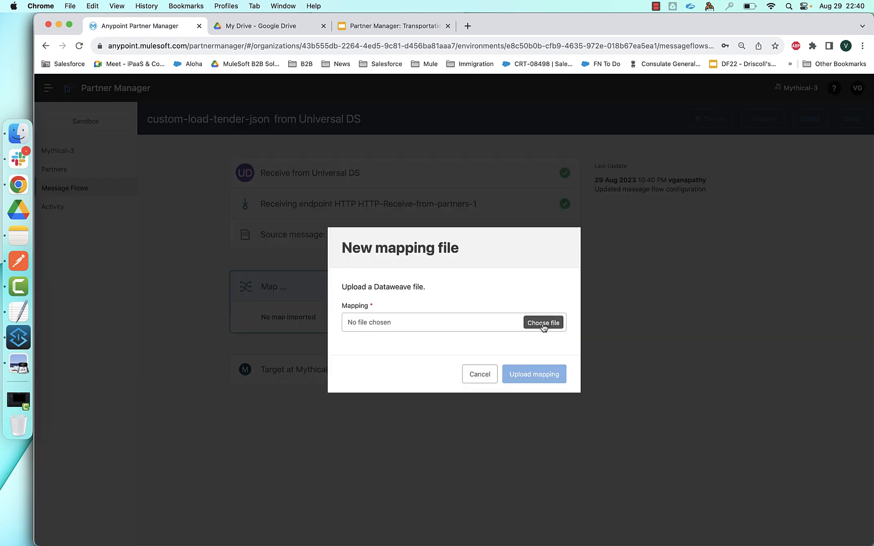
click(542, 322)
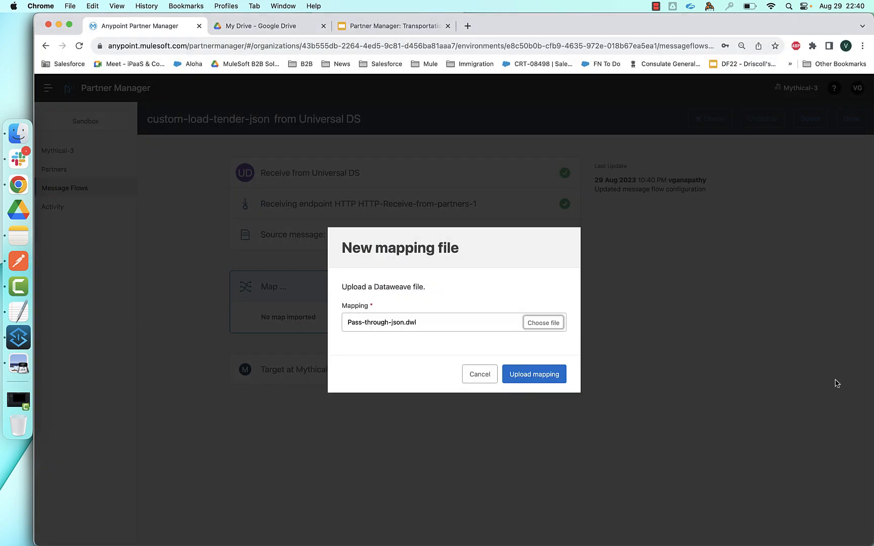
click(533, 373)
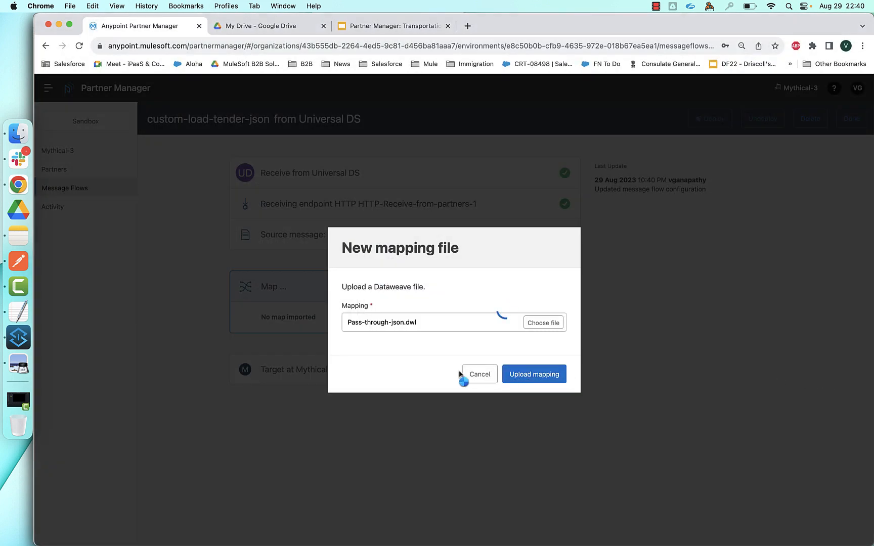
click(533, 373)
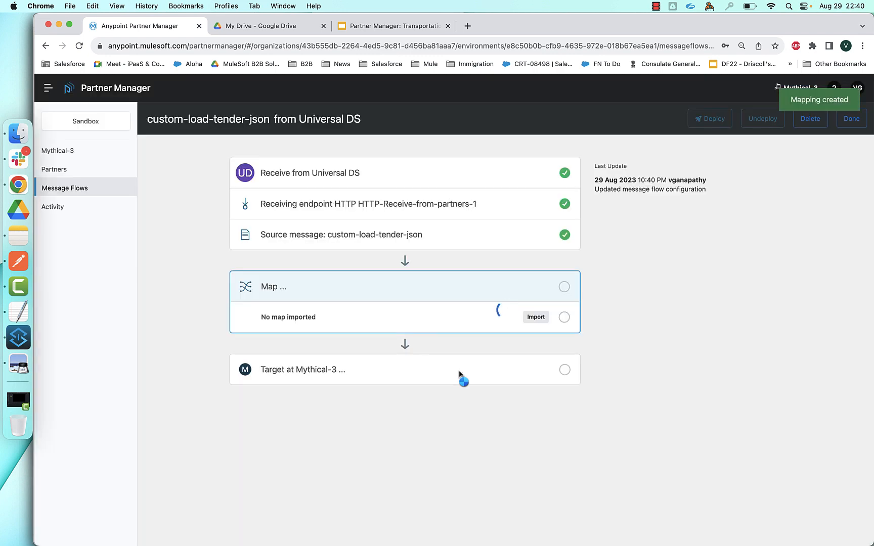
Set the target message type and HTTPS-Inbound-LoadTender-Proc-API-2 endpoint
click(534, 316)
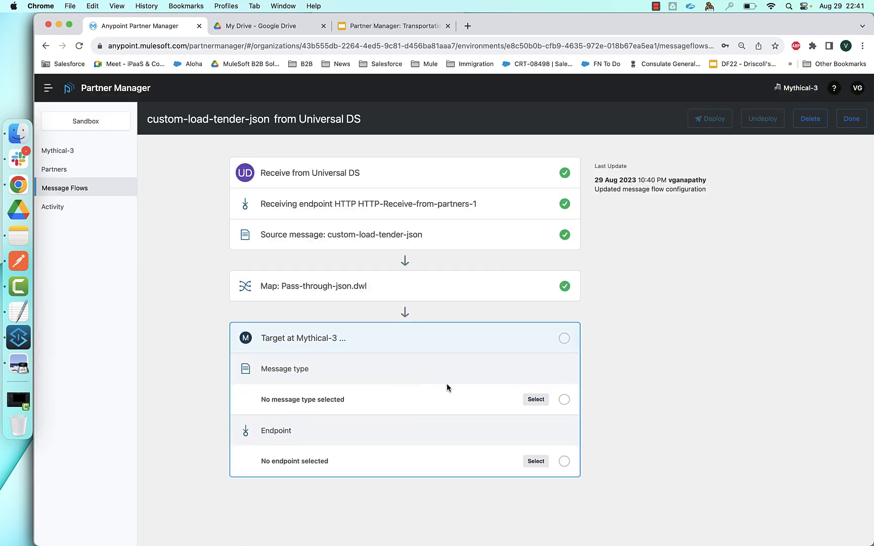
click(533, 400)
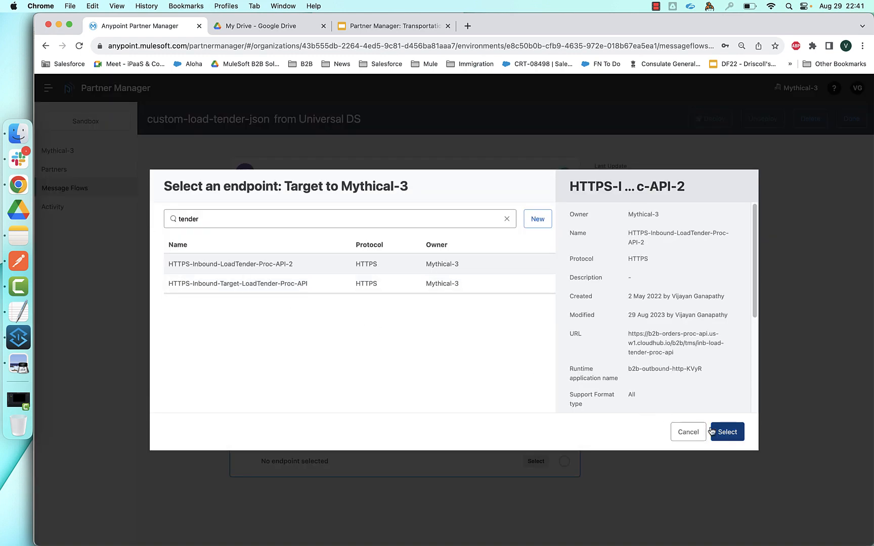
click(726, 432)
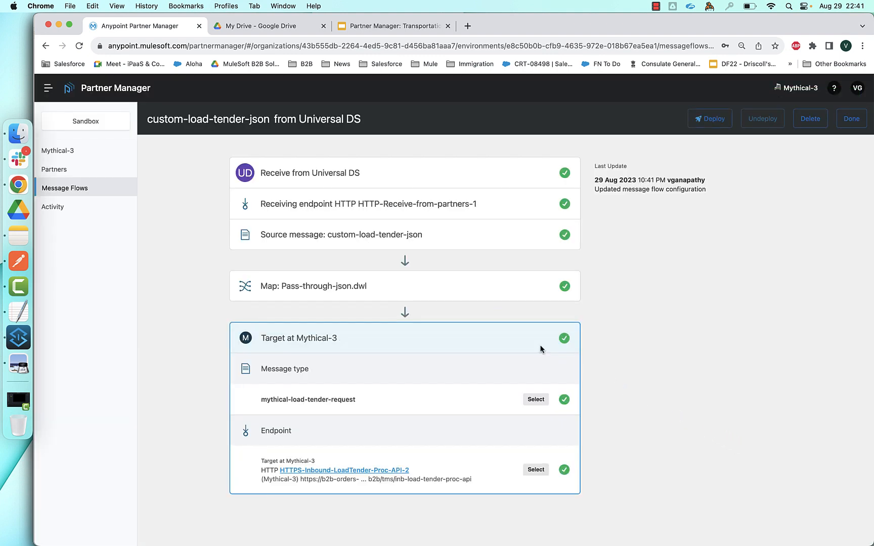
mouse_move(524, 354)
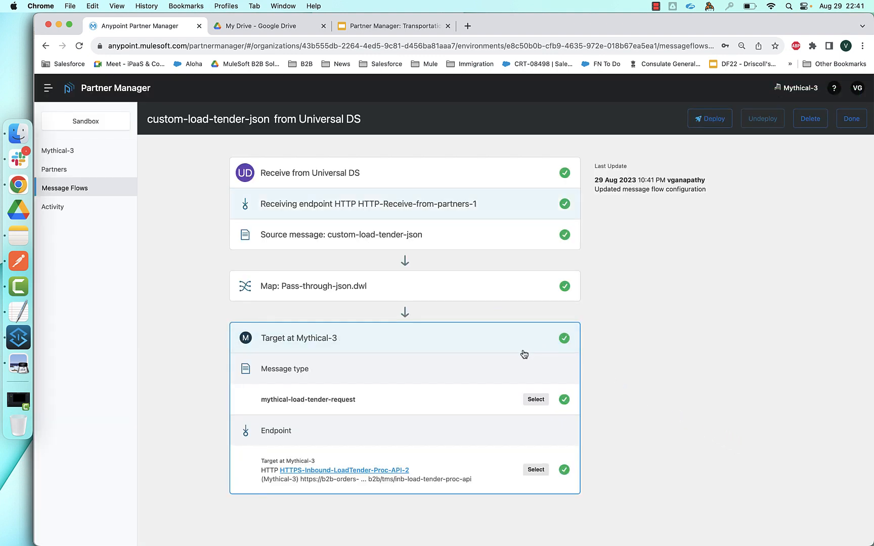
mouse_move(380, 389)
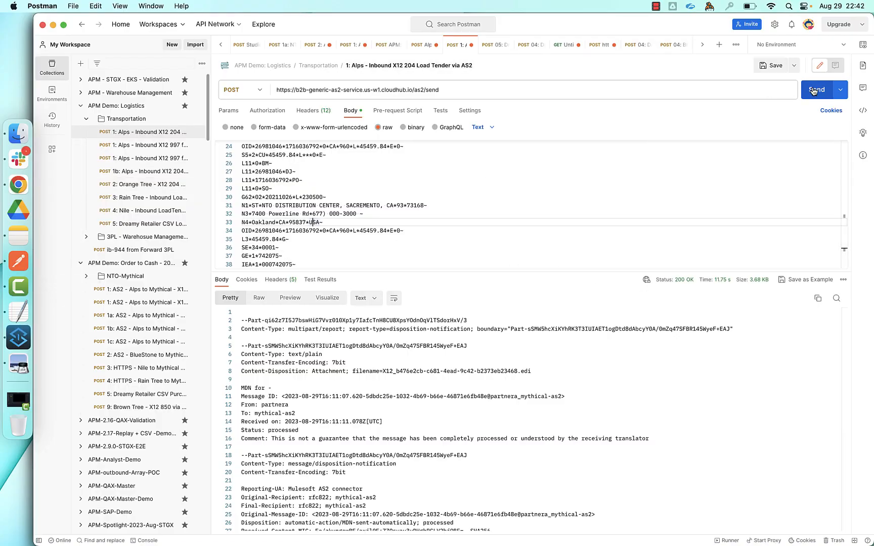
Send the Alps X12 204 load tender via AS2, then bring up the Orange Tree HTTPS request
click(816, 89)
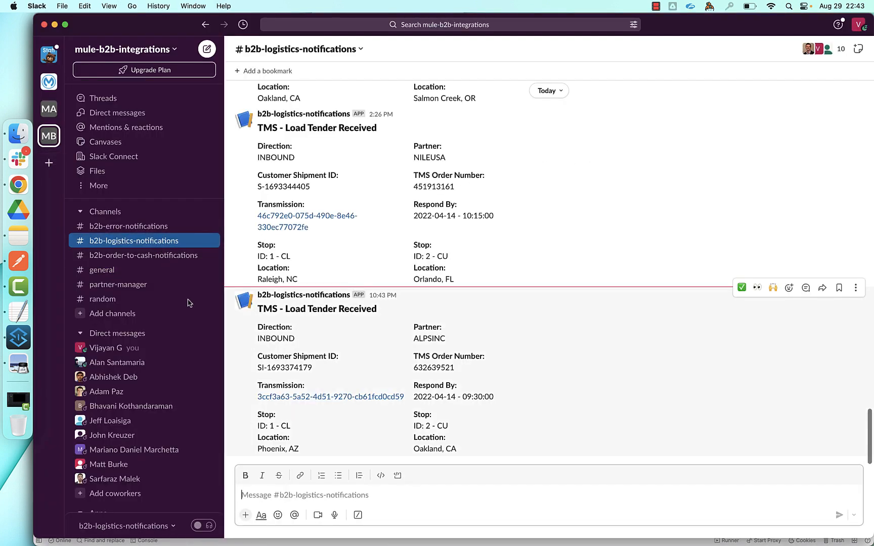
double_click(427, 449)
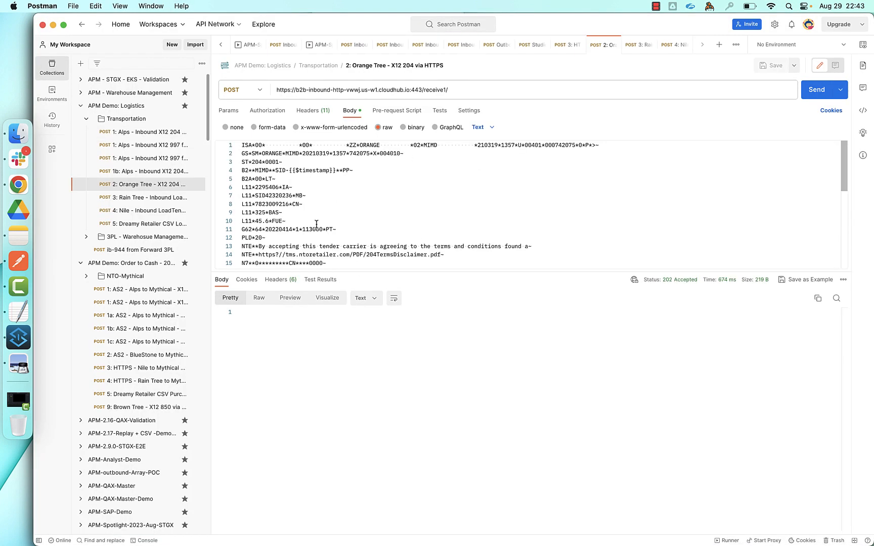
Review the Orange Tree payload's Chicago stop and G62 respond-by date before resending
scroll(down, 3)
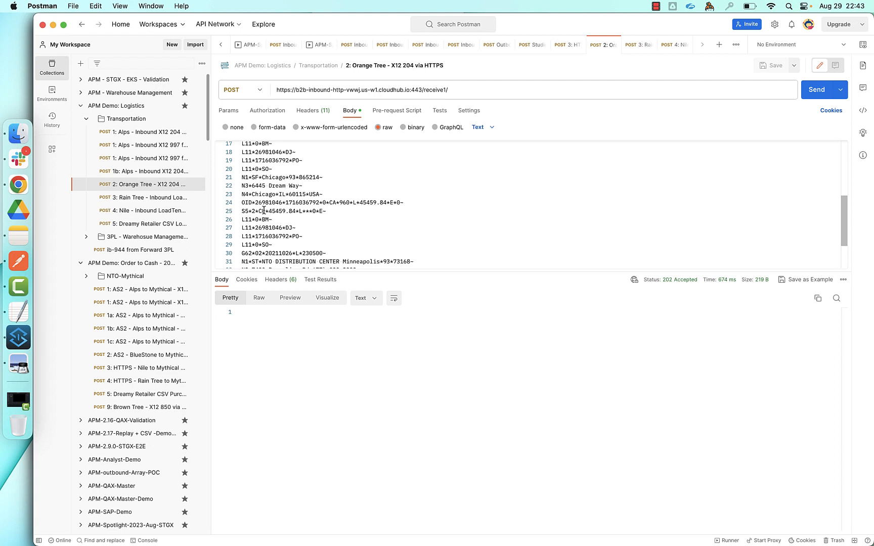
double_click(262, 194)
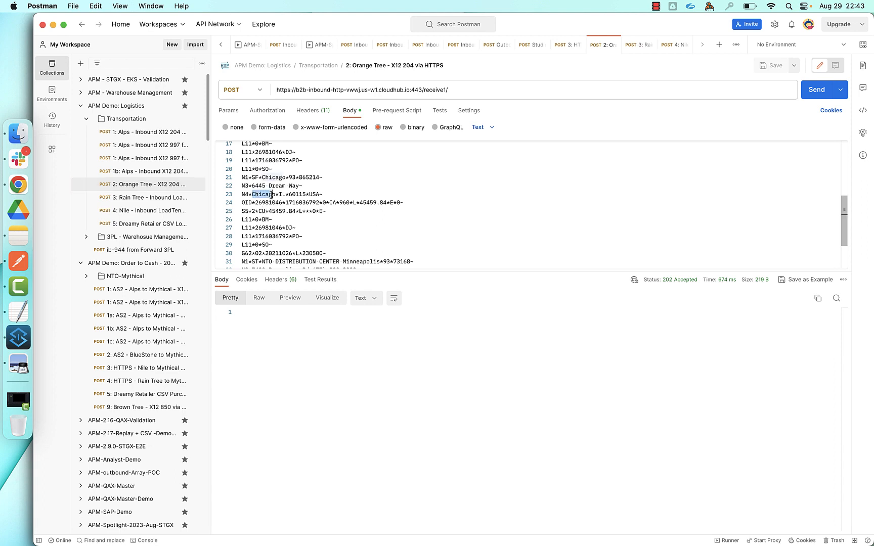
scroll(down, 3)
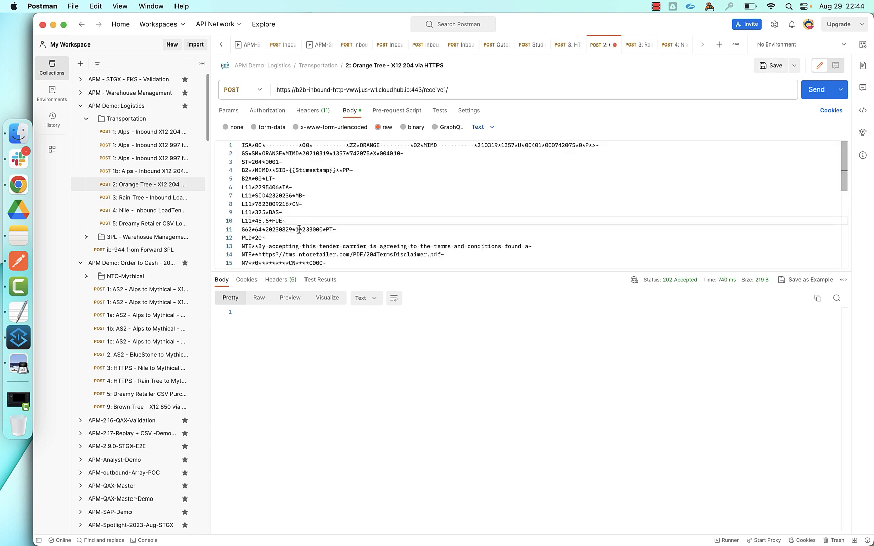
mouse_move(392, 223)
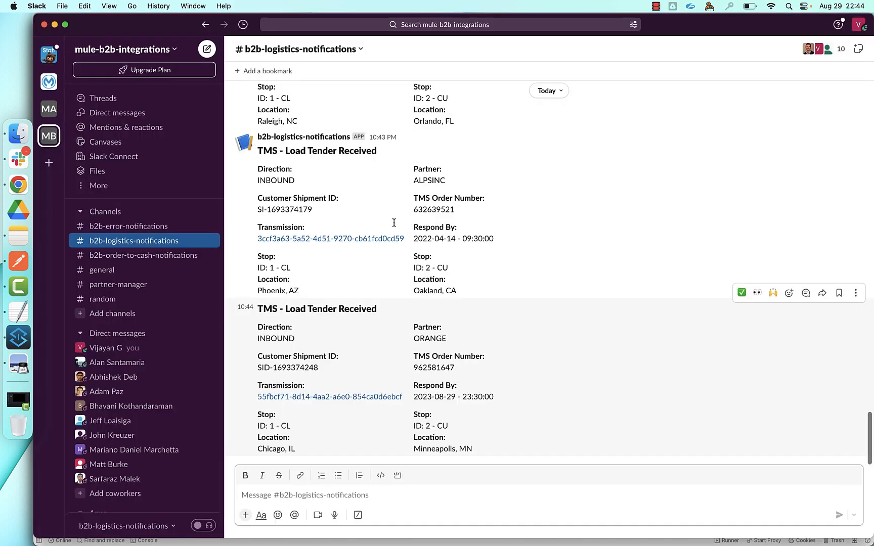
mouse_move(269, 372)
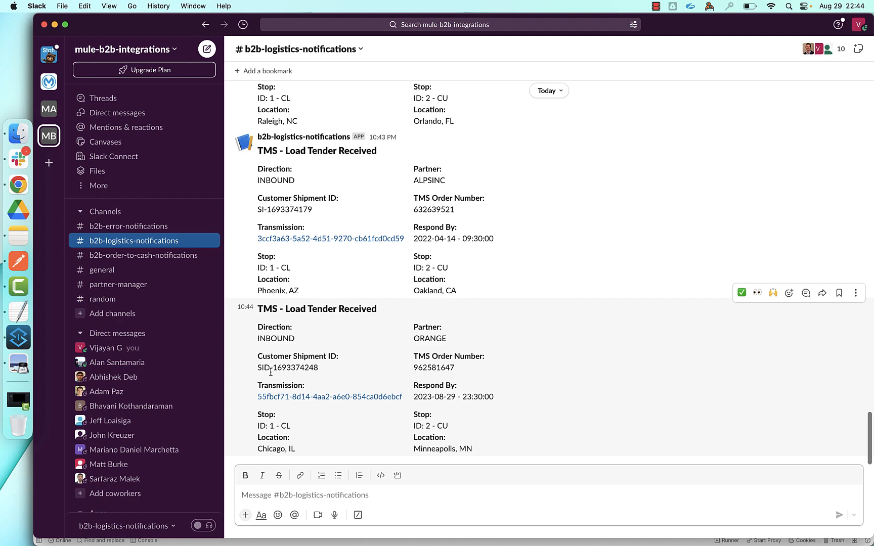
mouse_move(313, 378)
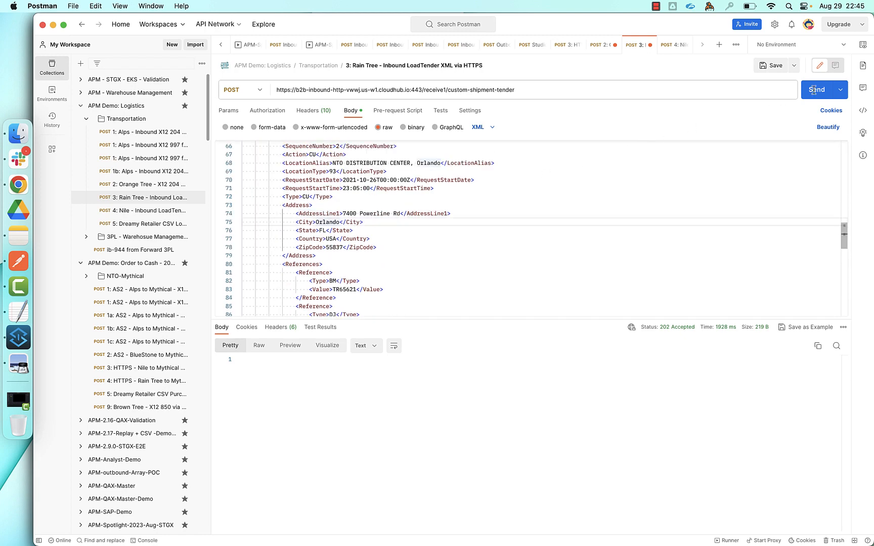
Send the Nile inbound load tender JSON and move on to the Dreamy Retailer CSV request
click(816, 89)
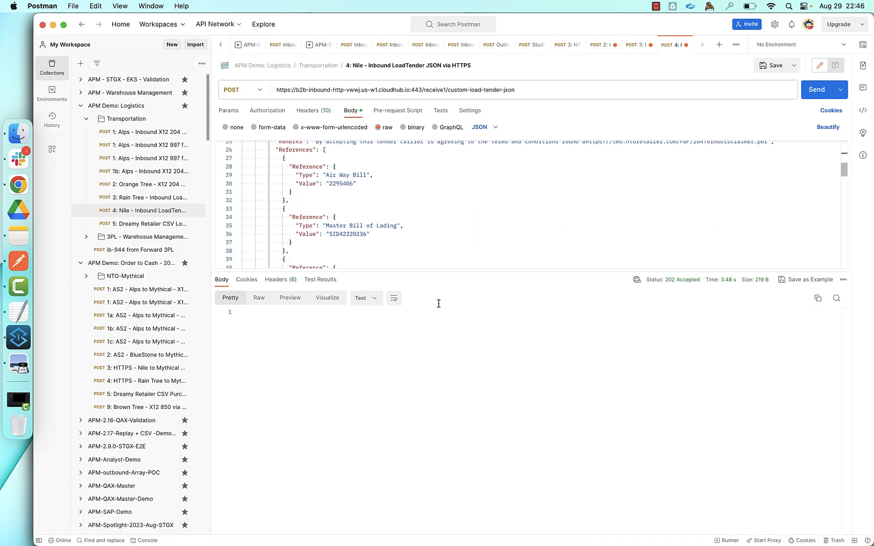
scroll(down, 3)
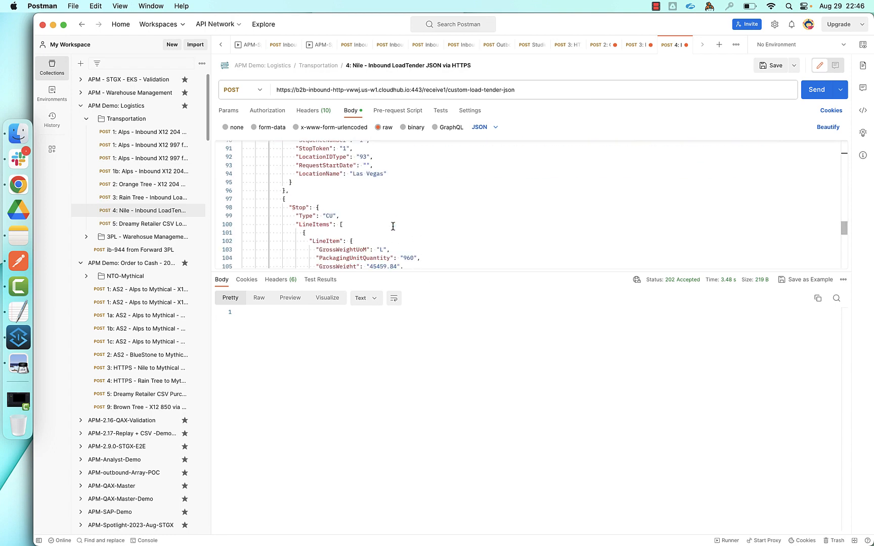
scroll(down, 3)
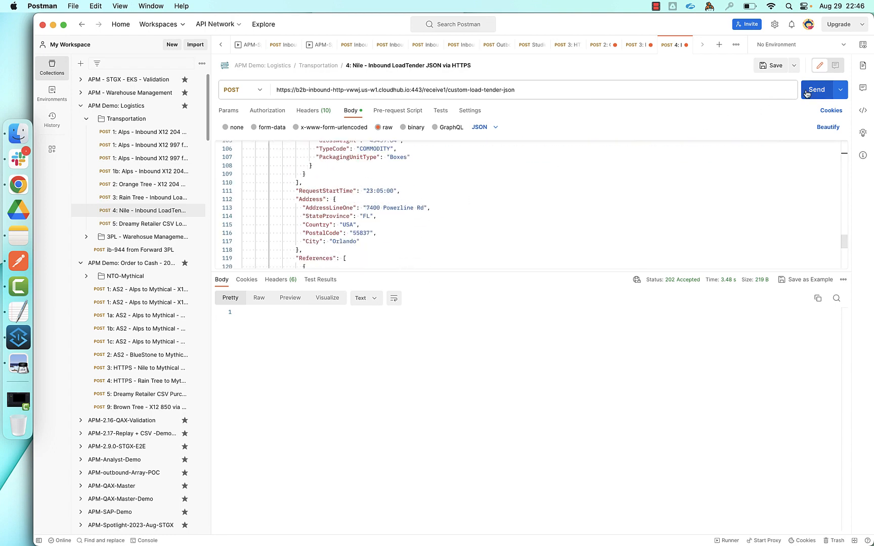
click(18, 144)
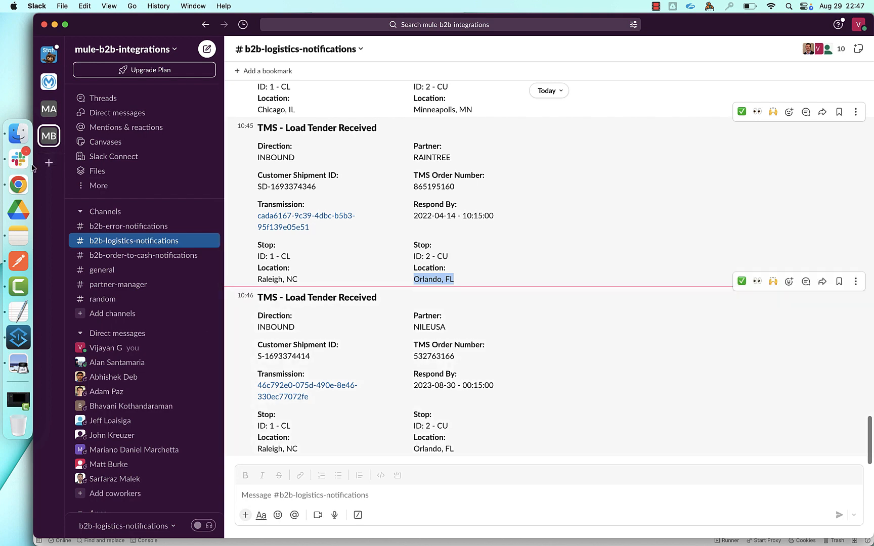
mouse_move(400, 363)
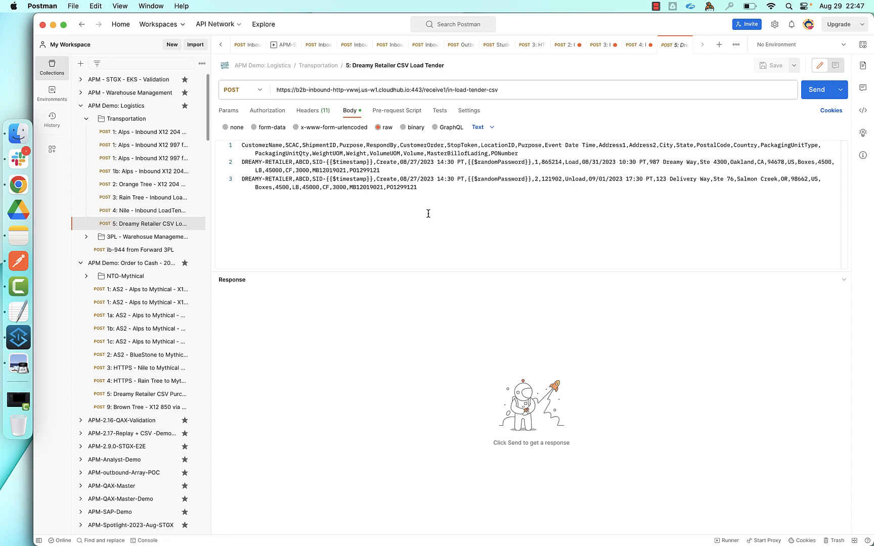
Point out the Oakland and Salmon Creek stops, then send the Dreamy Retailer CSV load tender
click(745, 161)
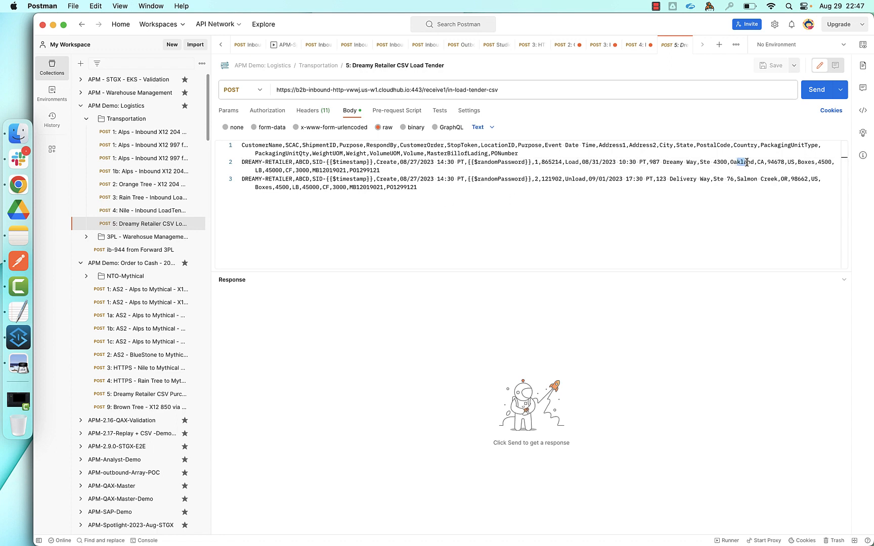
double_click(751, 179)
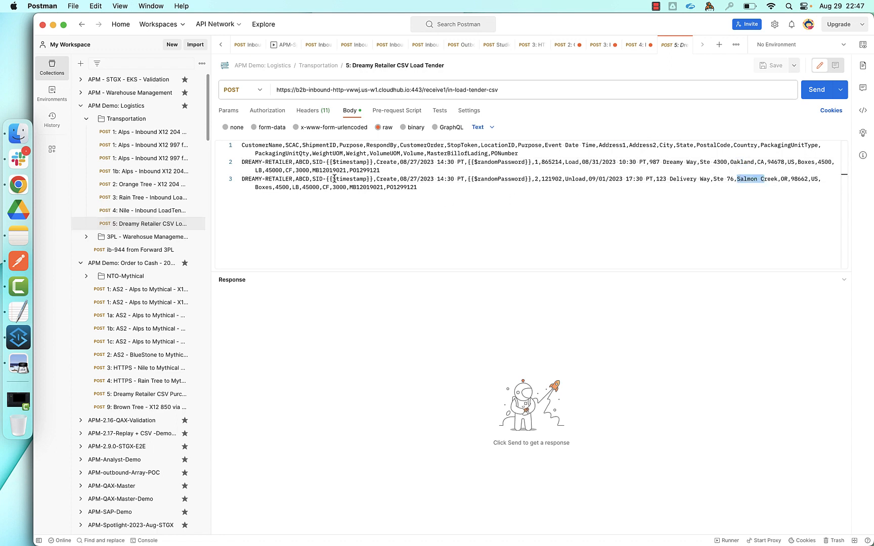
click(816, 89)
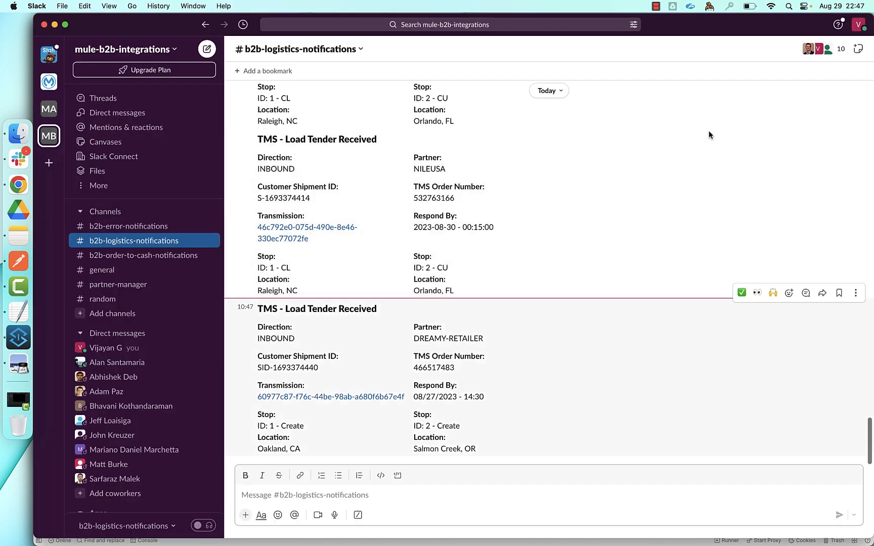
mouse_move(470, 319)
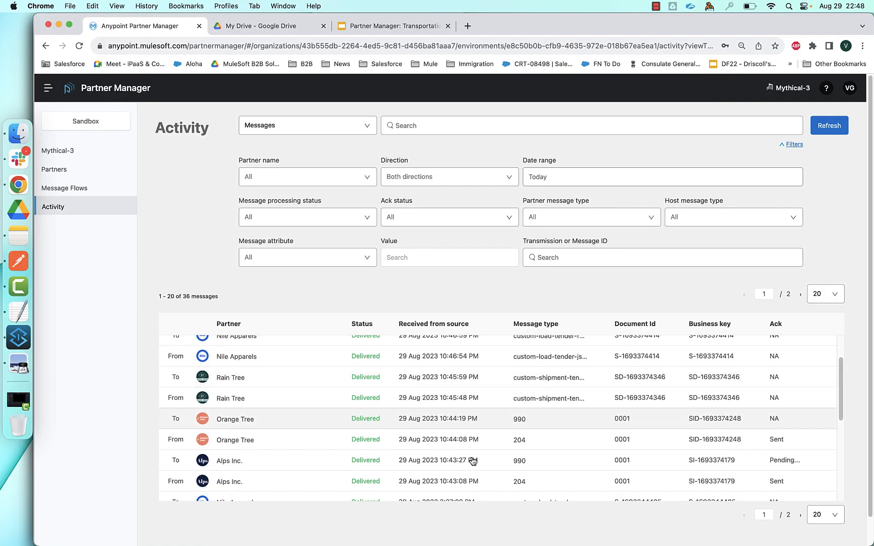
Inspect the Alps Inc. 204 load tender details and its X12 source payload
scroll(down, 3)
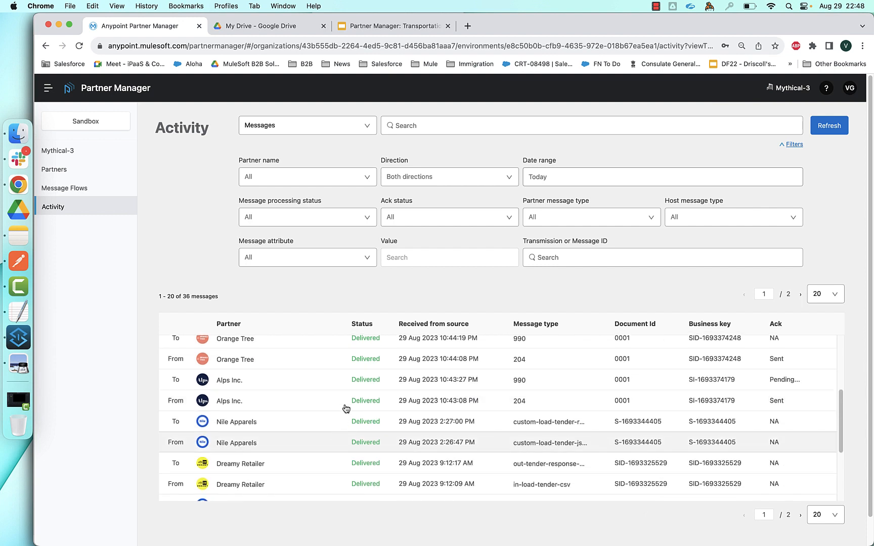
mouse_move(400, 401)
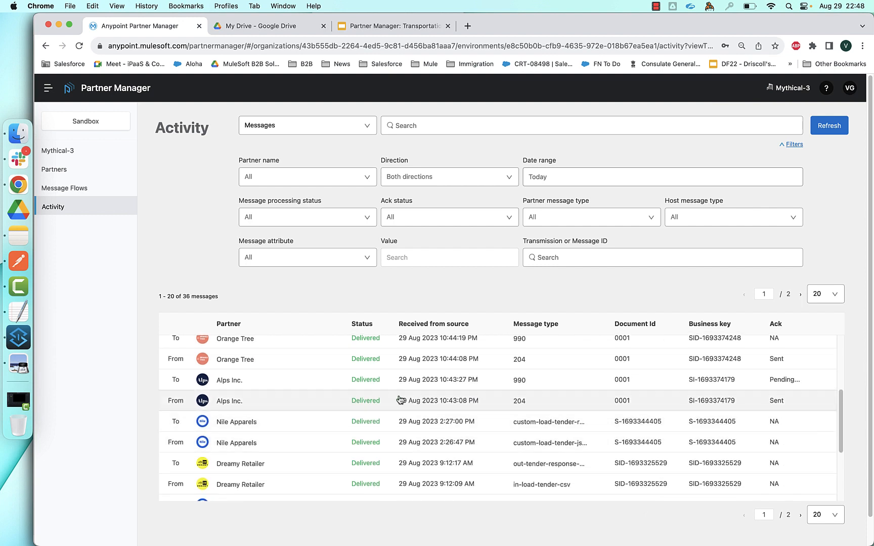
mouse_move(414, 402)
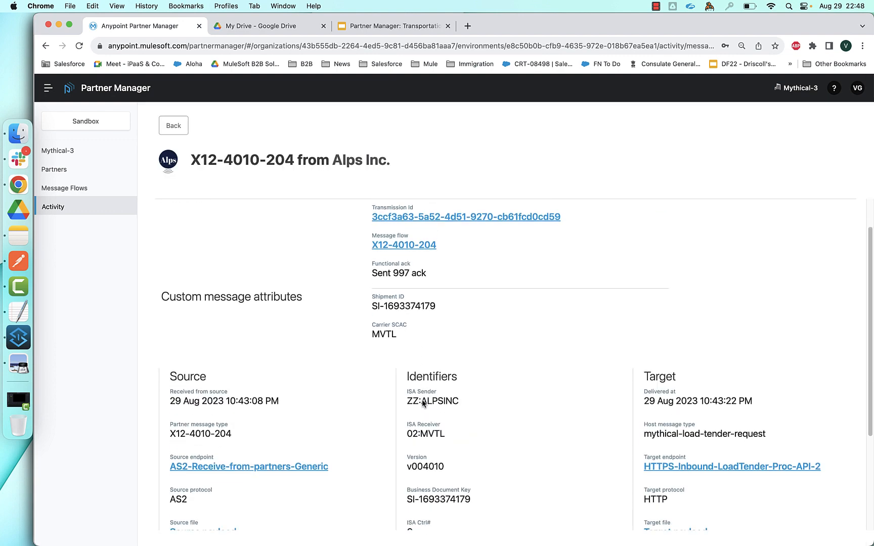
scroll(down, 3)
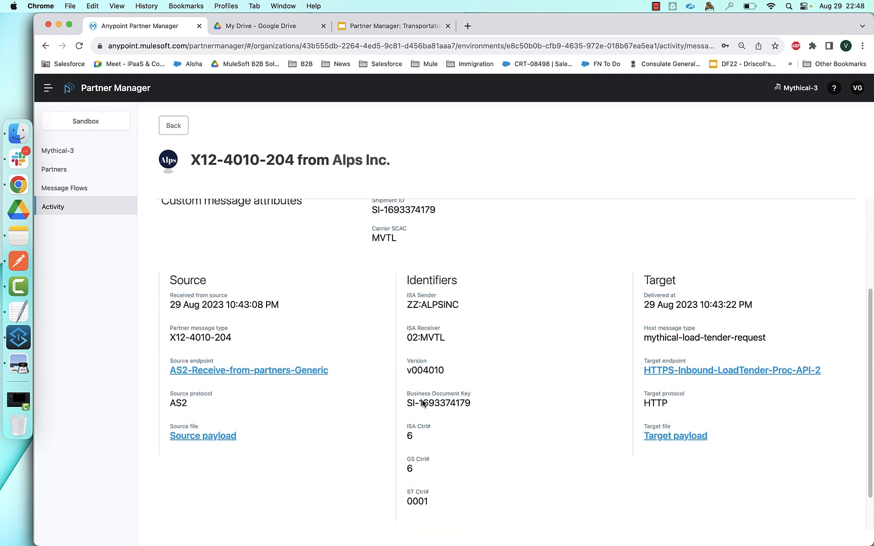
mouse_move(202, 435)
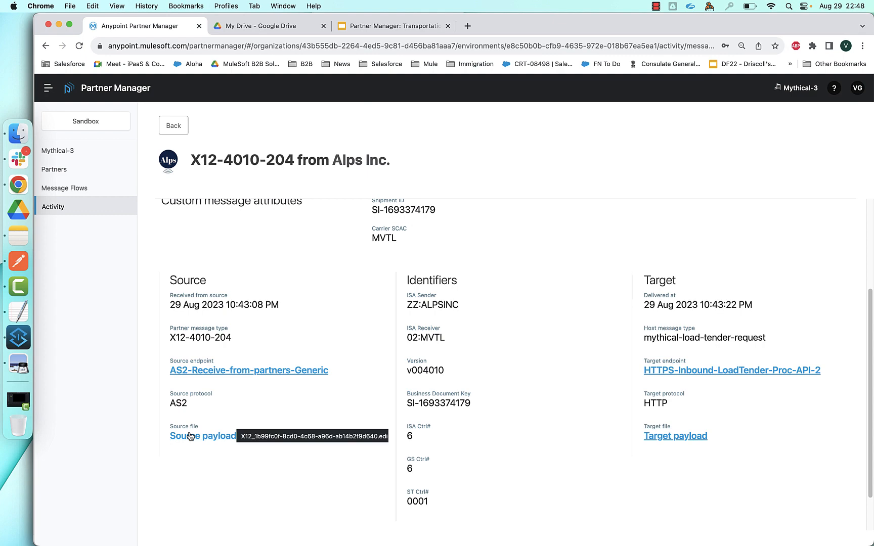
mouse_move(202, 436)
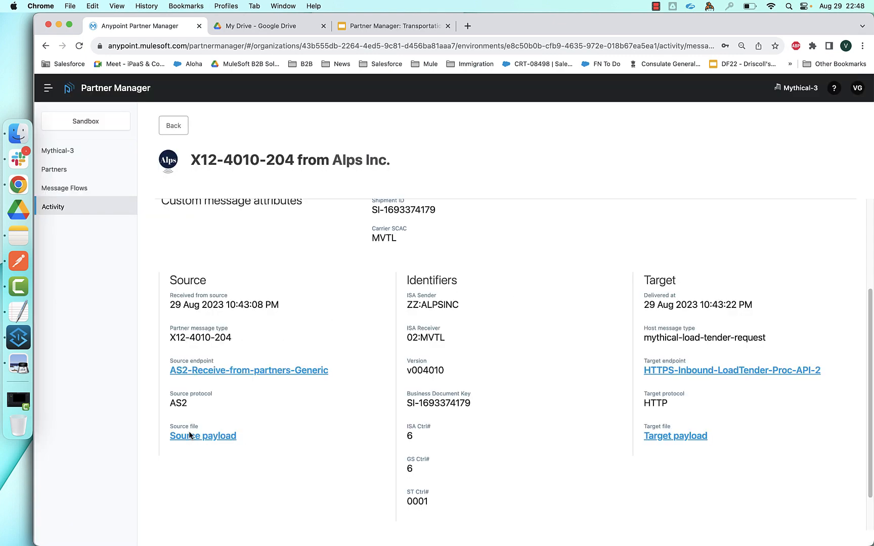
click(202, 436)
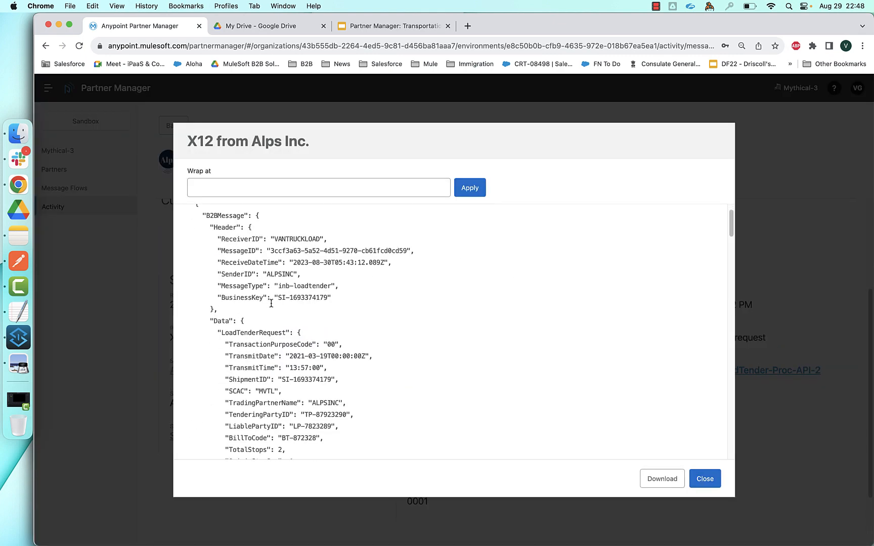
scroll(down, 3)
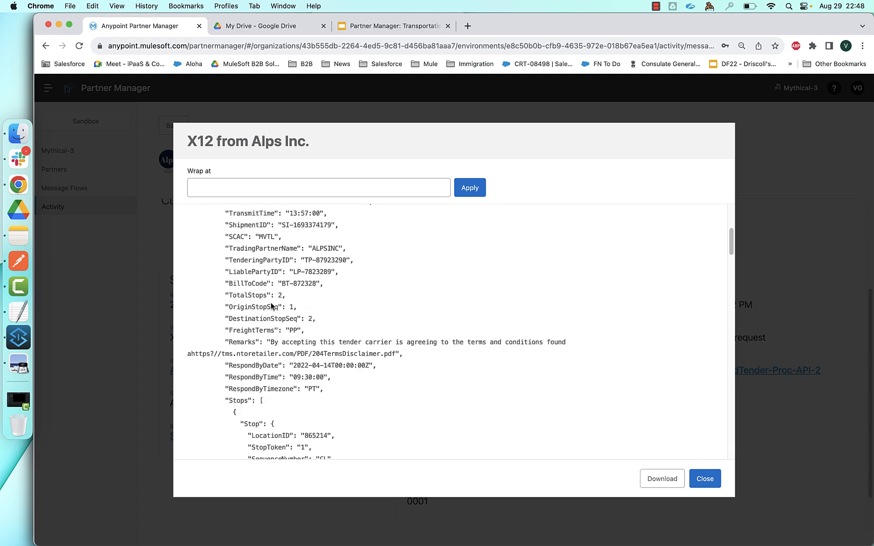
click(704, 478)
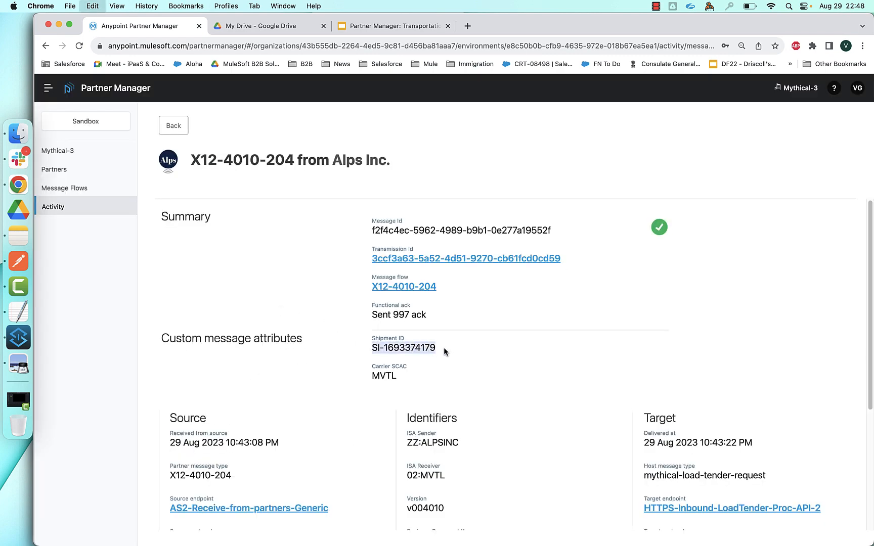
Return to Activity and filter messages by the 'Shipm' message attribute
click(173, 125)
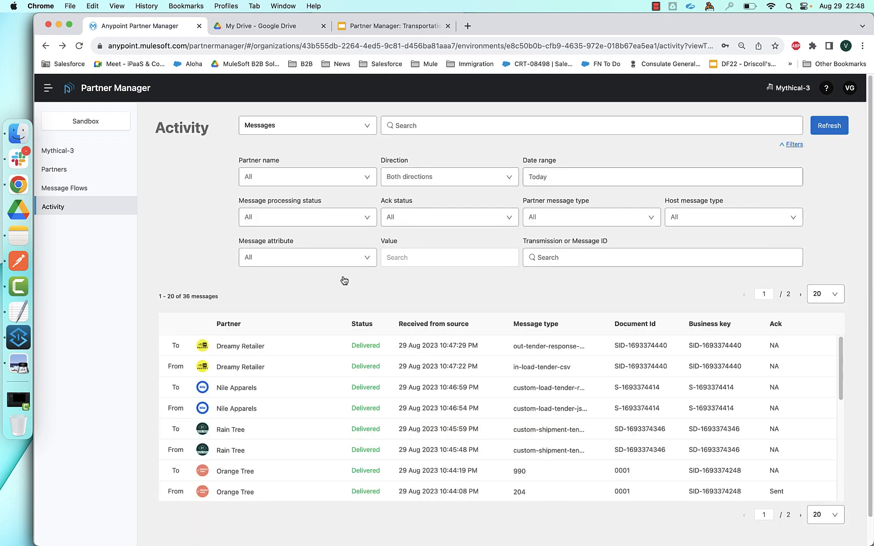
text(Ship)
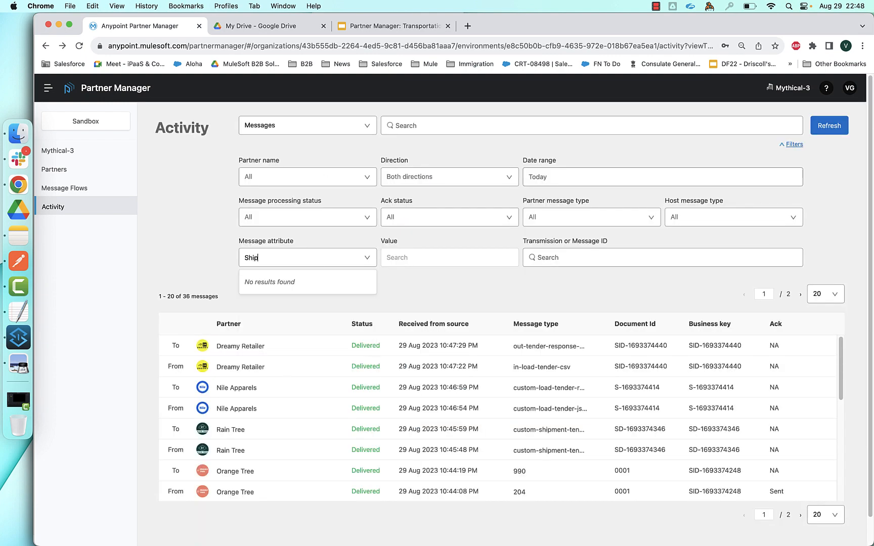
text(m)
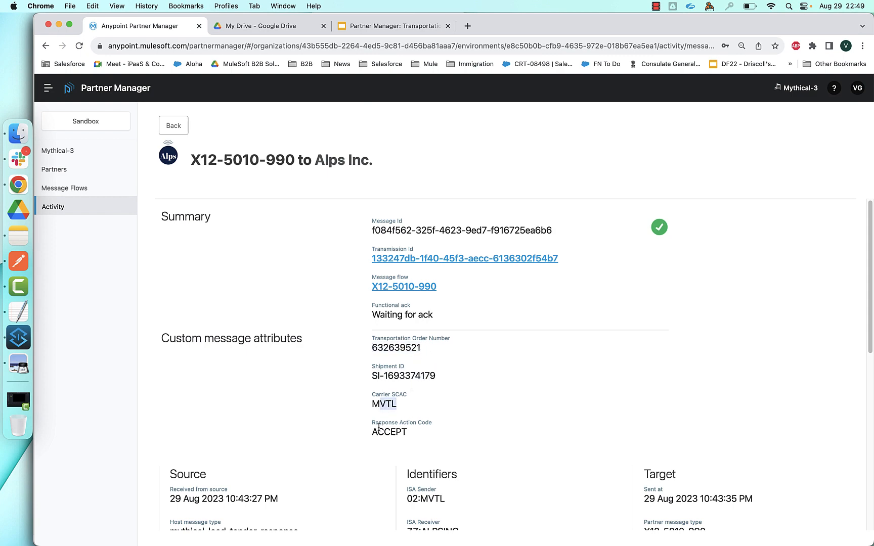
Review the Alps 990 response's JSON source payload and X12 target payload
scroll(down, 3)
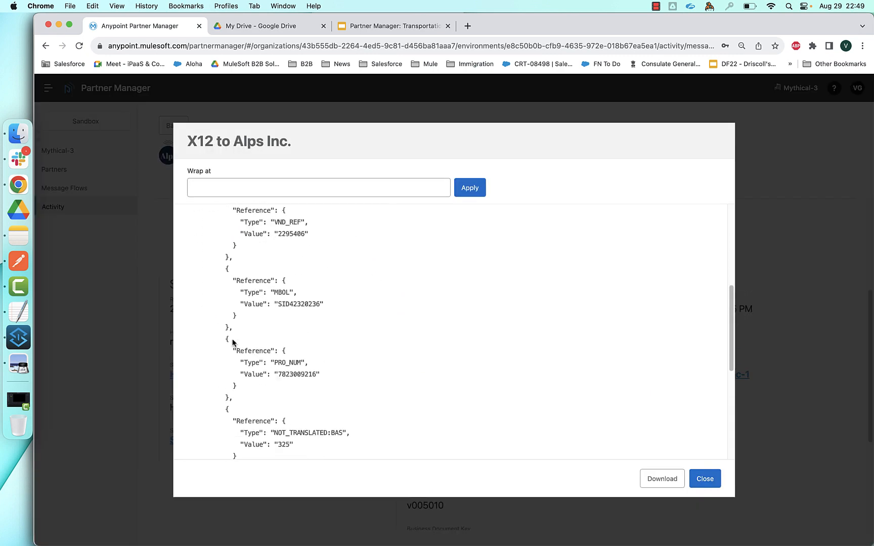
click(704, 479)
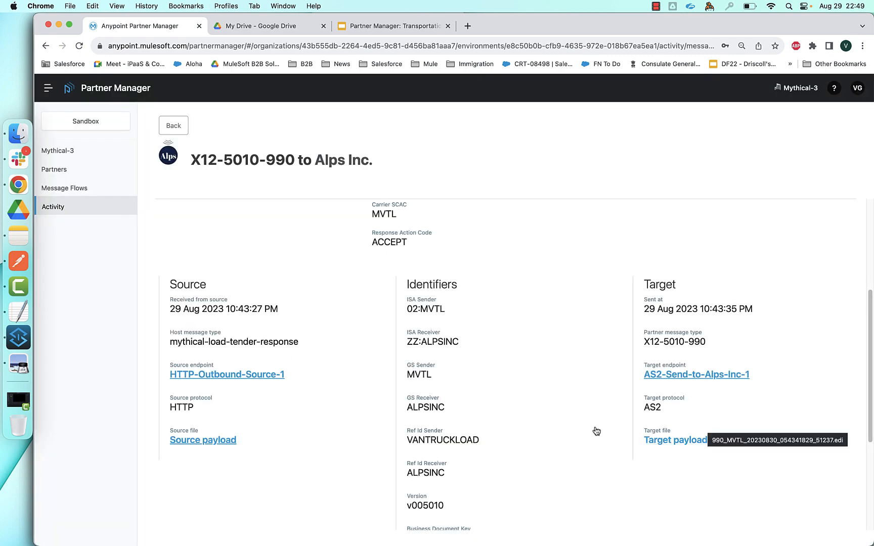
click(676, 440)
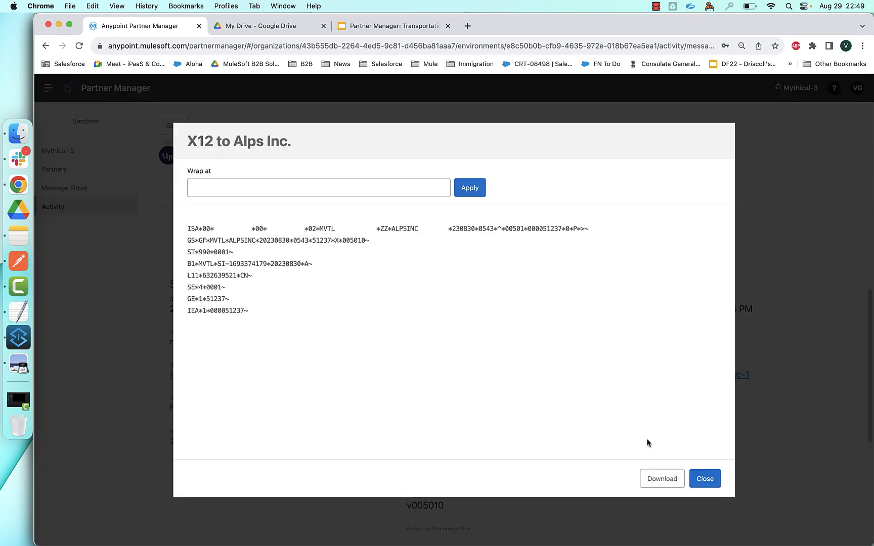
click(703, 478)
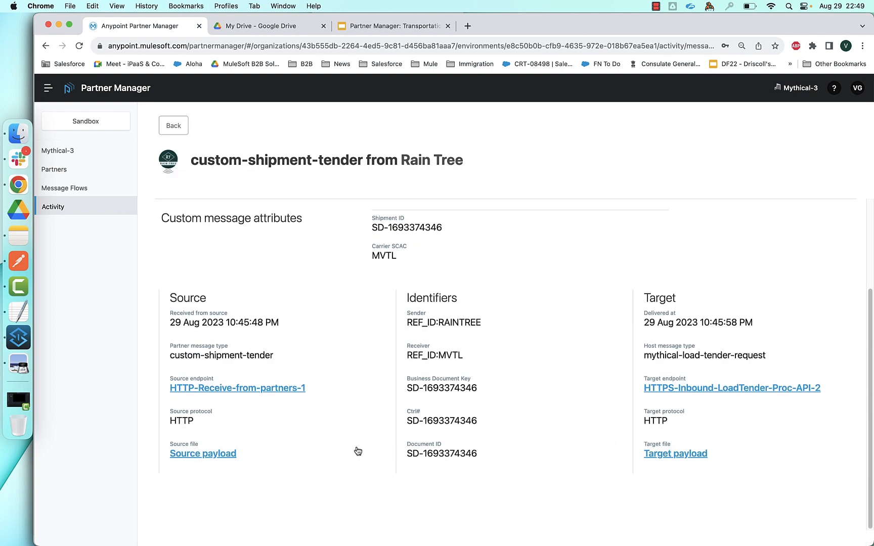
Review the Rain Tree message's source XML and target payloads, then return to the list
click(202, 453)
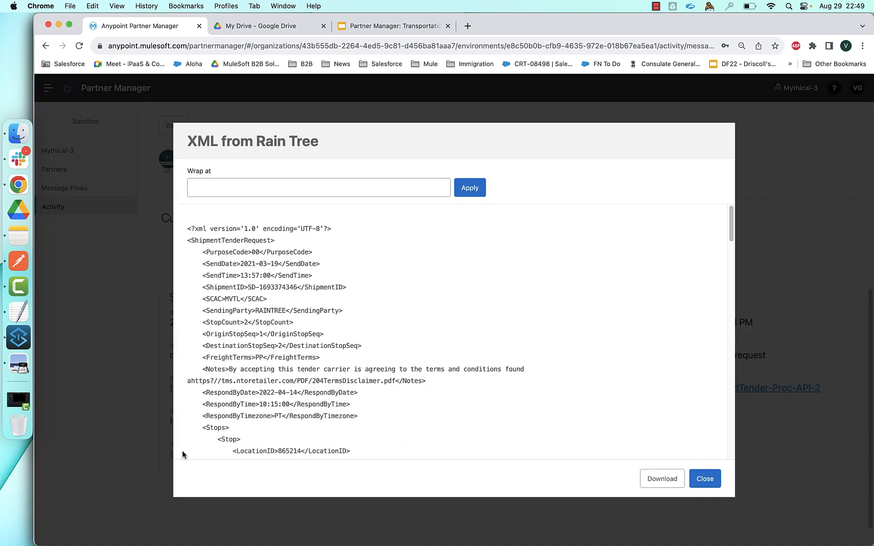
click(704, 478)
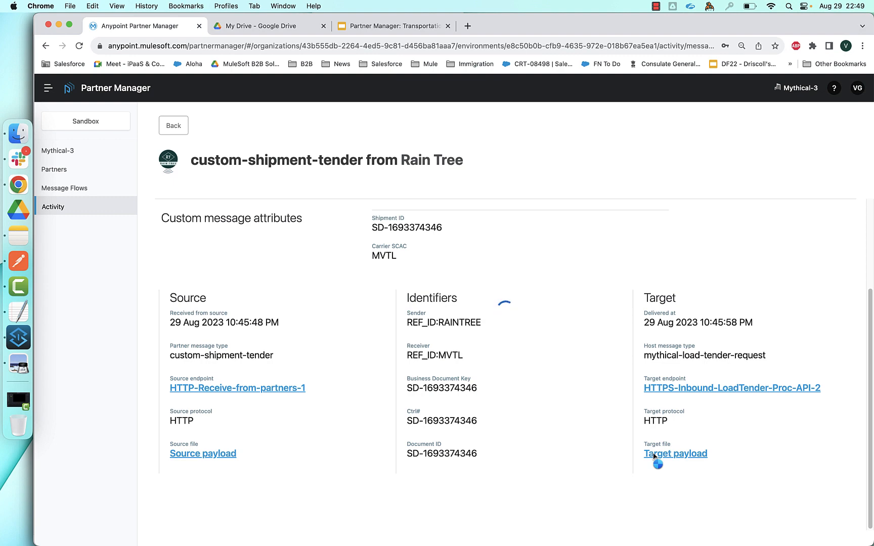
click(674, 453)
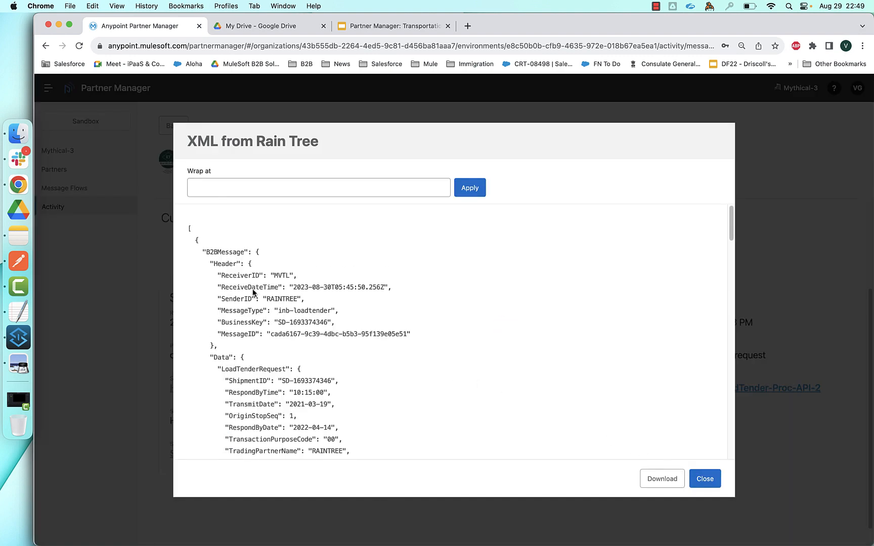
click(704, 479)
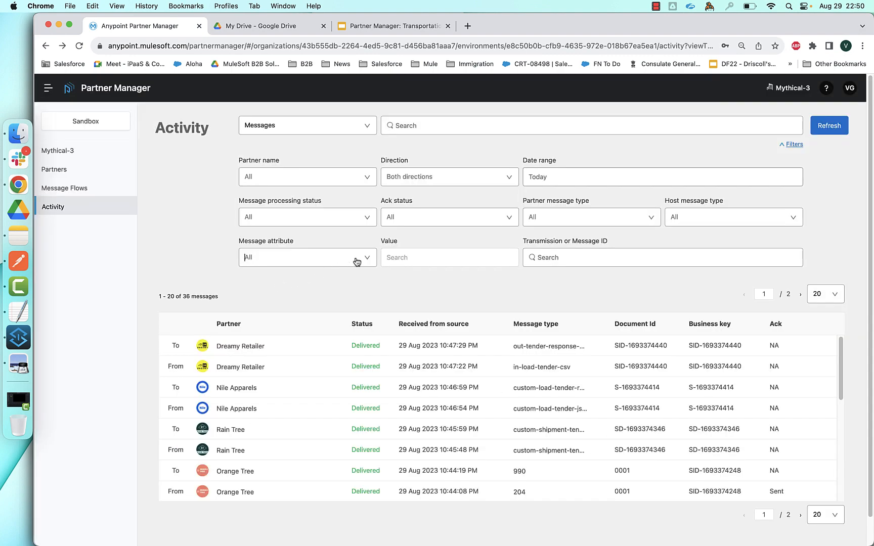
text(Shipment ID)
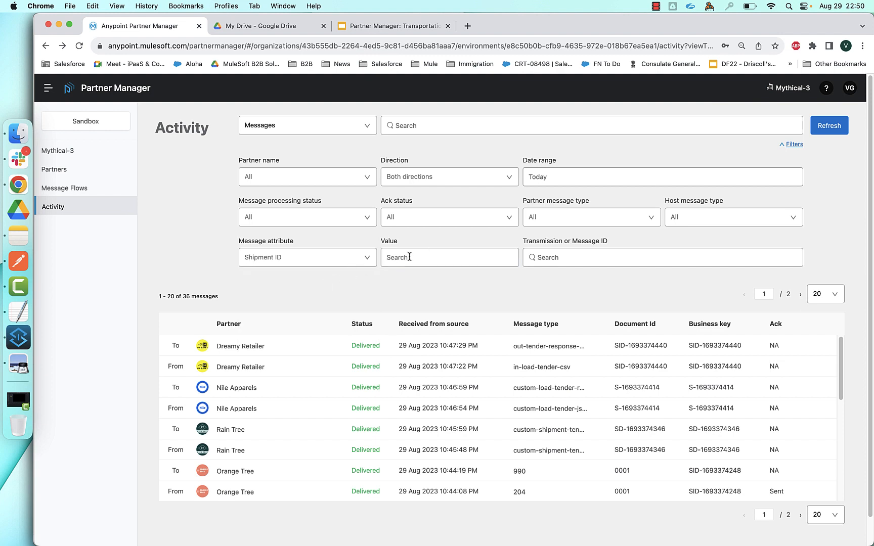
text(SD-1693374346)
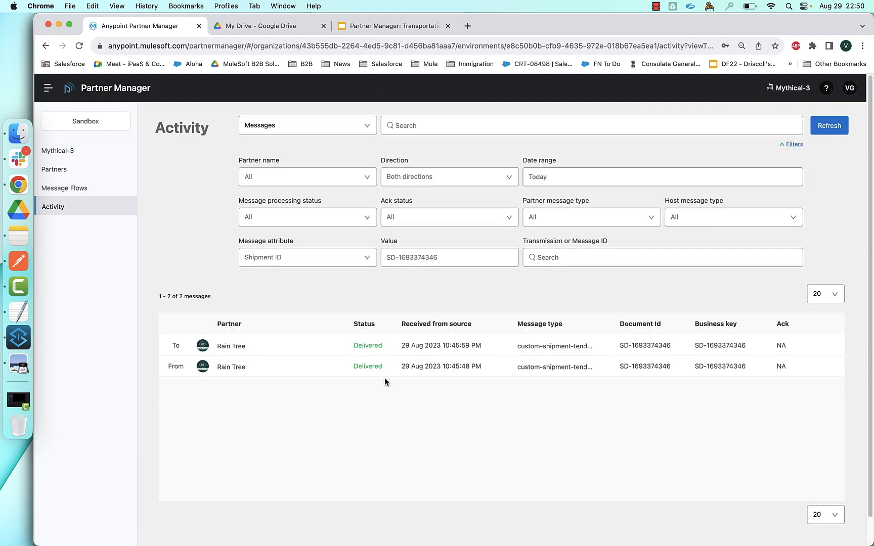
mouse_move(477, 365)
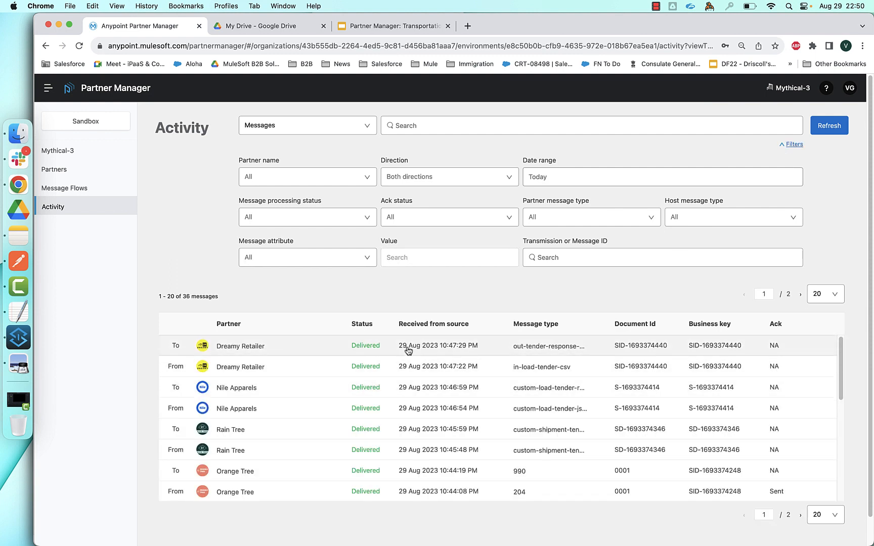
mouse_move(281, 367)
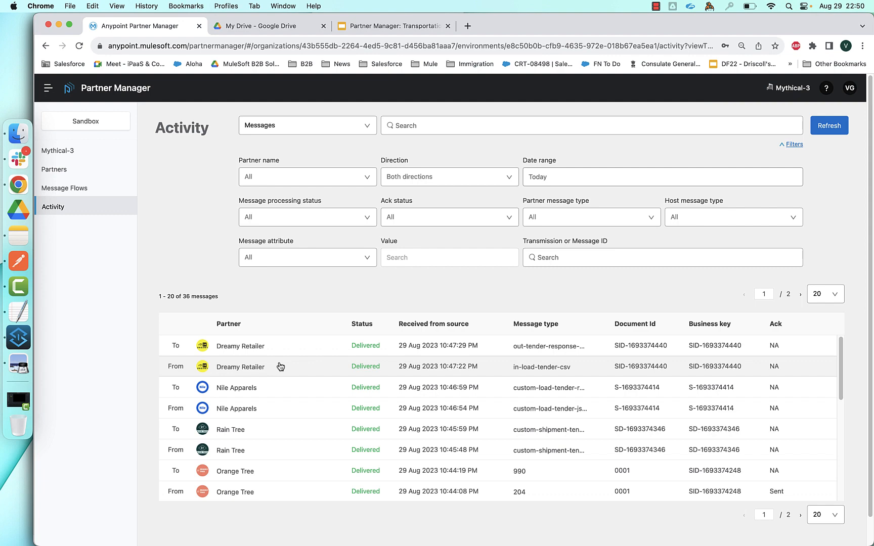
Review the Dreamy Retailer in-load-tender-csv message's target payload and close it
click(239, 367)
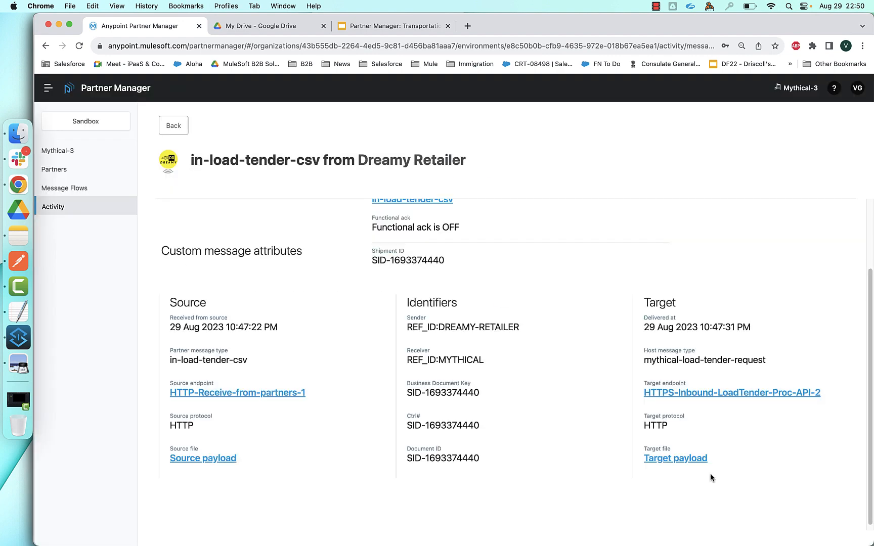
click(202, 457)
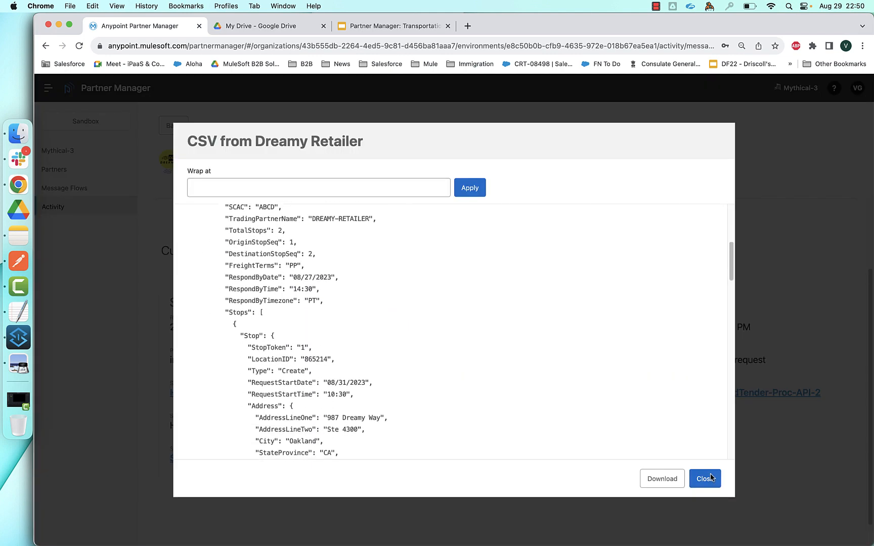
click(704, 478)
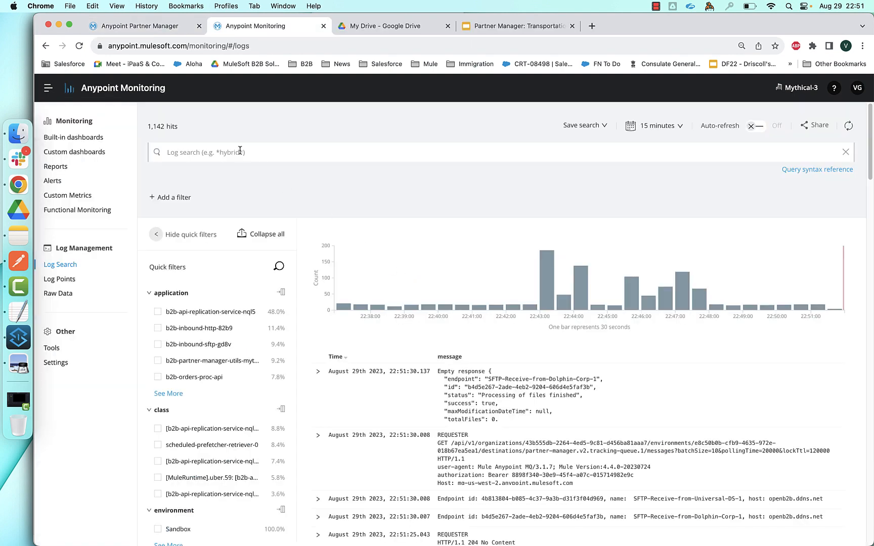
Search the logs for transmission 678020c0-e5c9-422d-8b53-c5f32bc98249 and scan the hits
text(678020c0-e5c9-422d-8b53-c5f32bc98249)
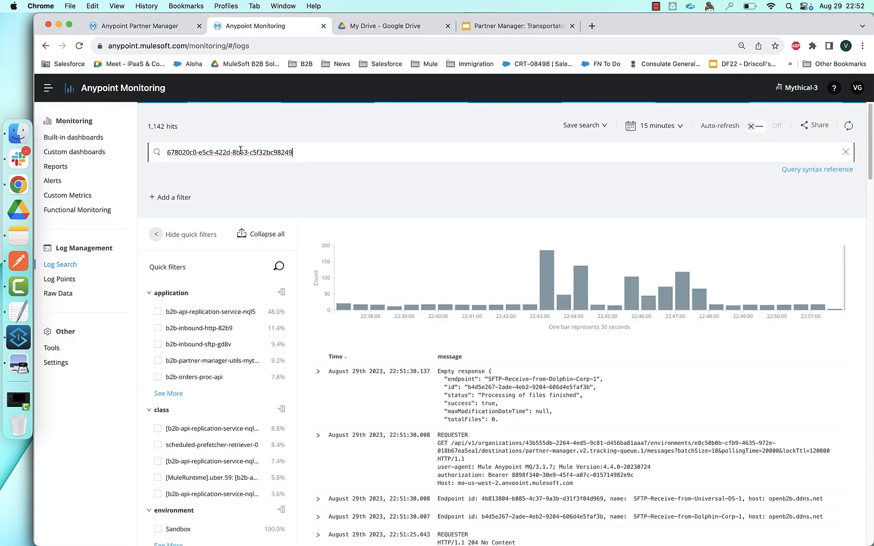
key(Return)
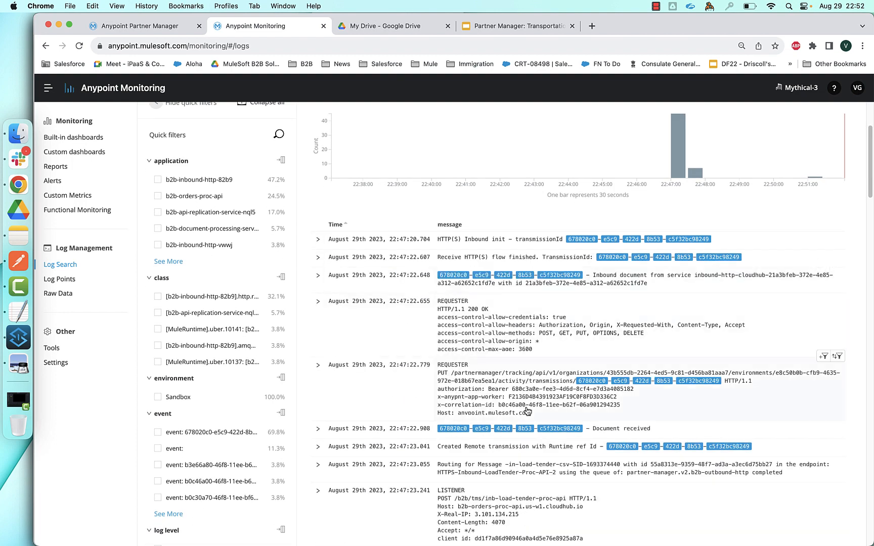
scroll(down, 3)
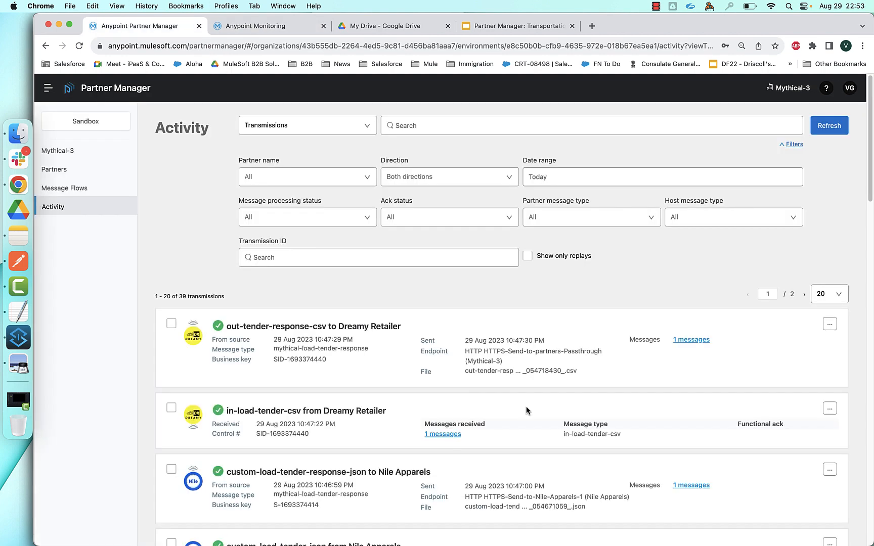
mouse_move(525, 407)
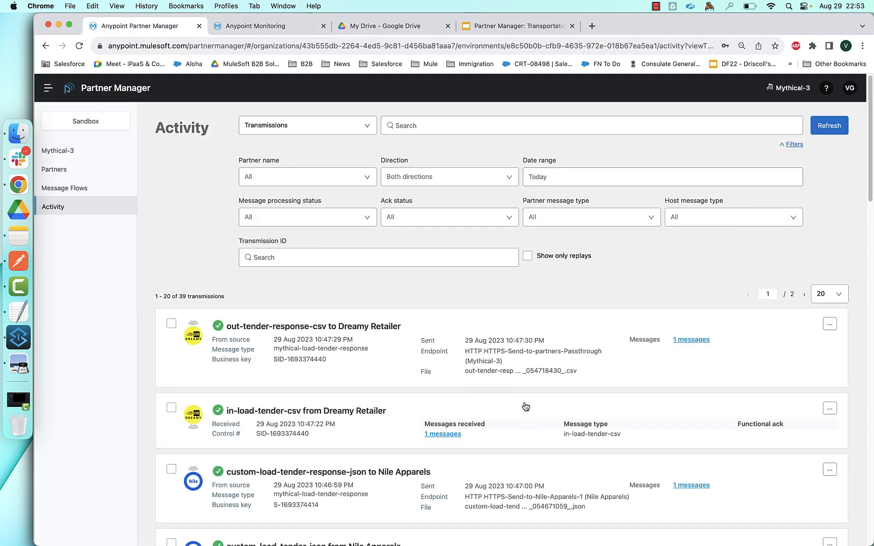
Show transmissions received from partners and select the Rain Tree and Nile Apparels tenders
click(449, 177)
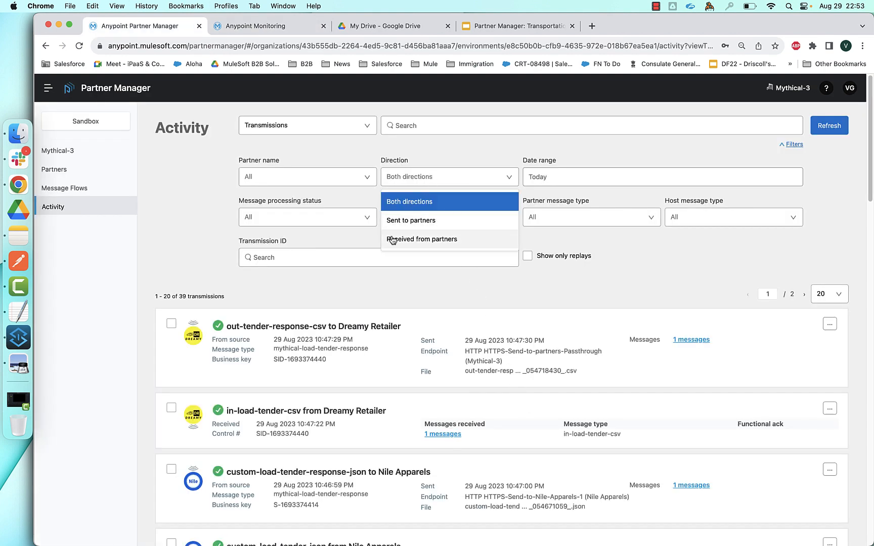
click(422, 239)
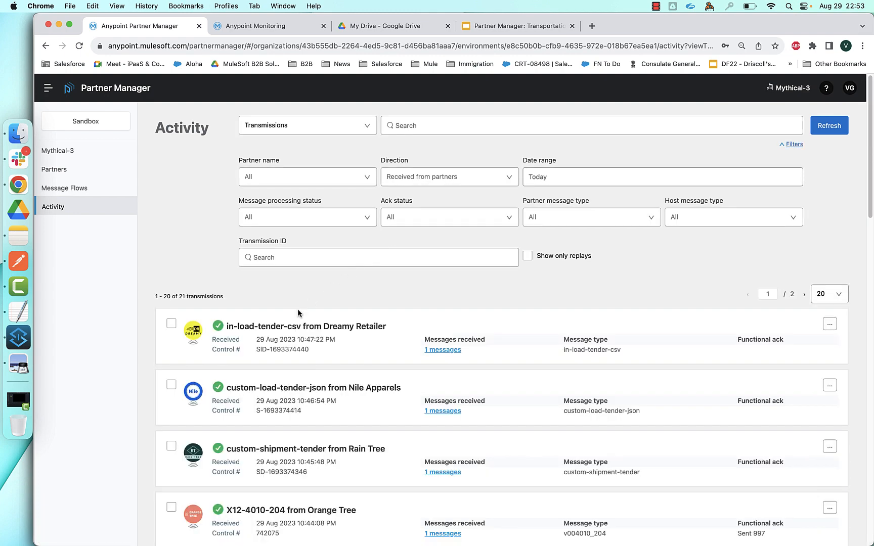
scroll(down, 3)
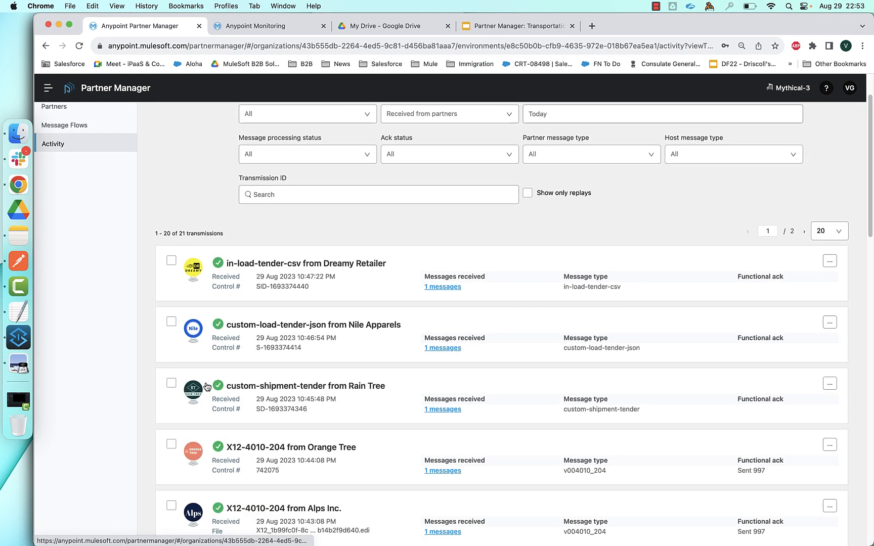
click(170, 383)
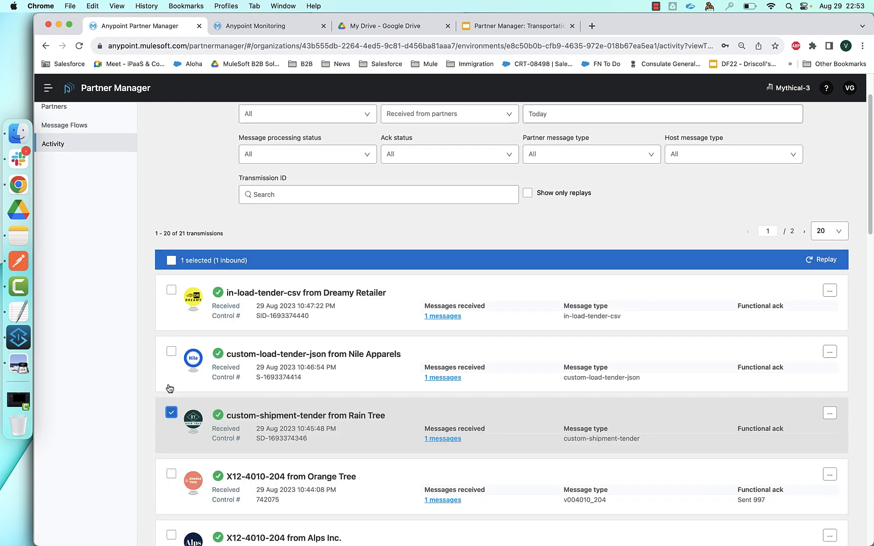
click(171, 351)
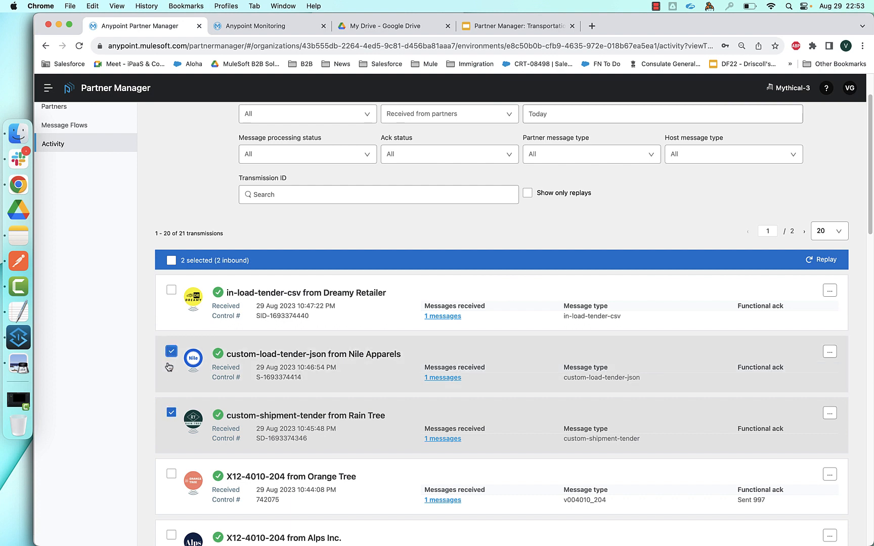
mouse_move(170, 401)
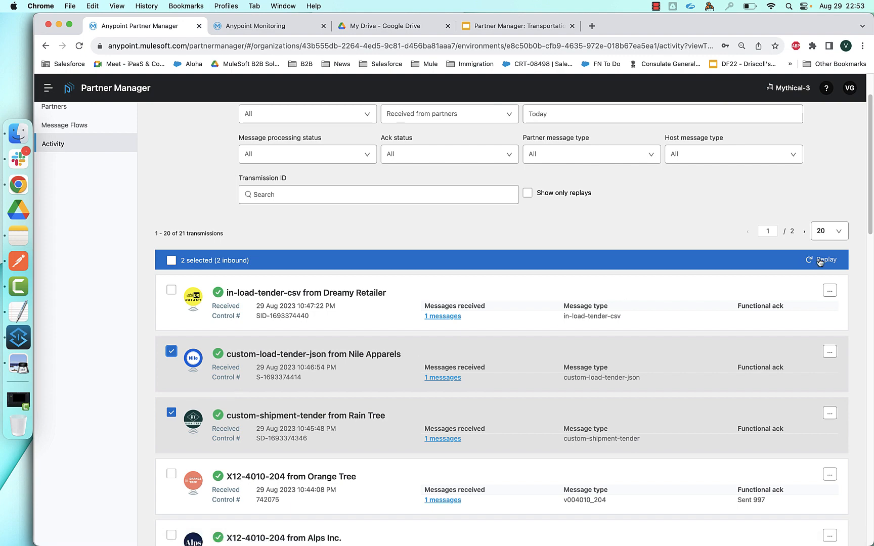
Replay the two selected transmissions and confirm
click(827, 260)
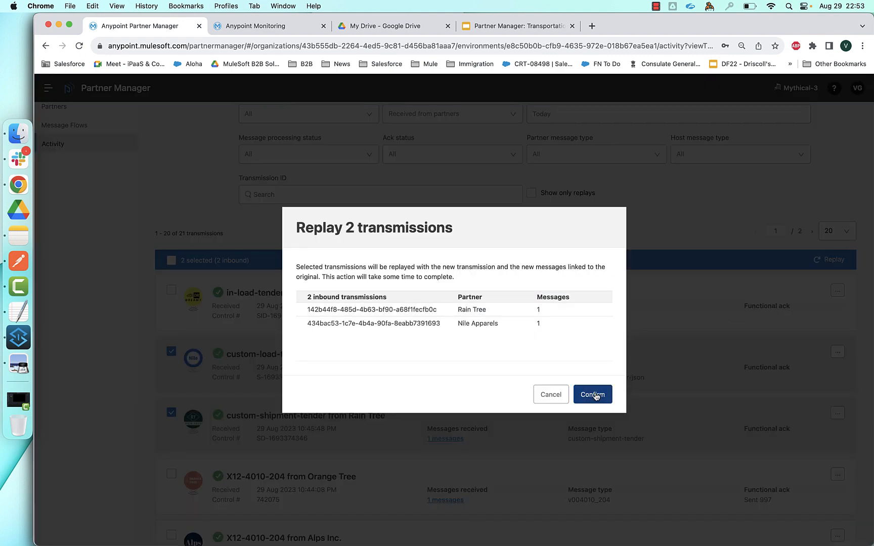
click(592, 394)
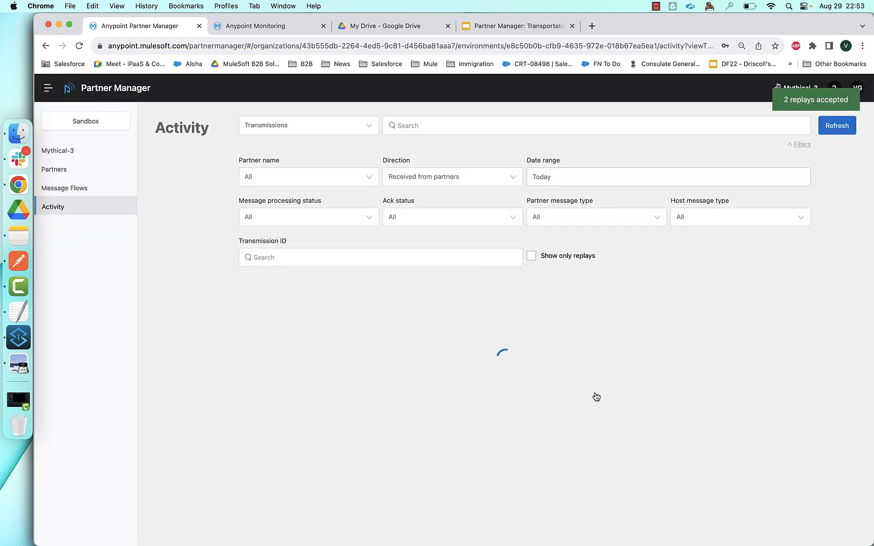
Switch Activity to Messages showing the Nile Apparels and Rain Tree replays beside their originals
click(307, 124)
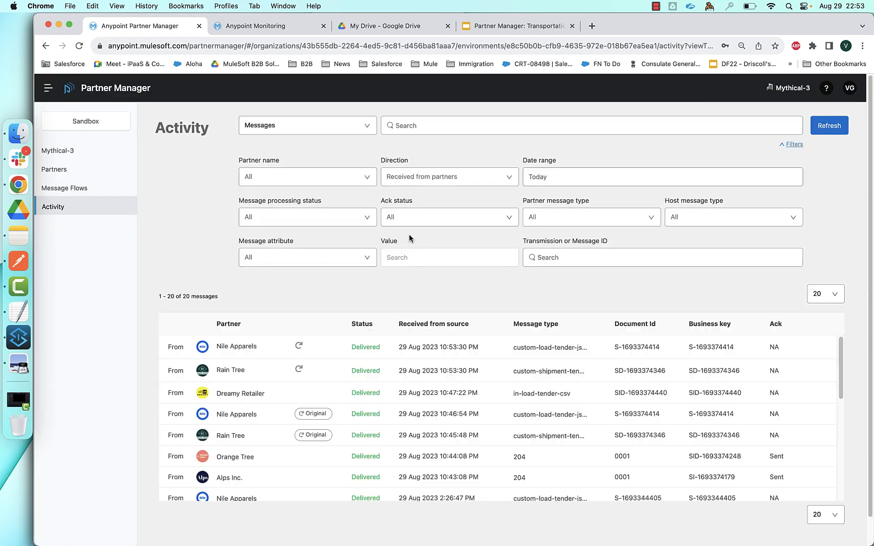
mouse_move(310, 417)
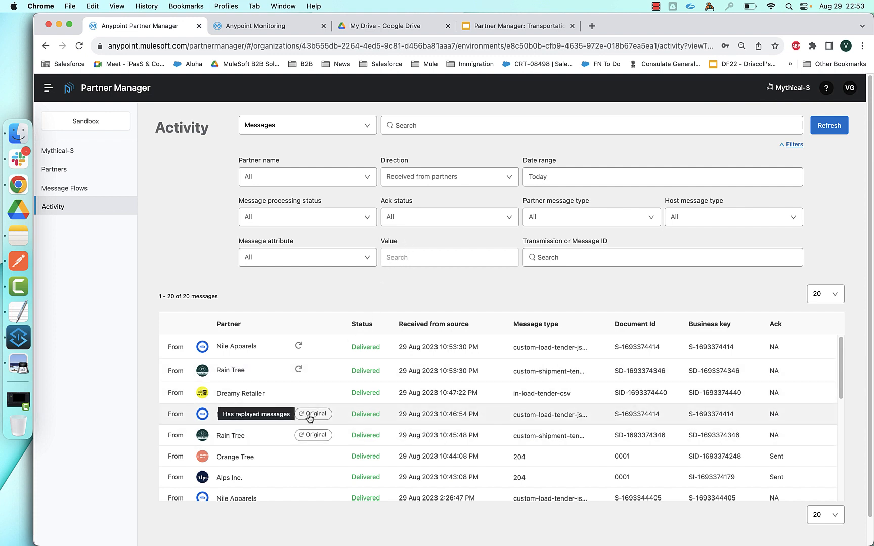
mouse_move(300, 347)
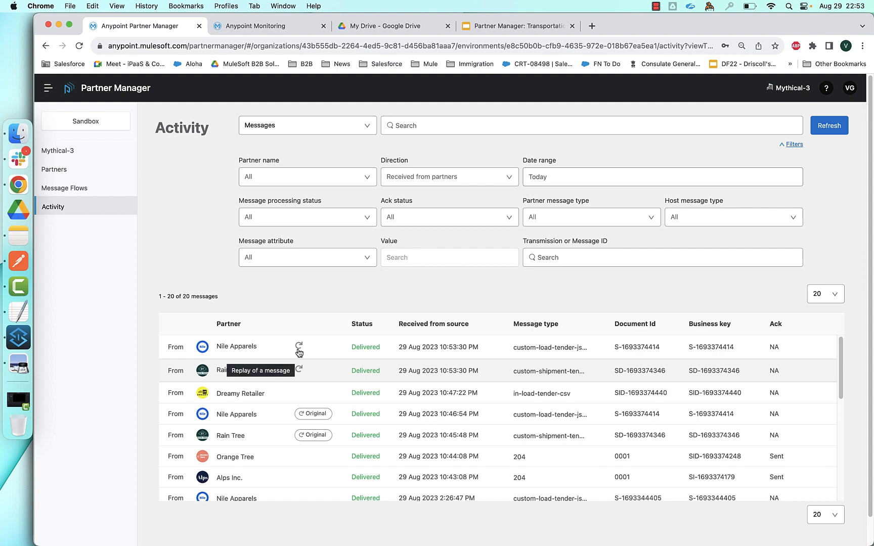
mouse_move(299, 351)
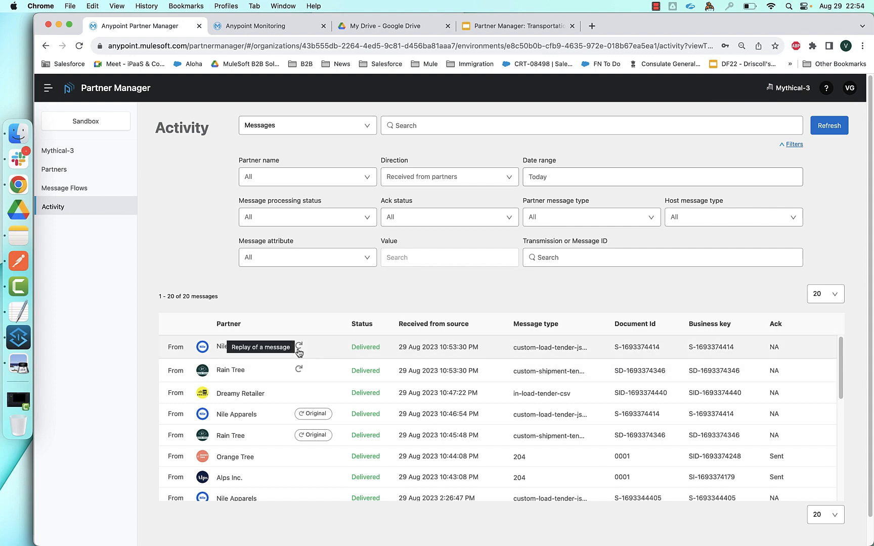
click(18, 161)
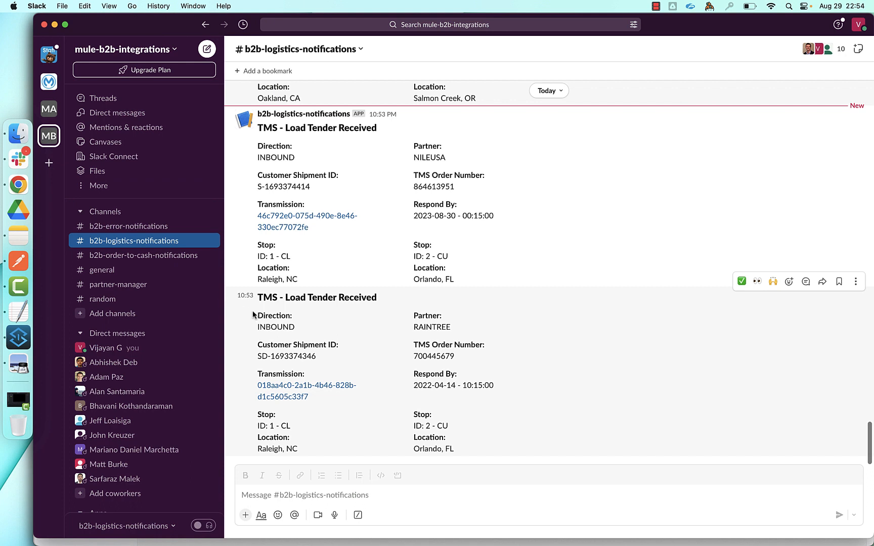
mouse_move(475, 117)
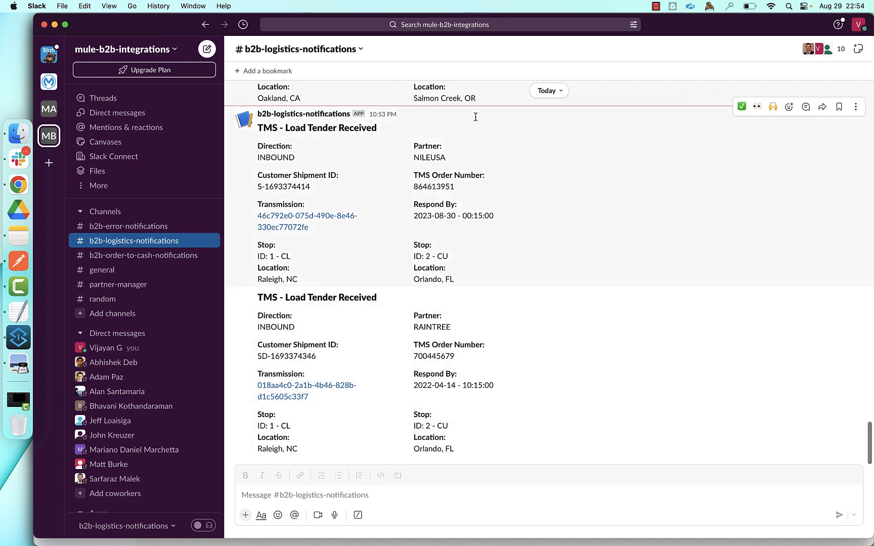